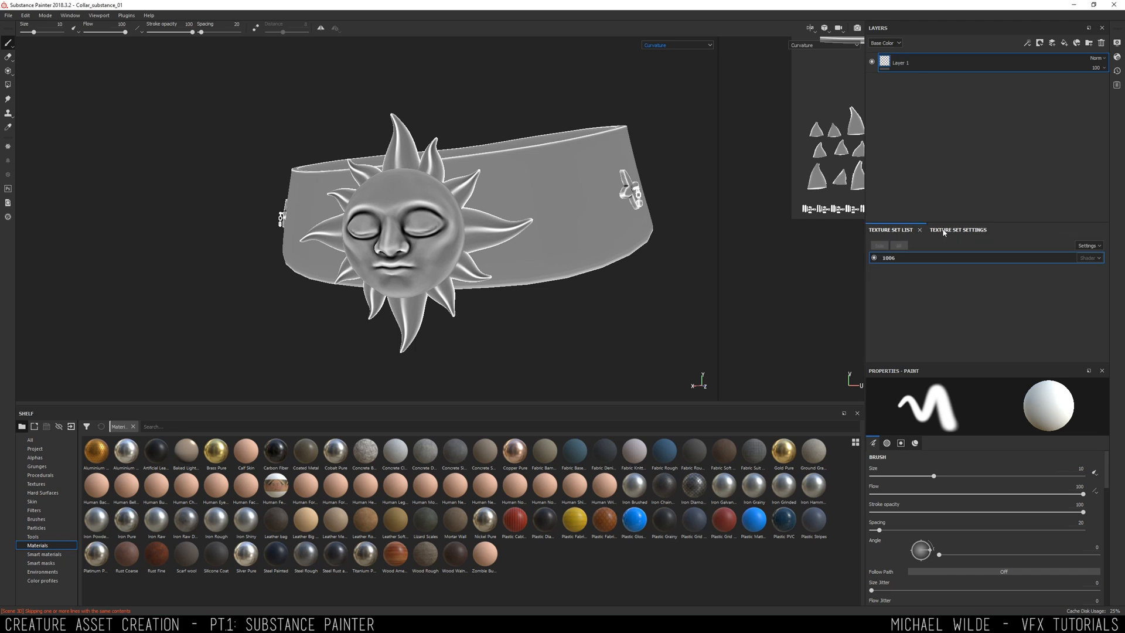
- Cover the collar with the Gold Pure material and push its base colour to a richer yellow
click(958, 230)
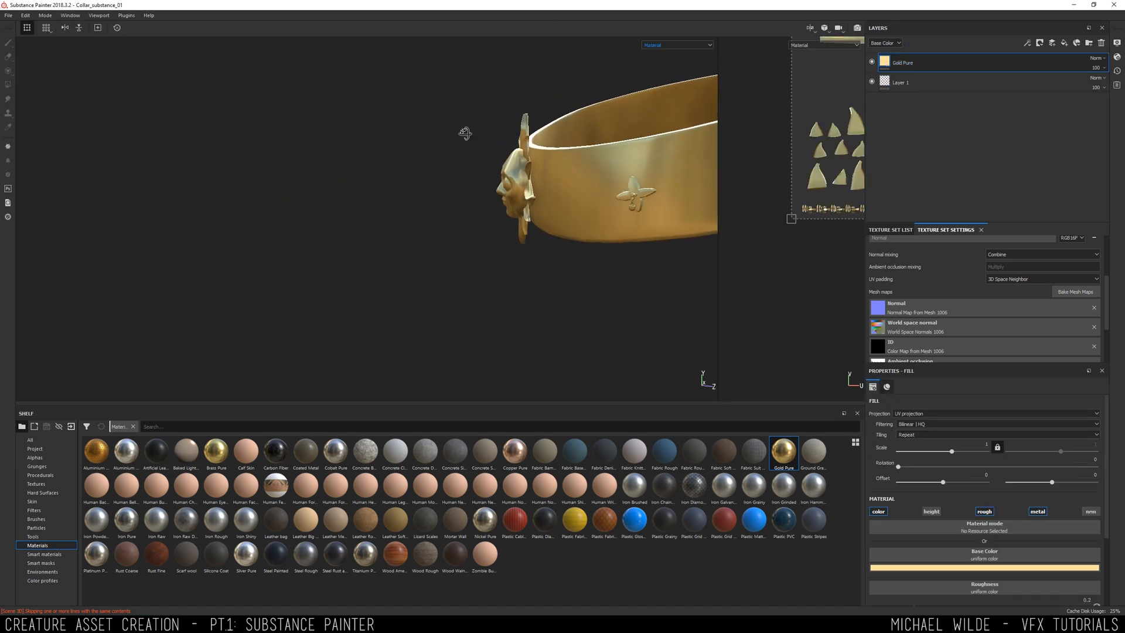
click(46, 545)
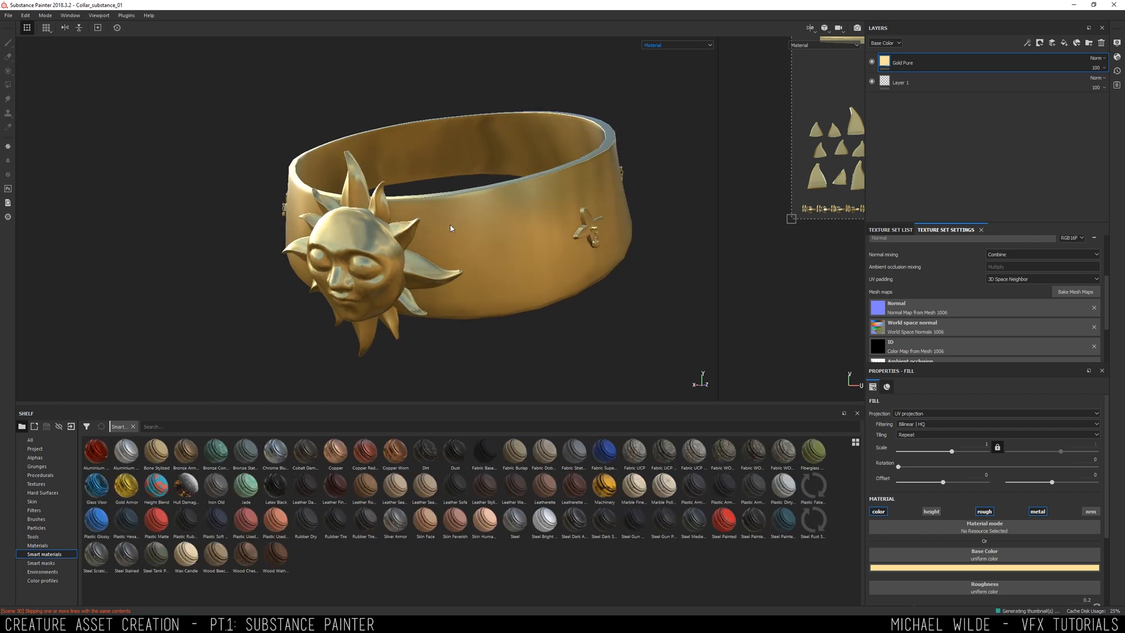
mouse_move(494, 380)
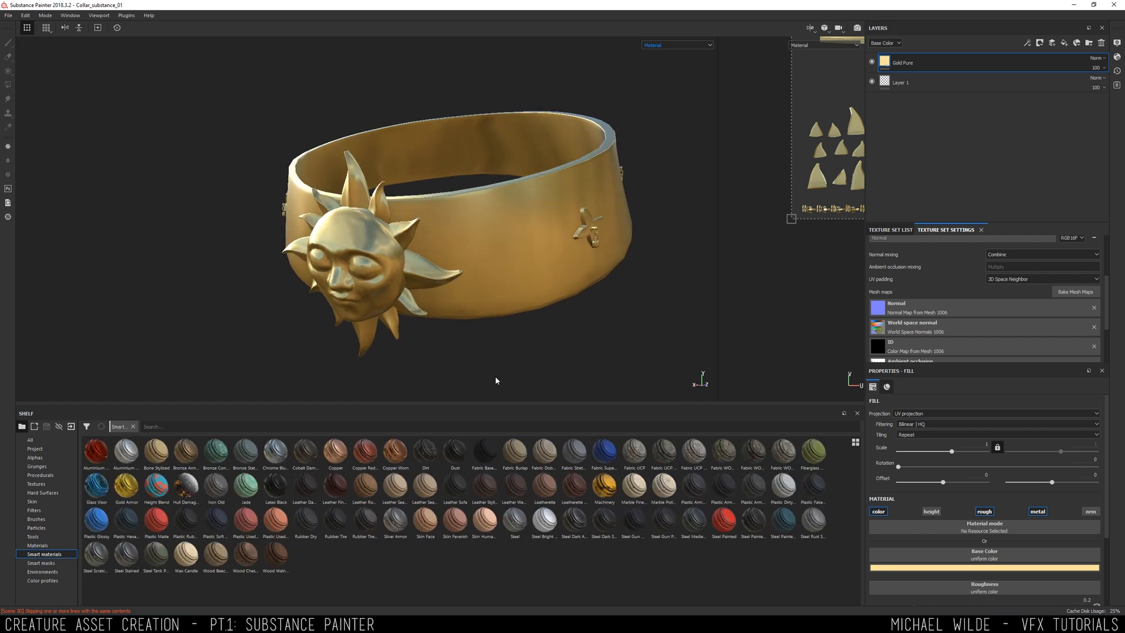
mouse_move(395, 452)
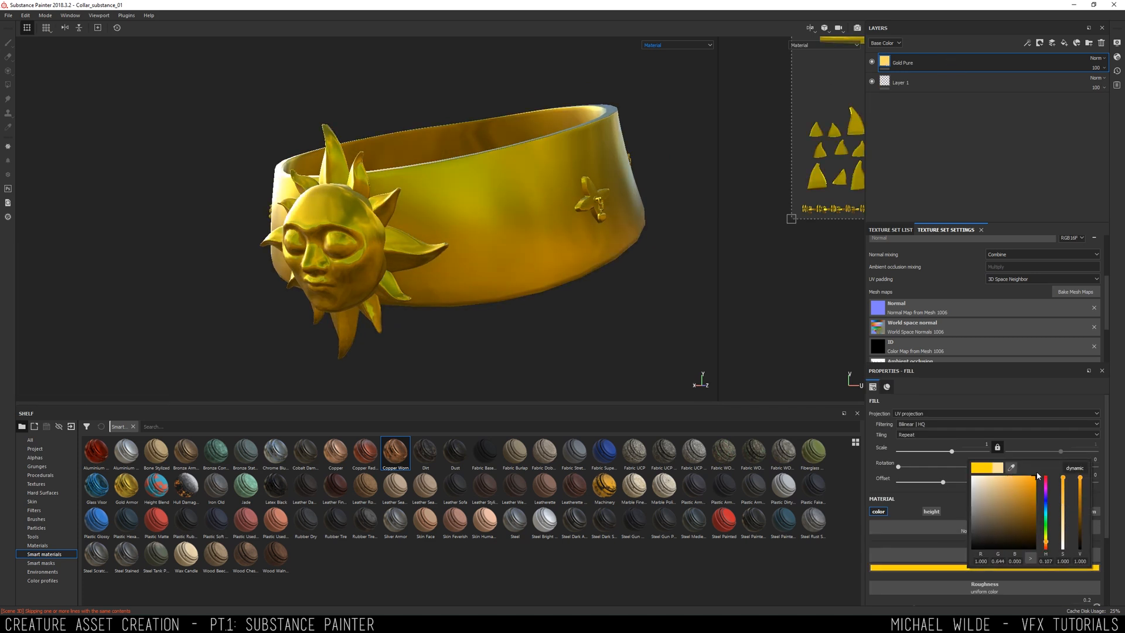
click(1005, 488)
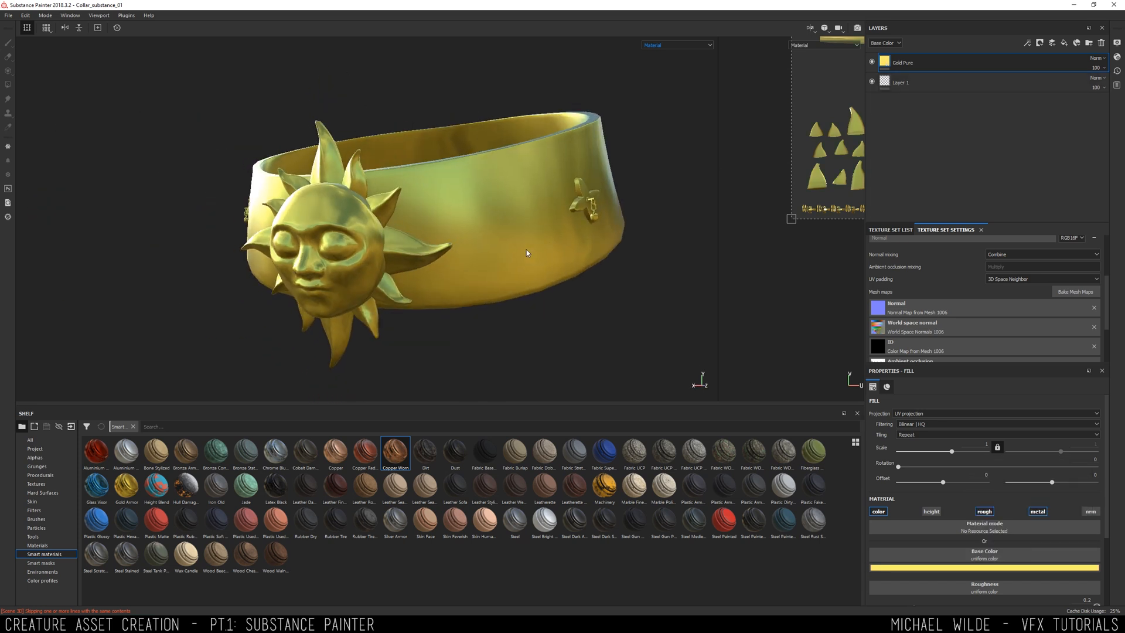
click(42, 572)
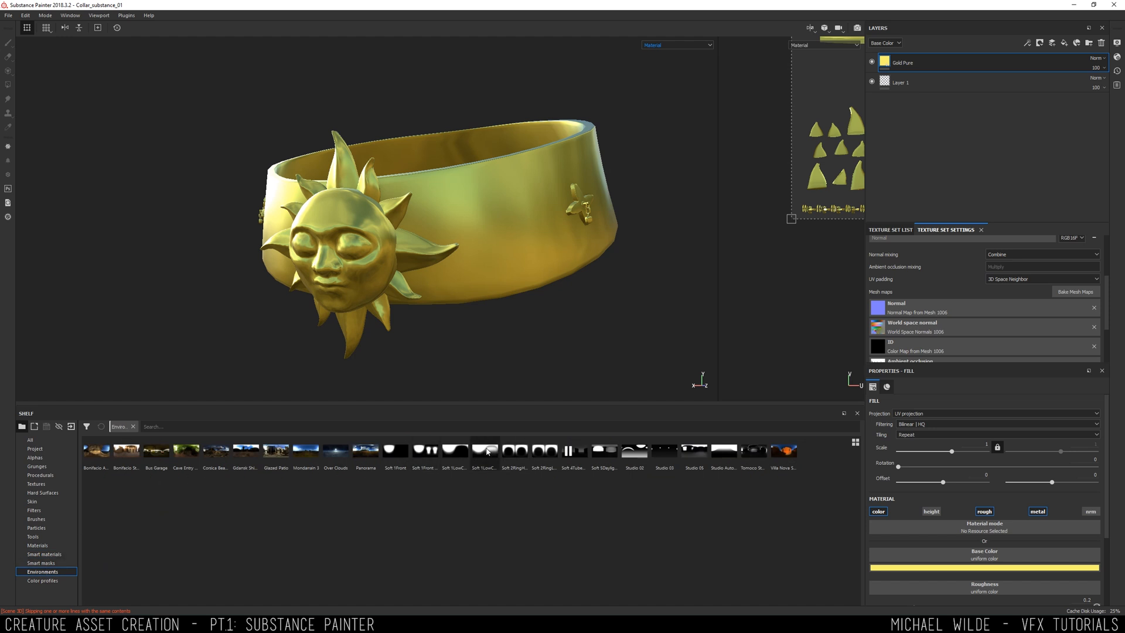
- Switch to a different outdoor lighting environment, then browse to the Procedurals shelf for grunge textures
click(485, 450)
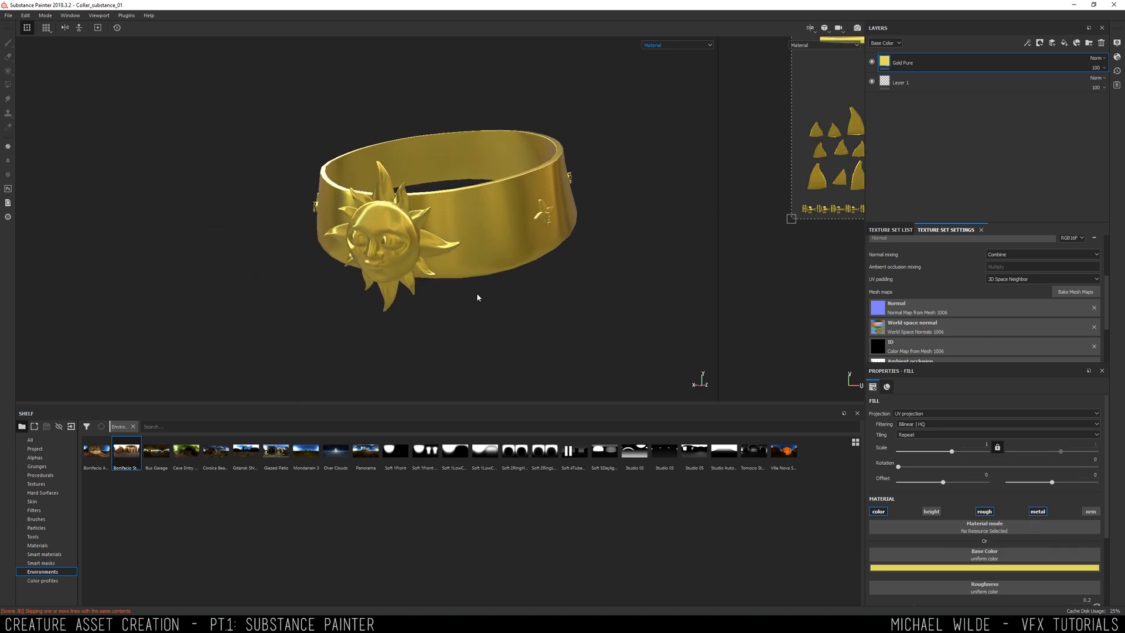
click(45, 554)
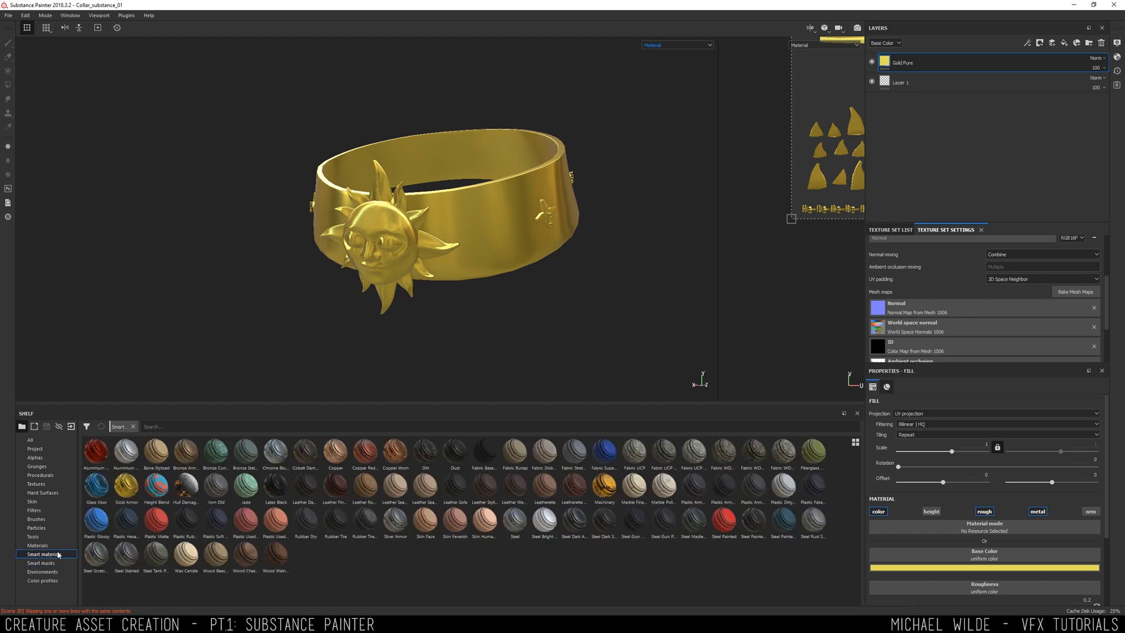
click(40, 475)
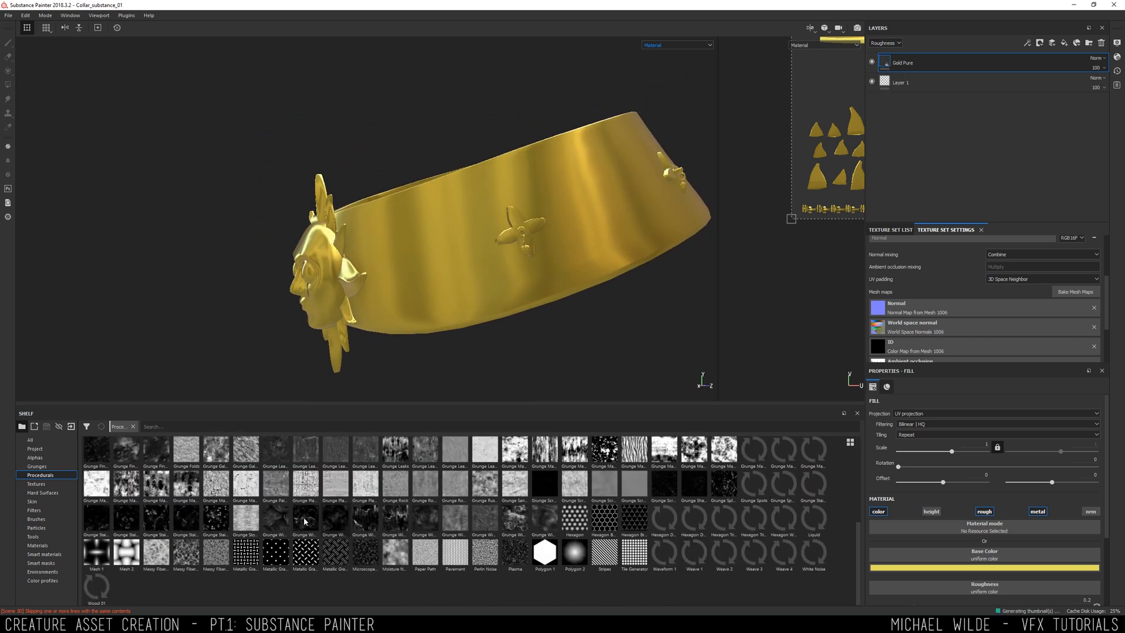
- Add a roughness-only fill layer driven by Grunge Wipe Dusty at scale 2.62 to scuff the gold
right_click(919, 62)
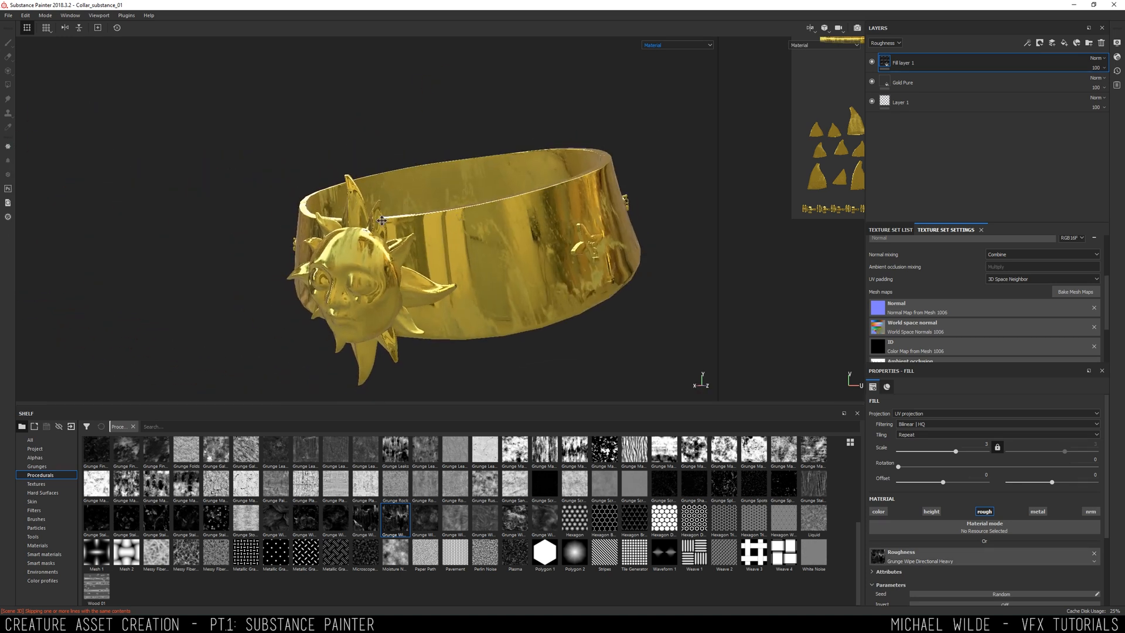
click(933, 82)
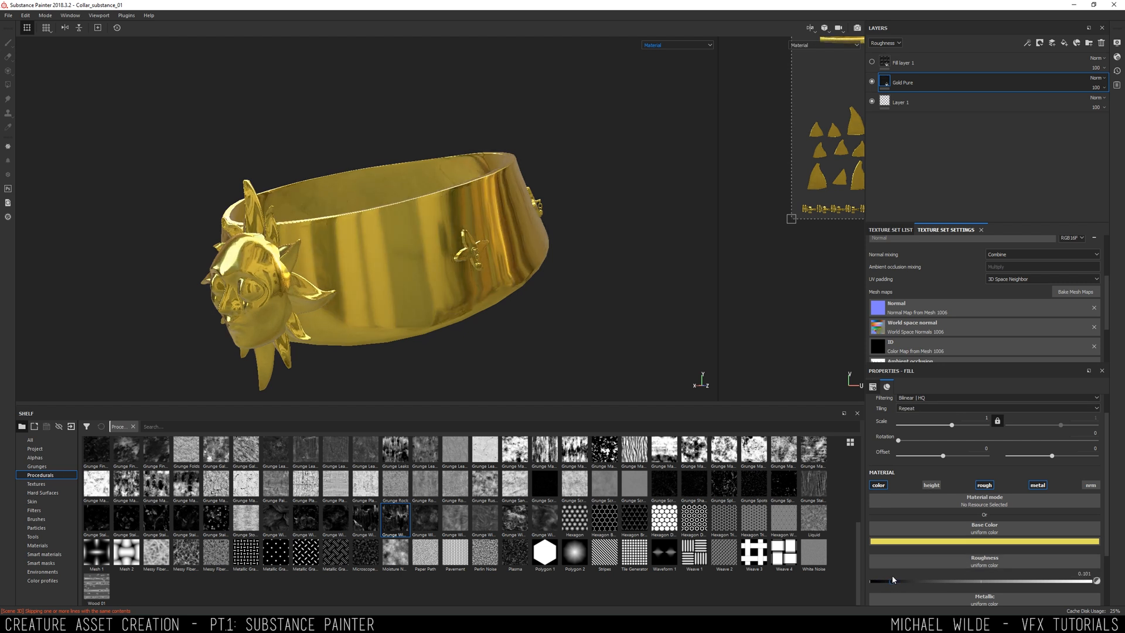
click(1098, 77)
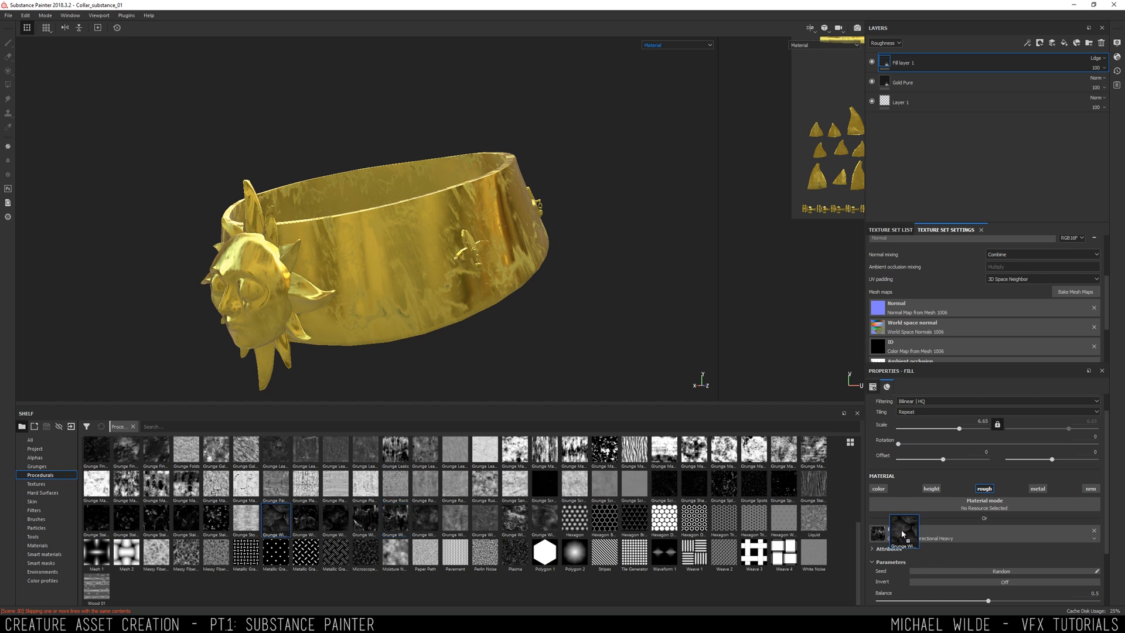
click(723, 479)
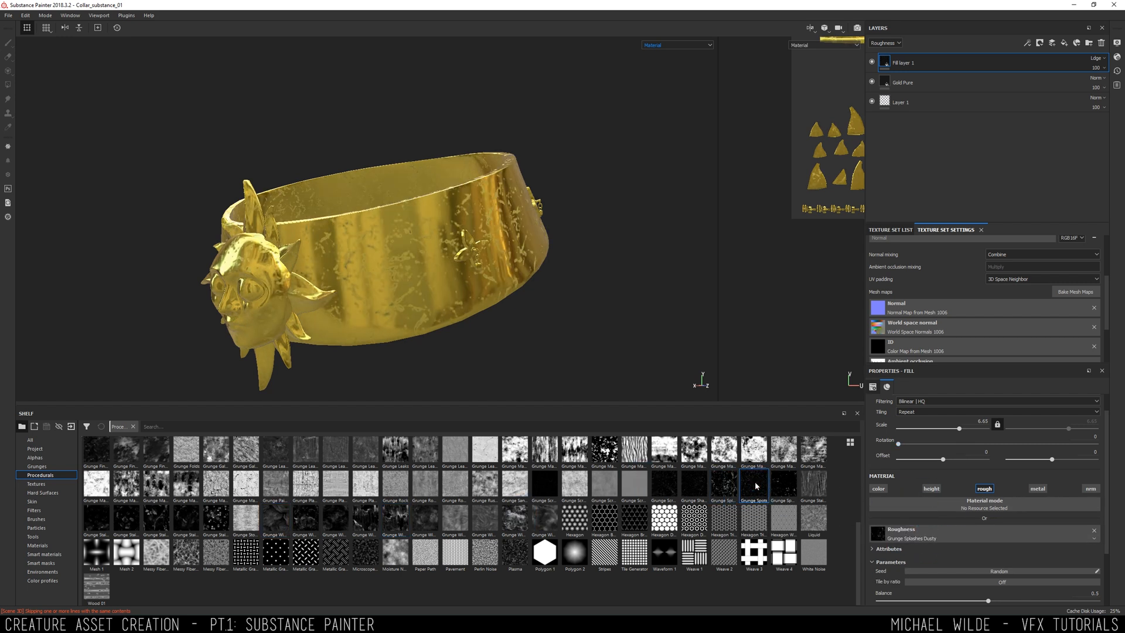
mouse_move(574, 517)
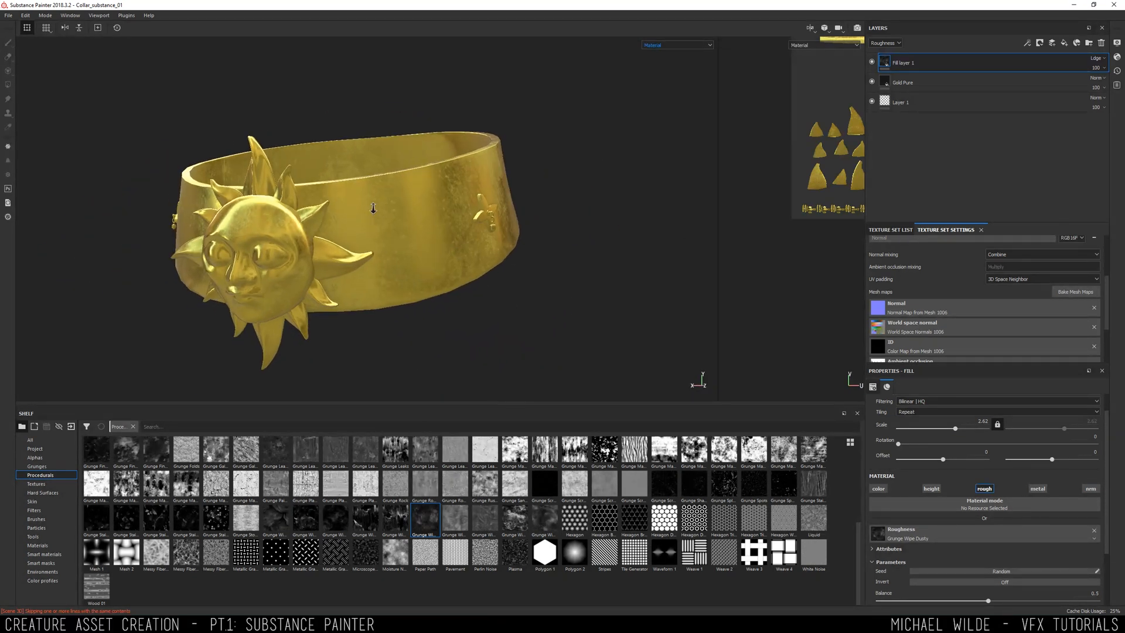
drag(372, 208, 359, 204)
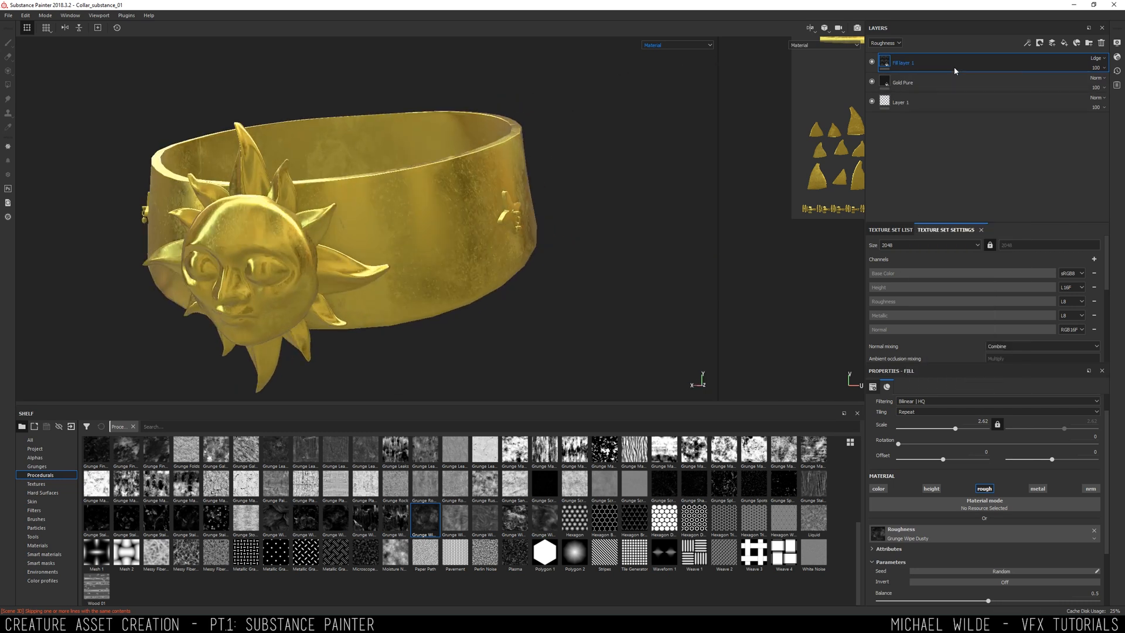
- Give the grunge roughness layer a Mask Editor generator mask tuned by ambient occlusion and curvature
right_click(886, 63)
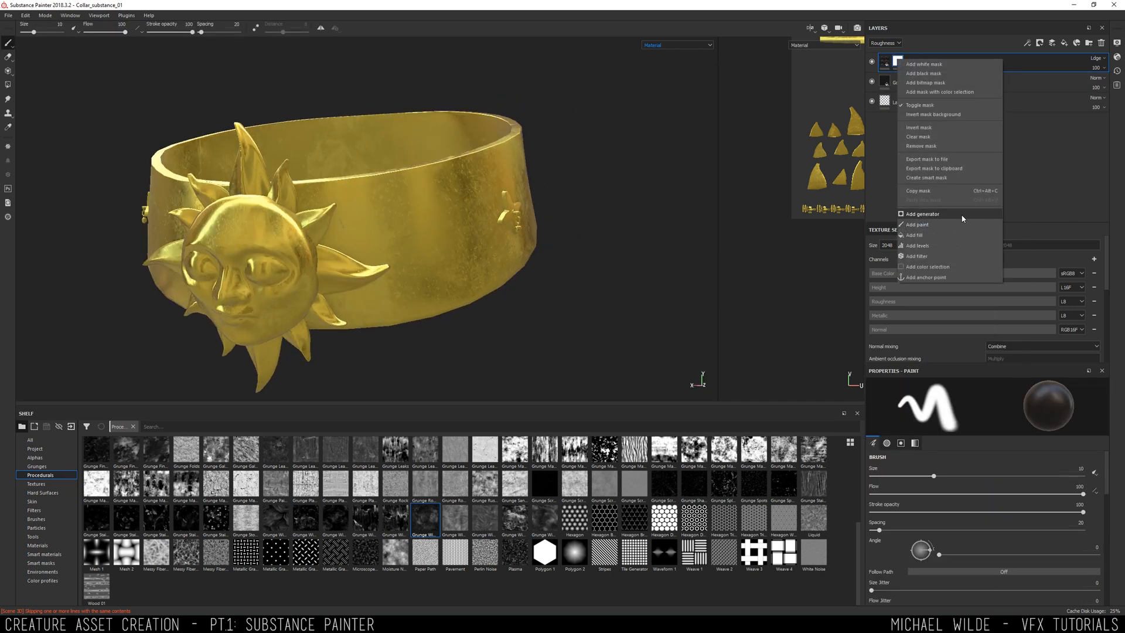
click(41, 562)
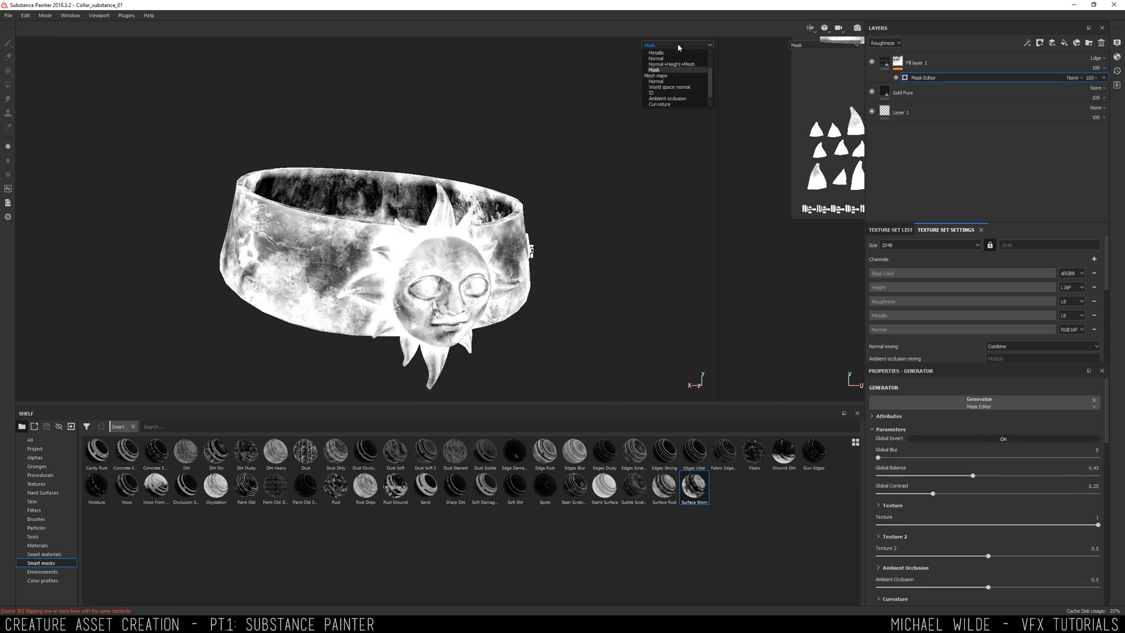
click(651, 45)
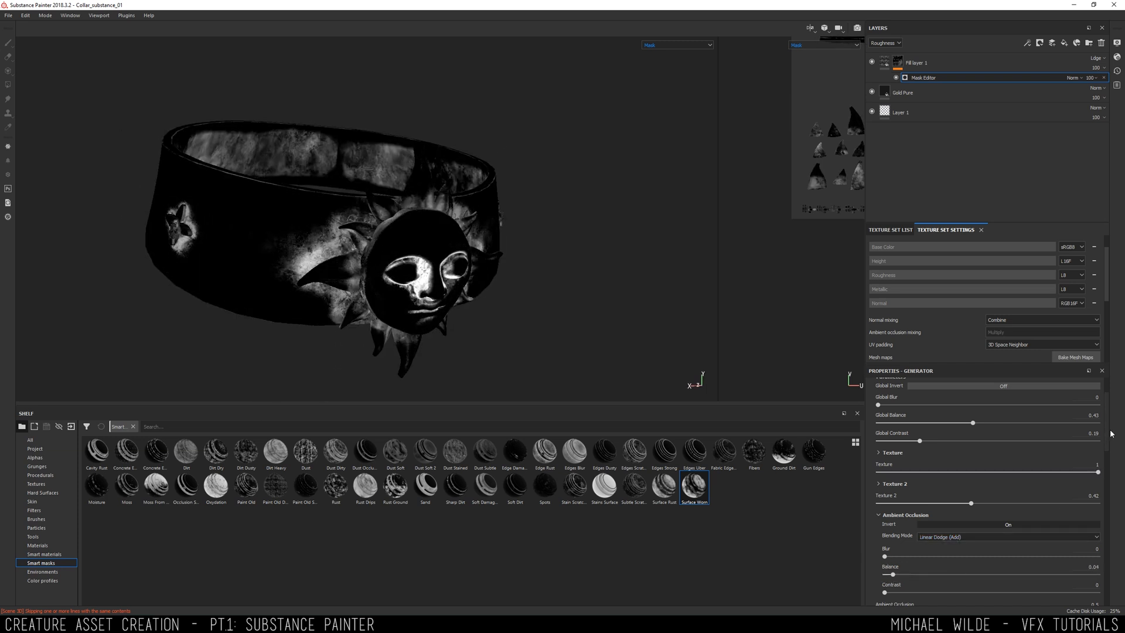
scroll(down, 3)
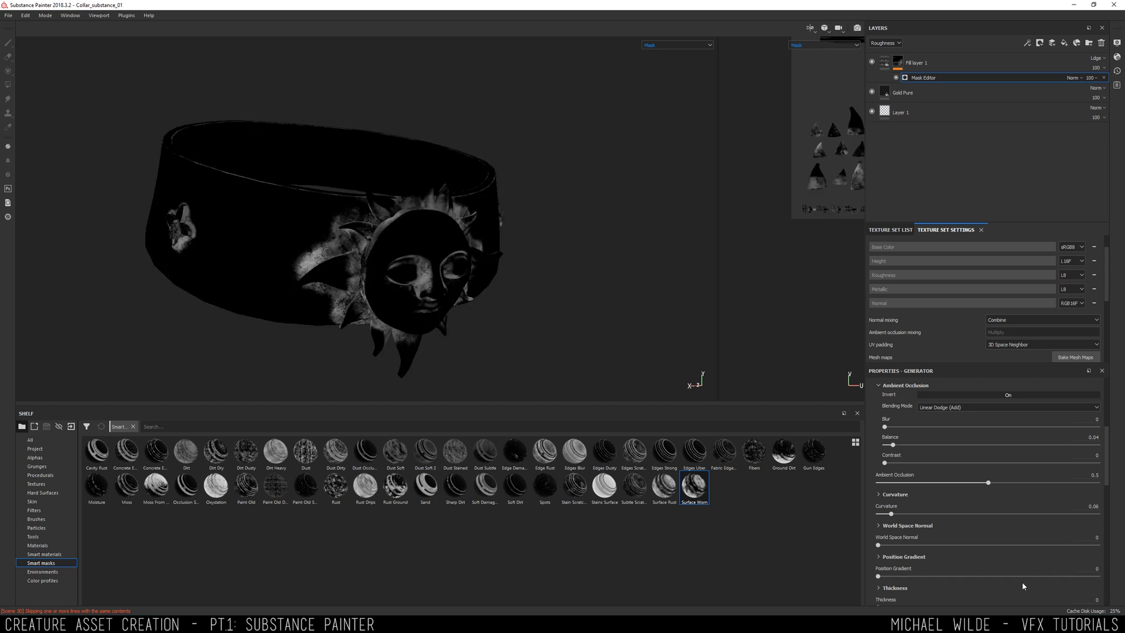
scroll(down, 3)
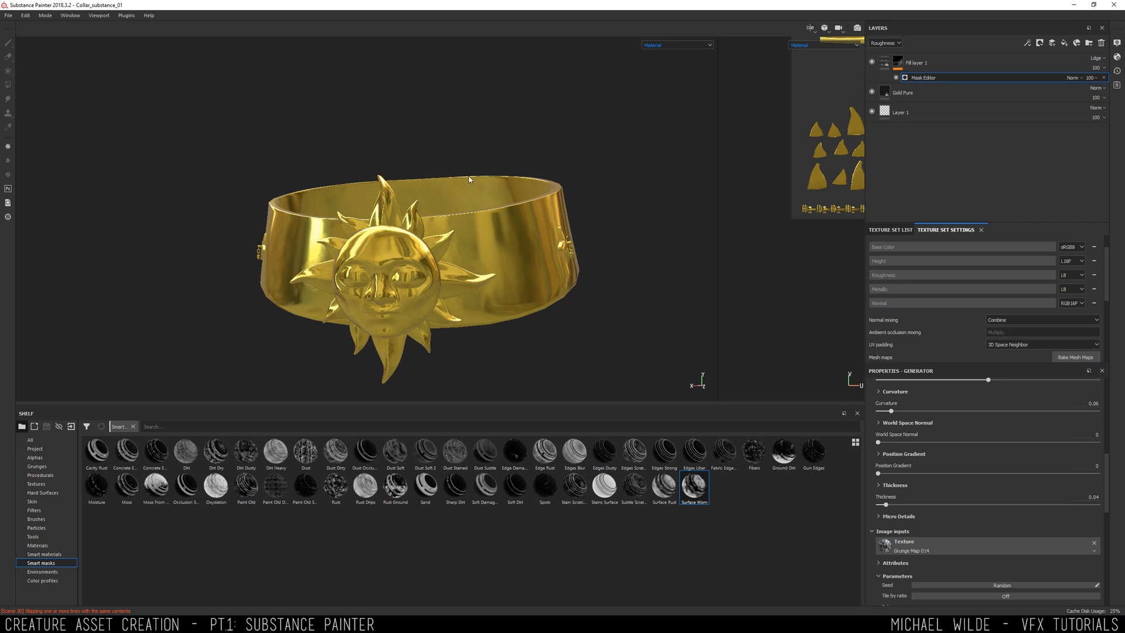
- Lower the grunge Balance to 0.49 and preview the collar's flat Base Color only
click(915, 62)
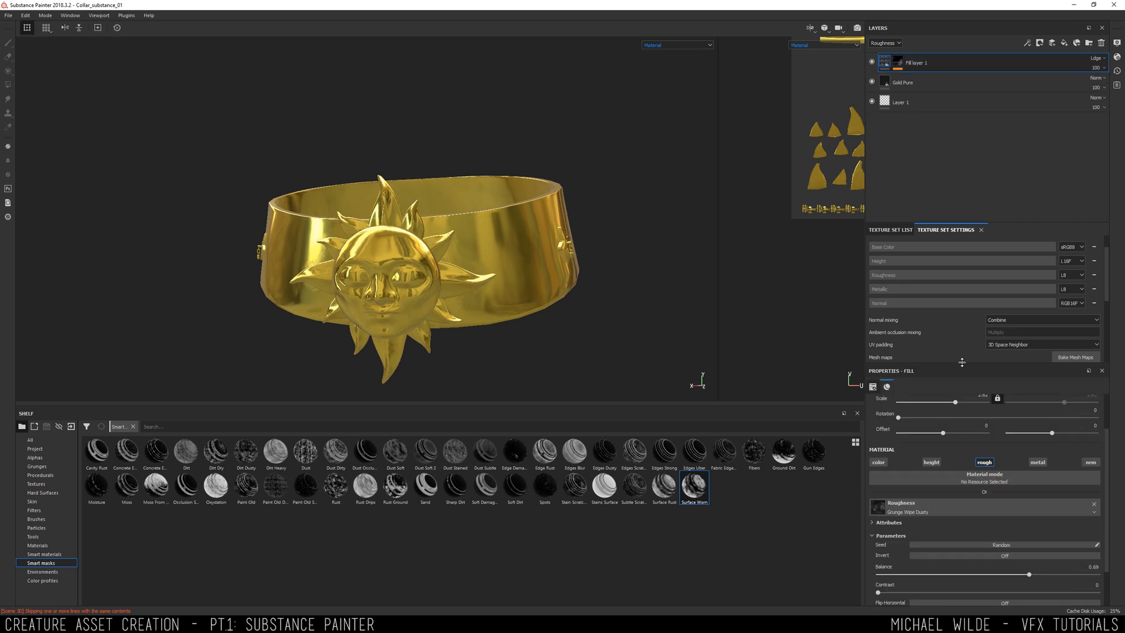
click(877, 462)
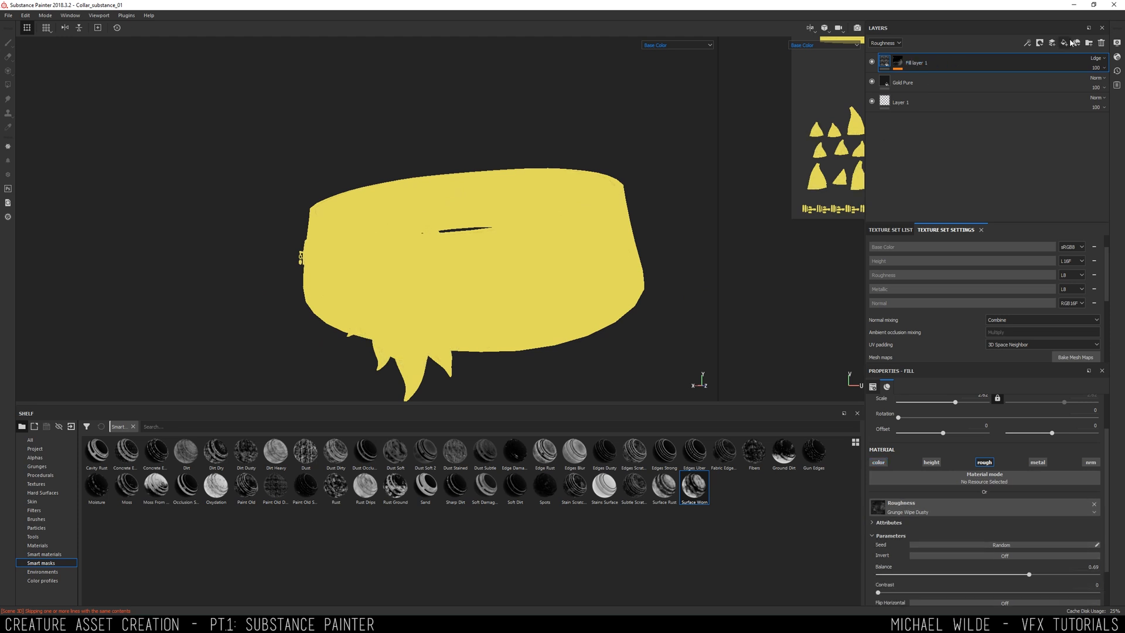
- Add a masked fill layer with a dark amber base colour above the grunge roughness layer
click(1065, 42)
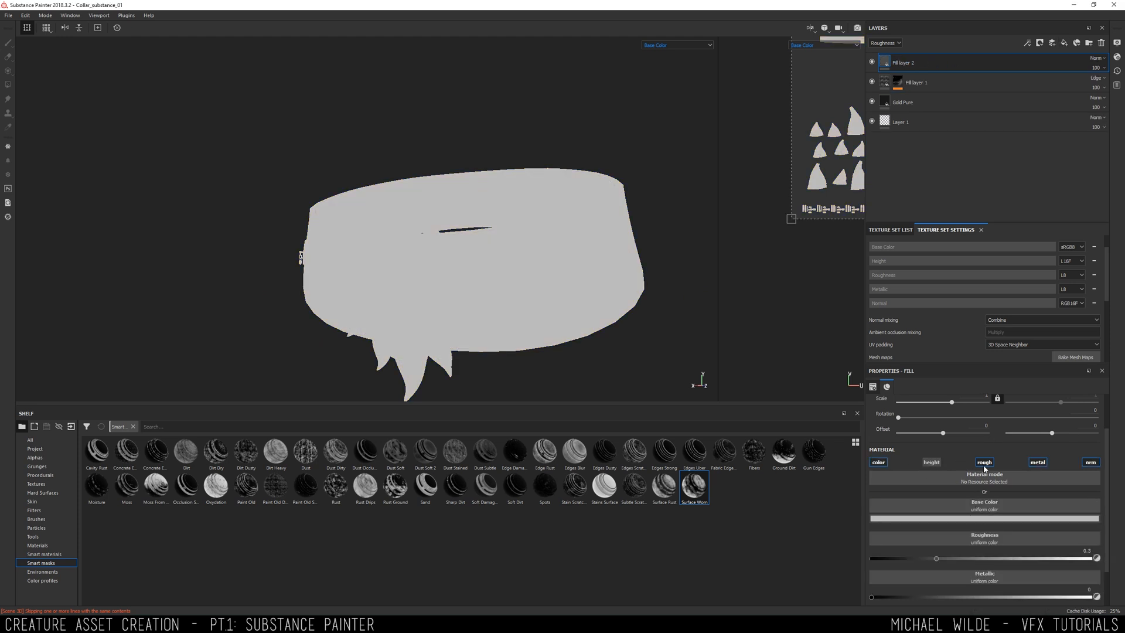
click(983, 517)
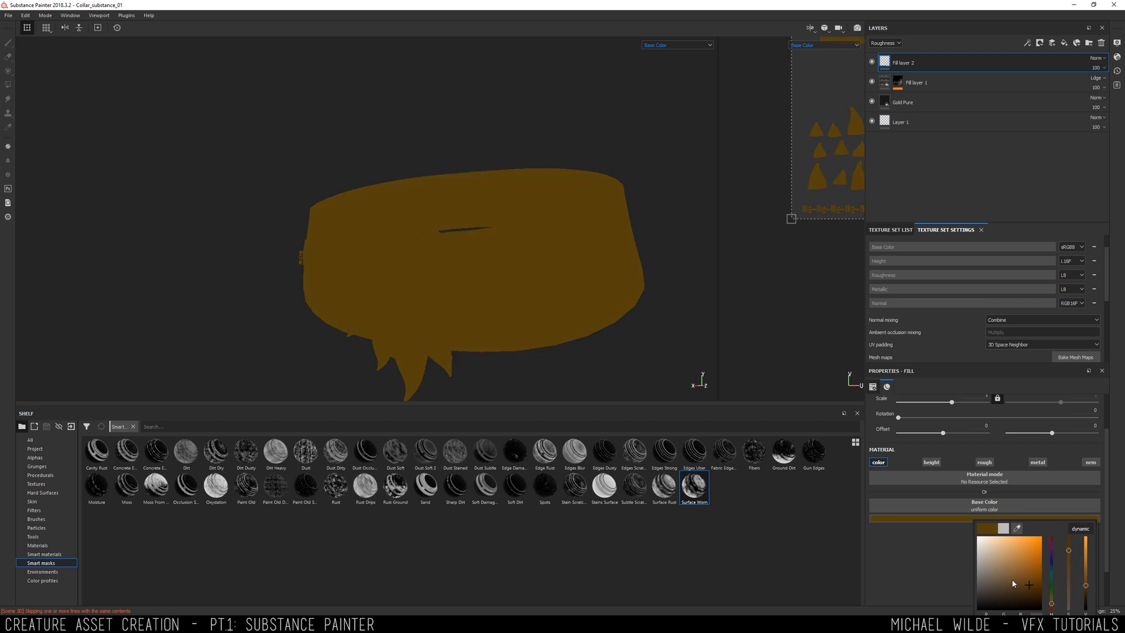
click(885, 42)
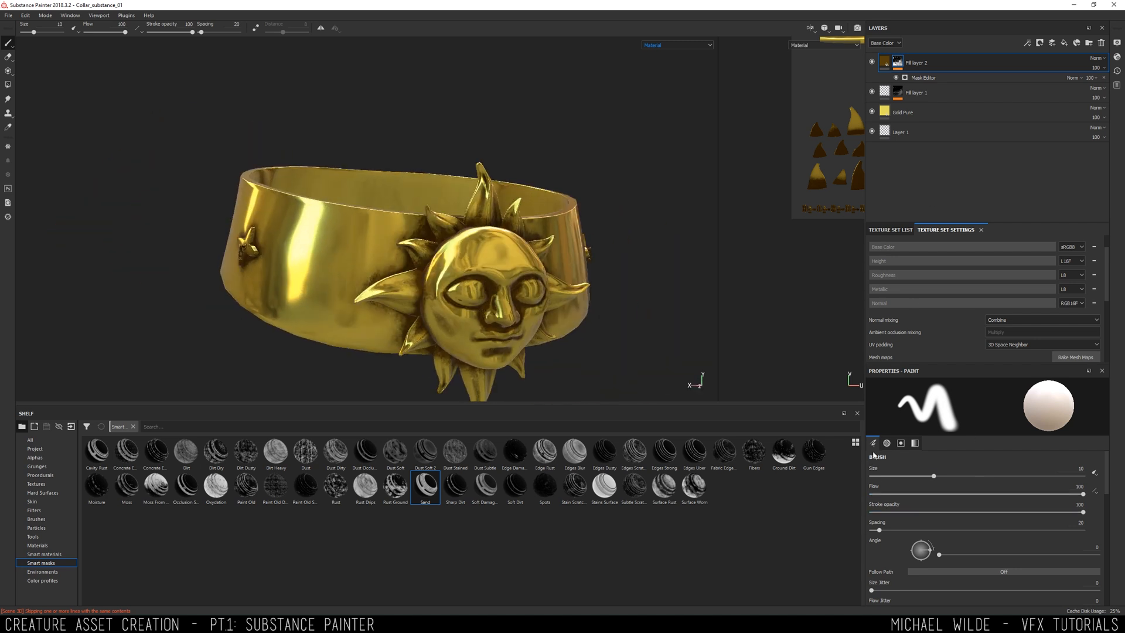
click(924, 78)
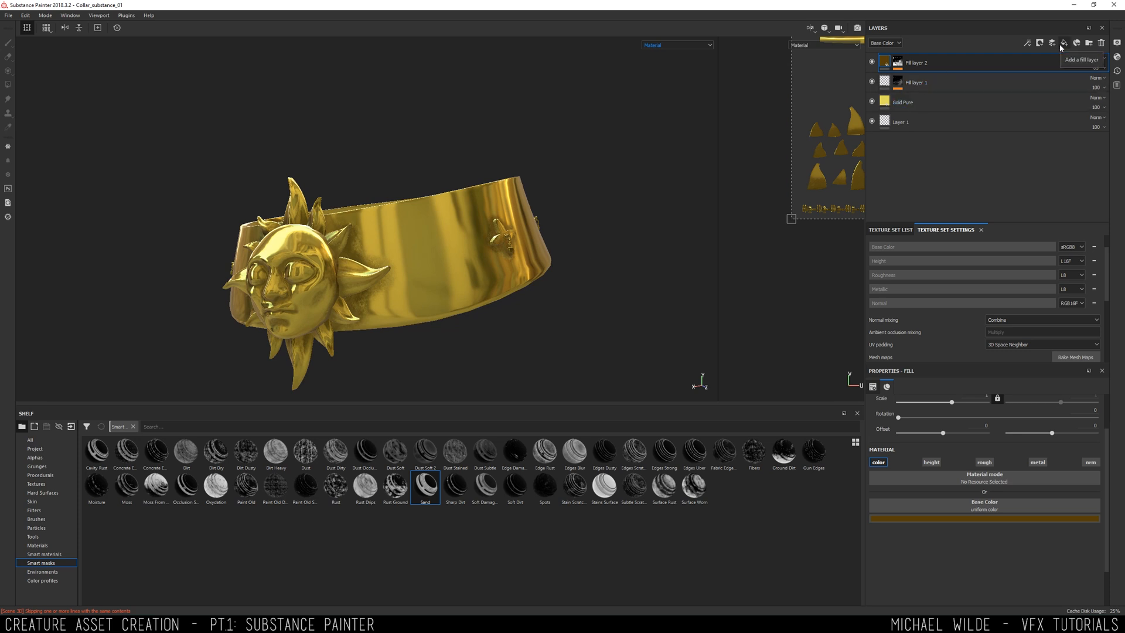
- Add a Grunge Wipe Smudgy Soft roughness fill layer set to Linear Dodge with a mask generator
click(1065, 44)
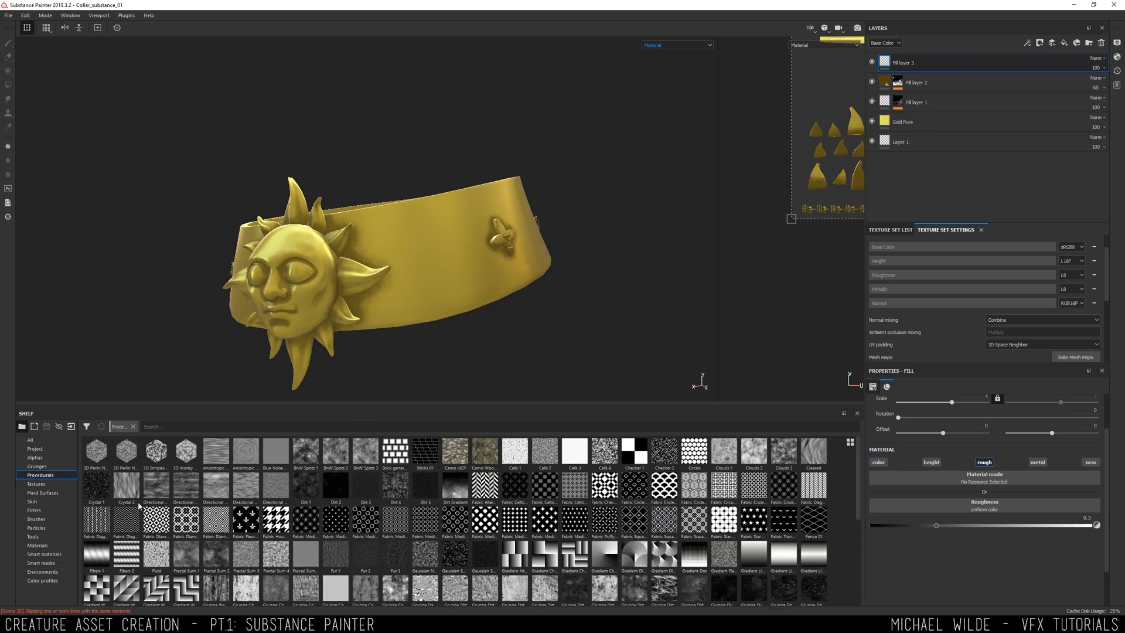
scroll(down, 3)
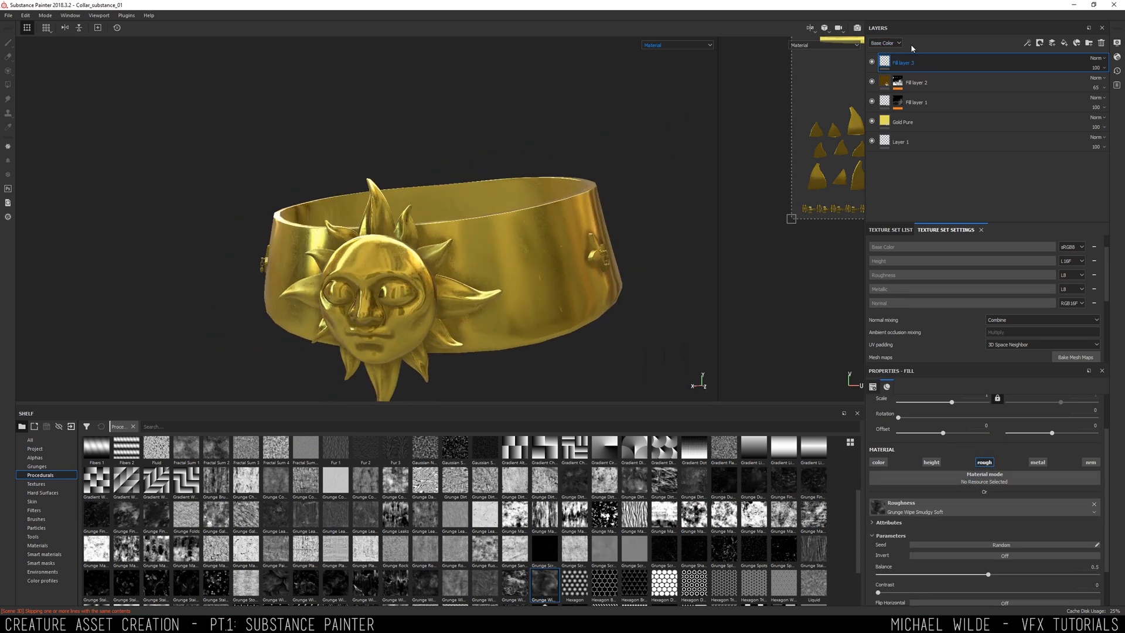
click(884, 42)
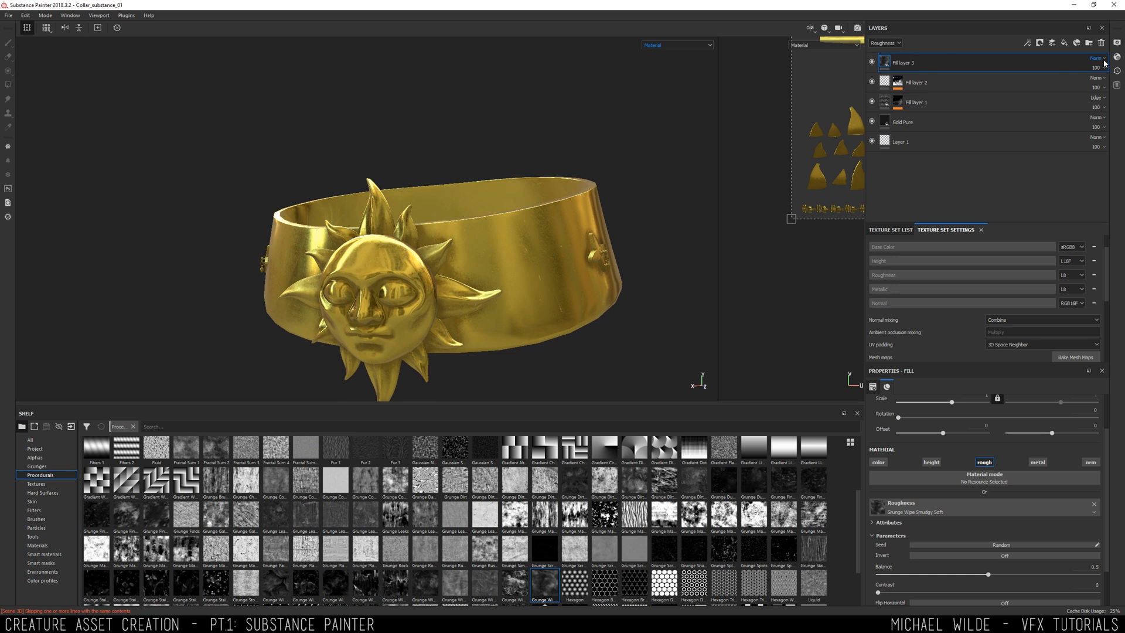
click(1097, 58)
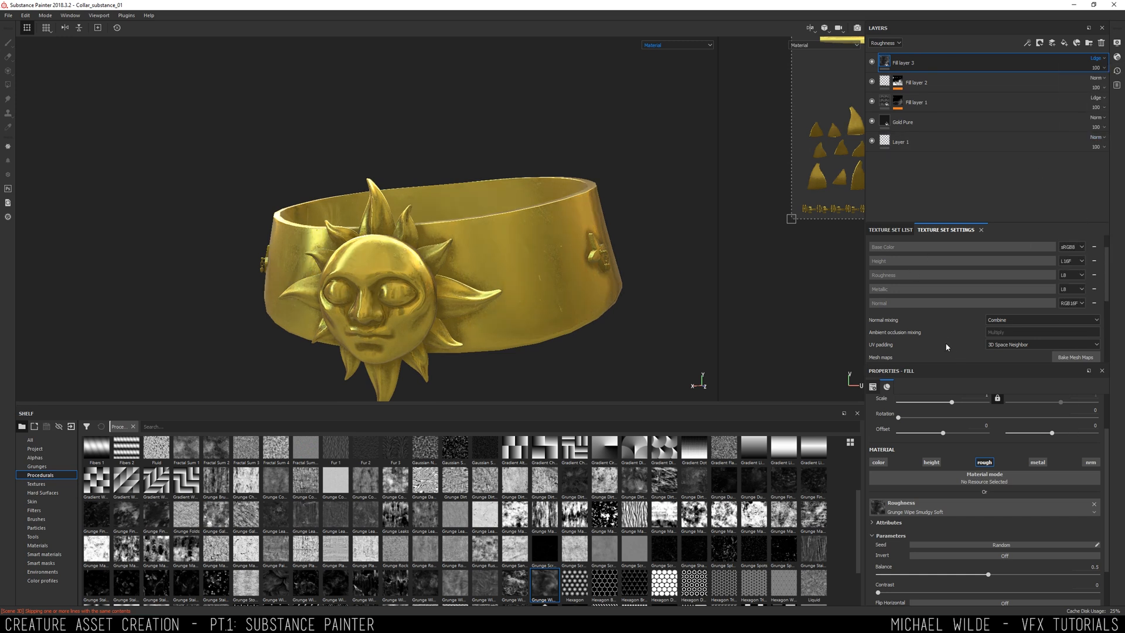
scroll(down, 3)
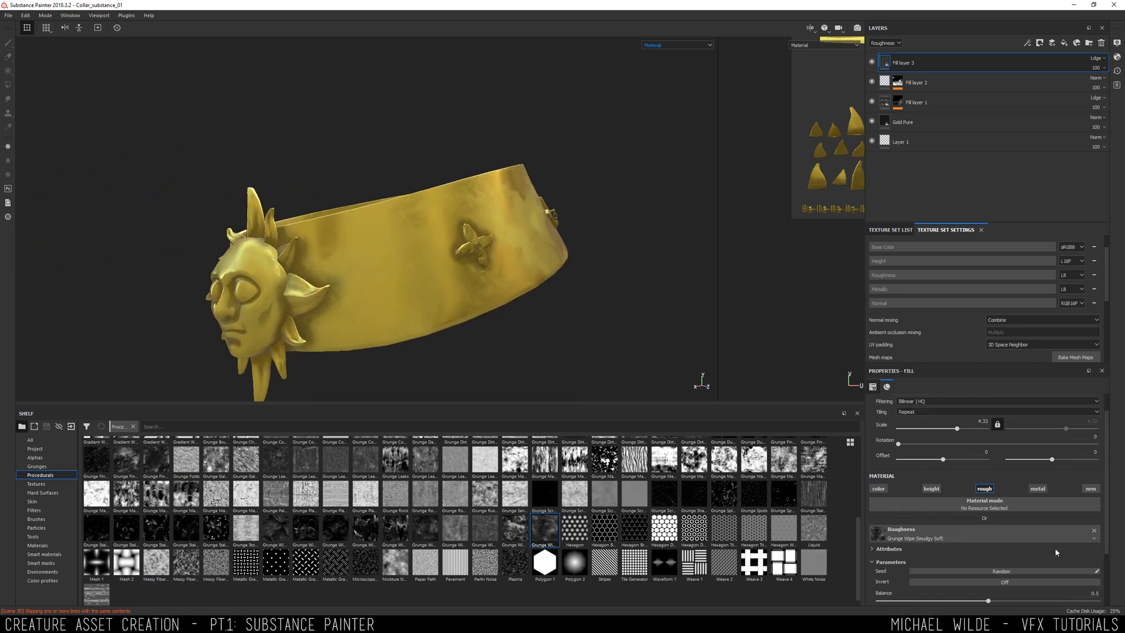
scroll(up, 3)
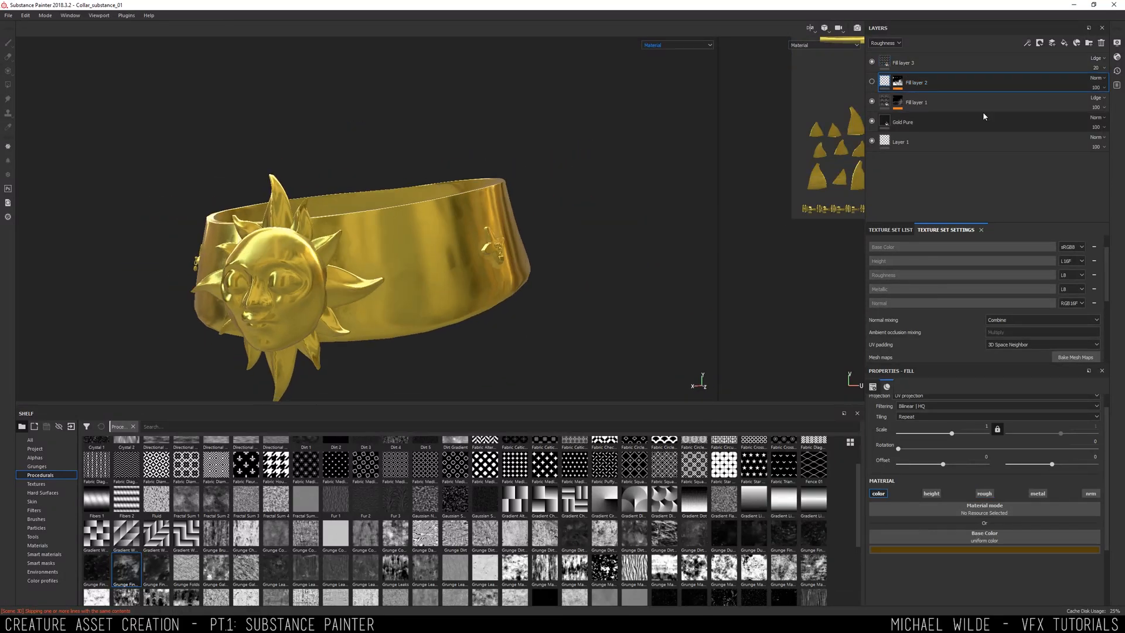
- Group the roughness layers into a RoughnessChanges folder and rename the darkening layer Darken
click(917, 102)
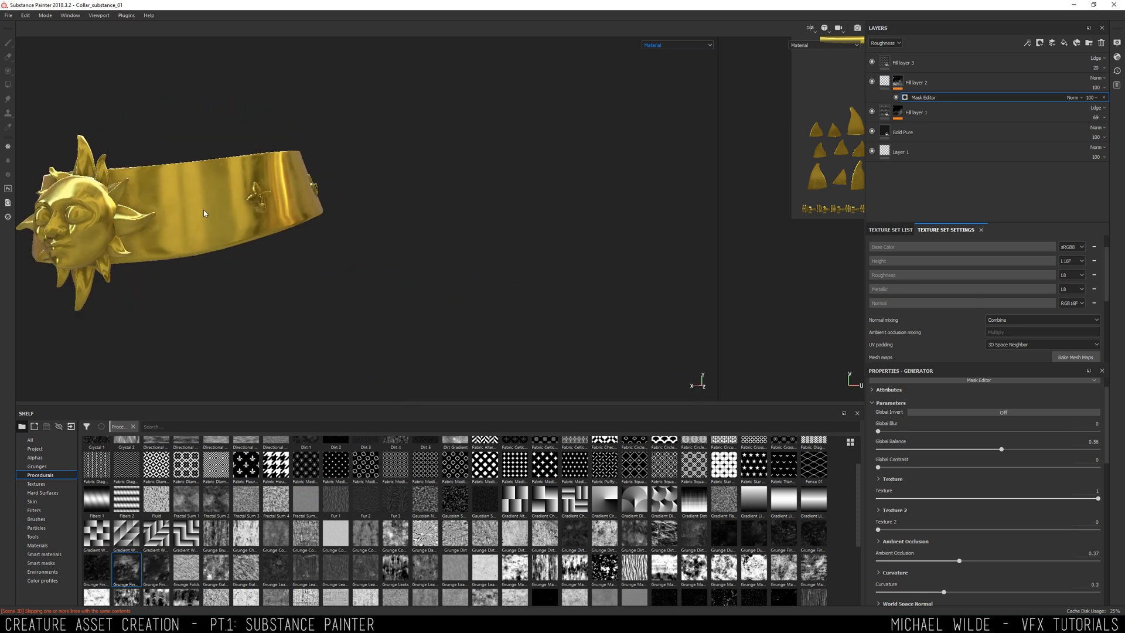
click(902, 132)
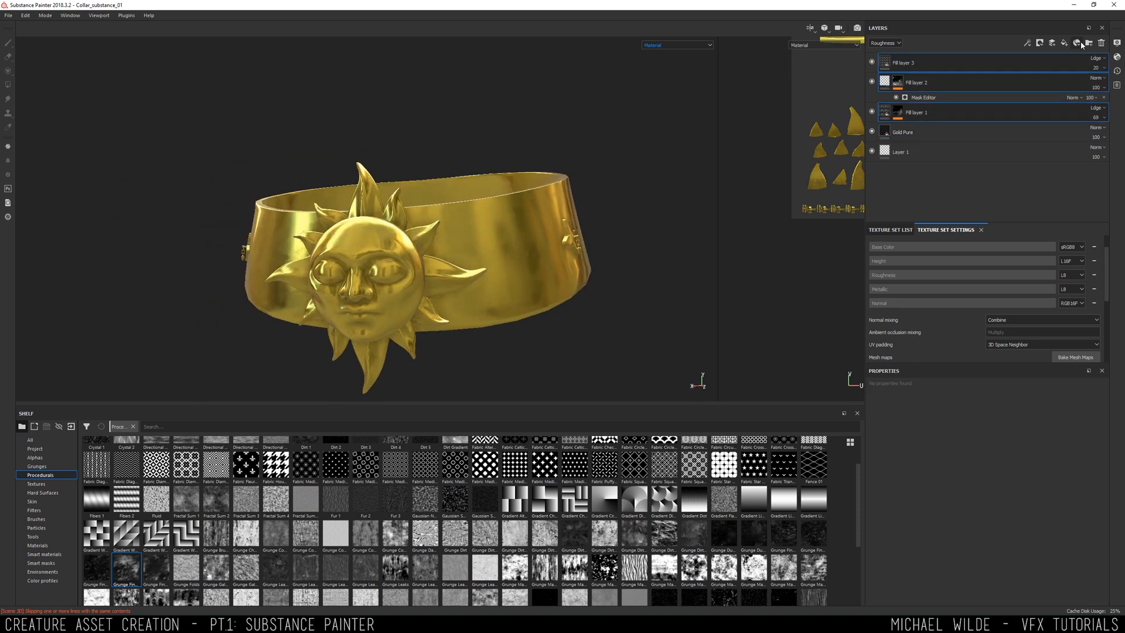
click(919, 63)
text(Darken)
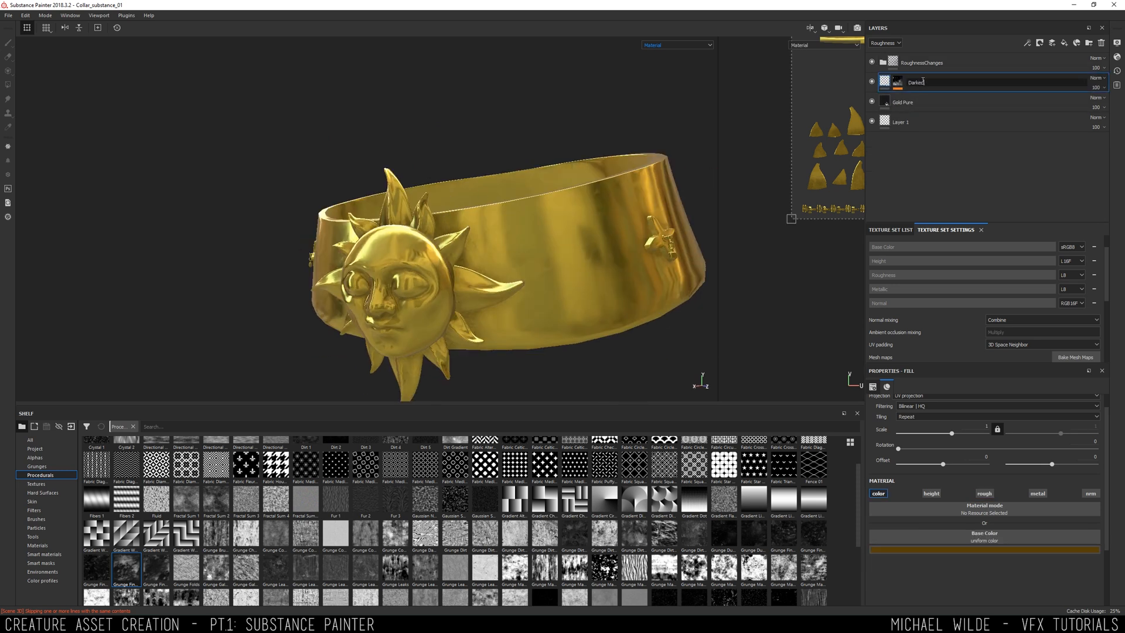
- Add a height-only fill layer with Grunge Concrete in Linear Dodge and a Contrast Luminosity filter
click(34, 510)
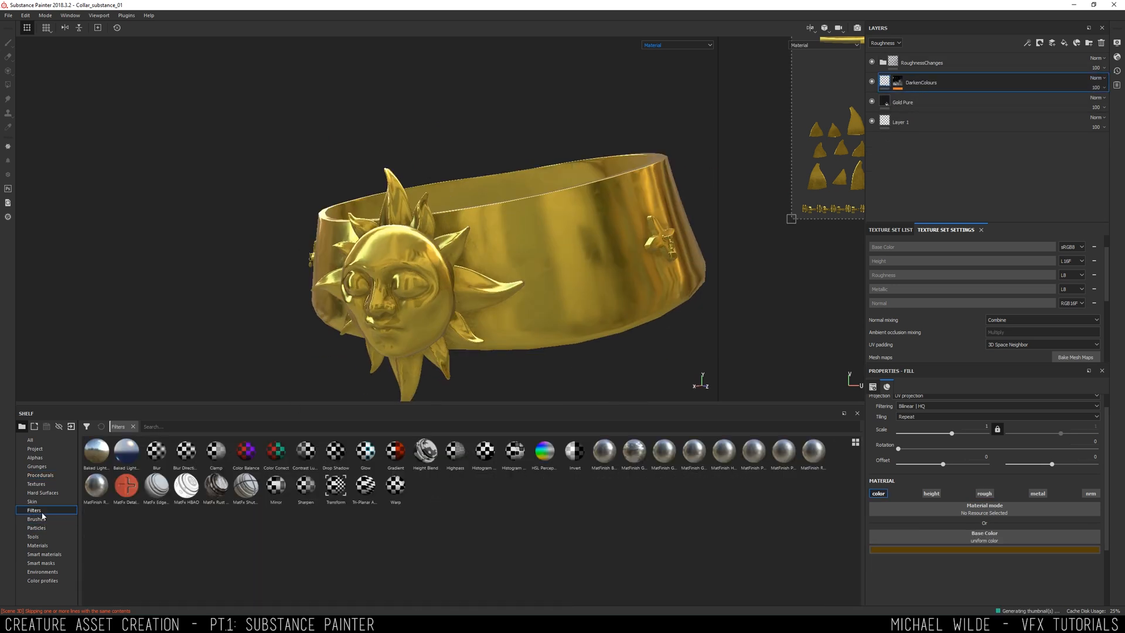
click(40, 475)
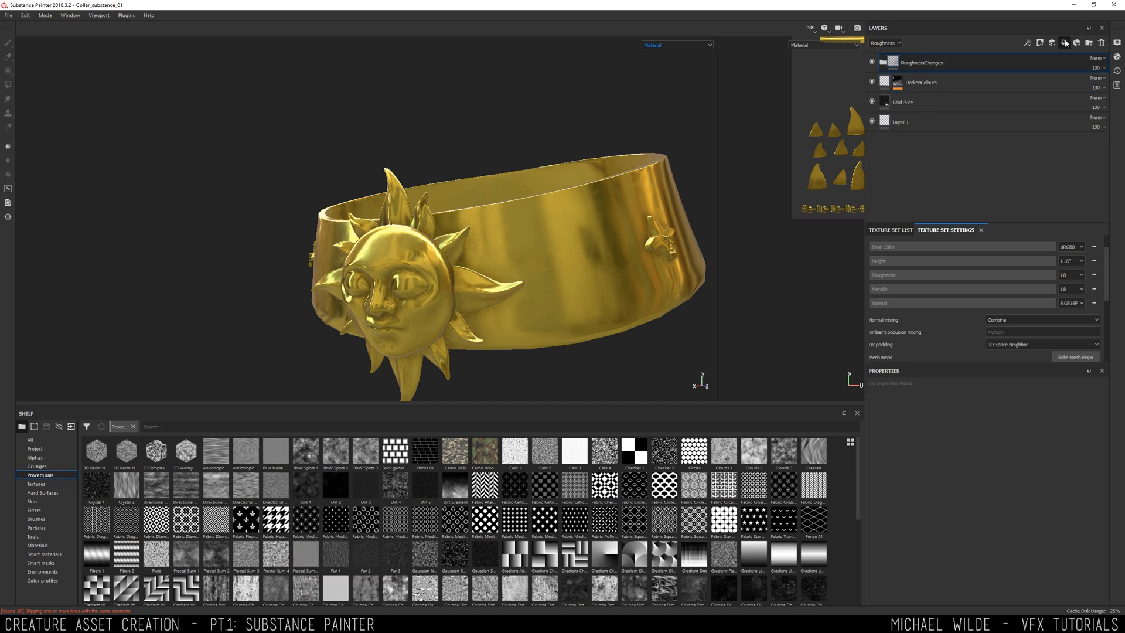
click(1066, 42)
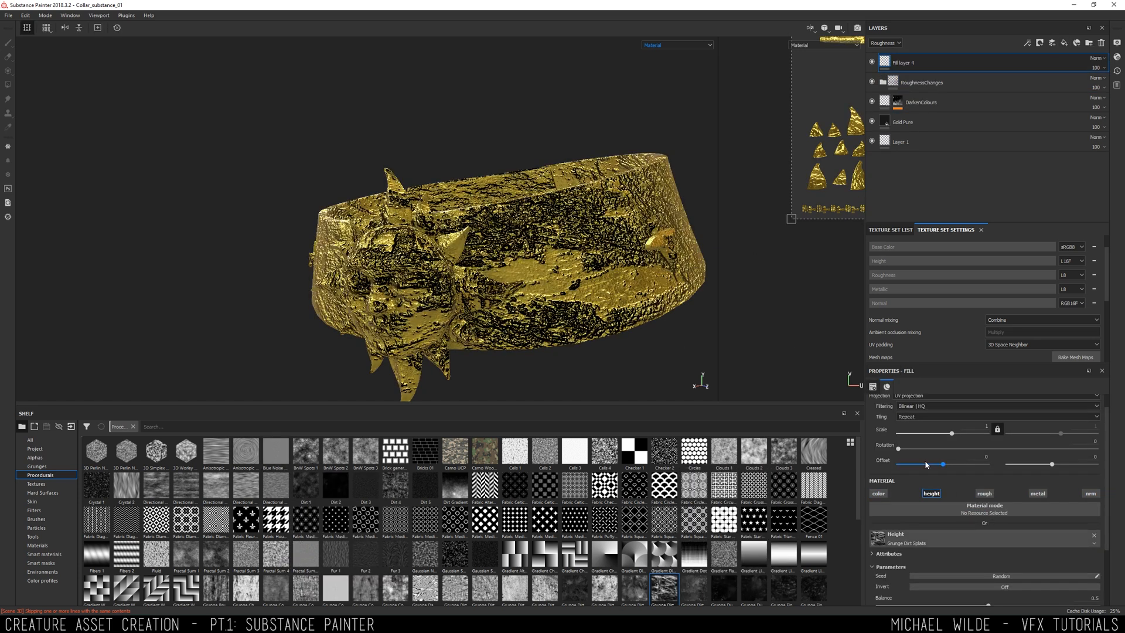
click(886, 43)
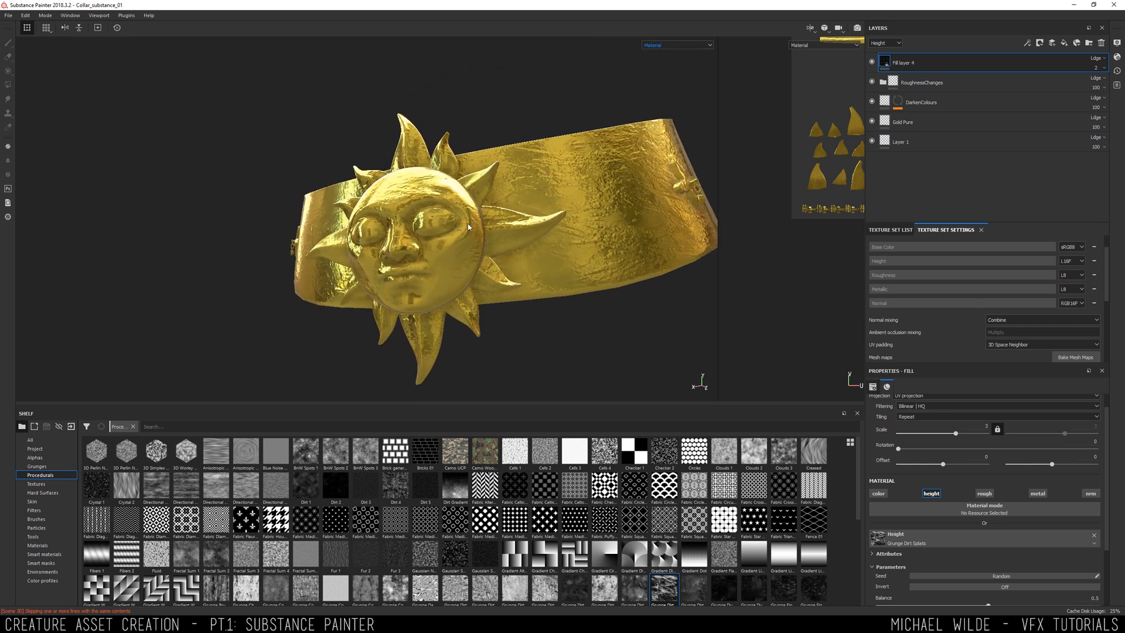
scroll(down, 3)
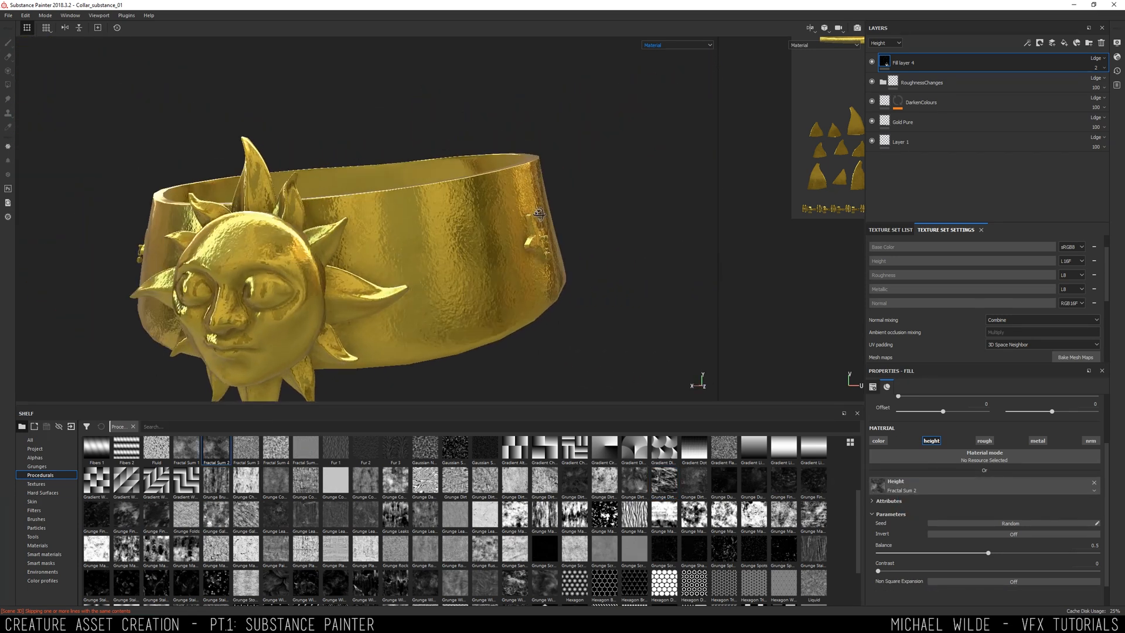
click(1040, 43)
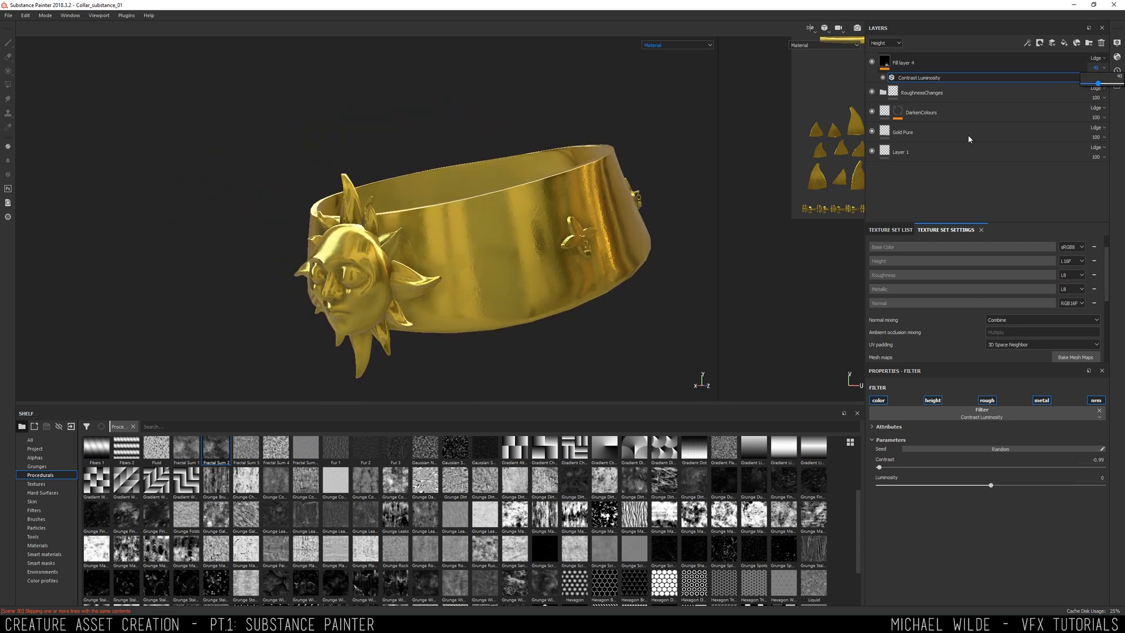
- Reduce the contrast filter on the height layer and add a mask to it
click(904, 62)
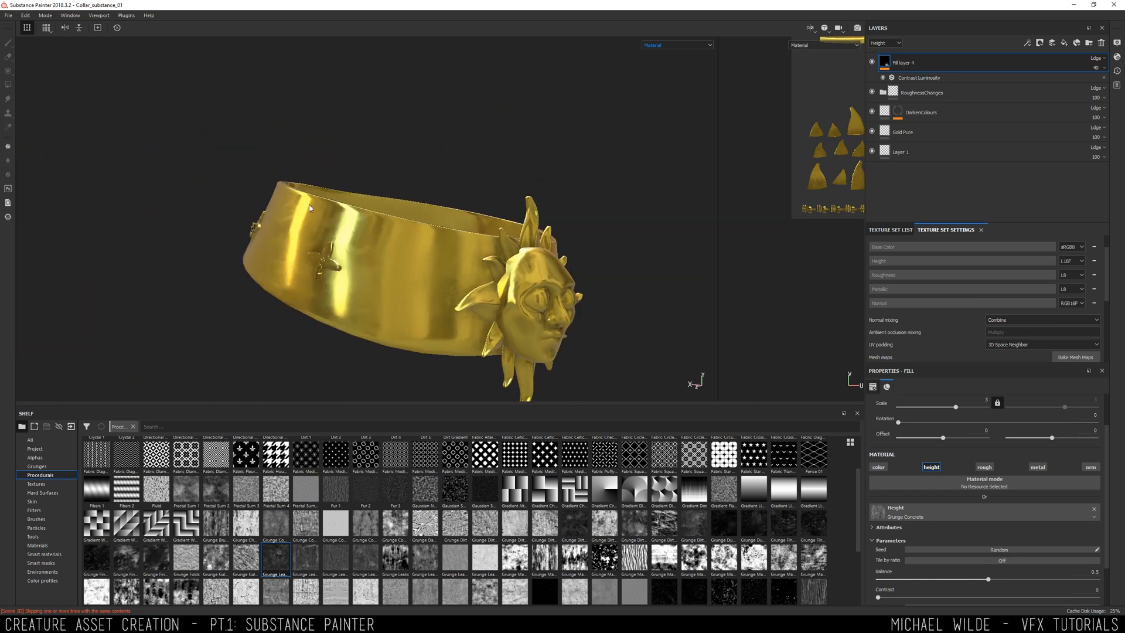
click(919, 78)
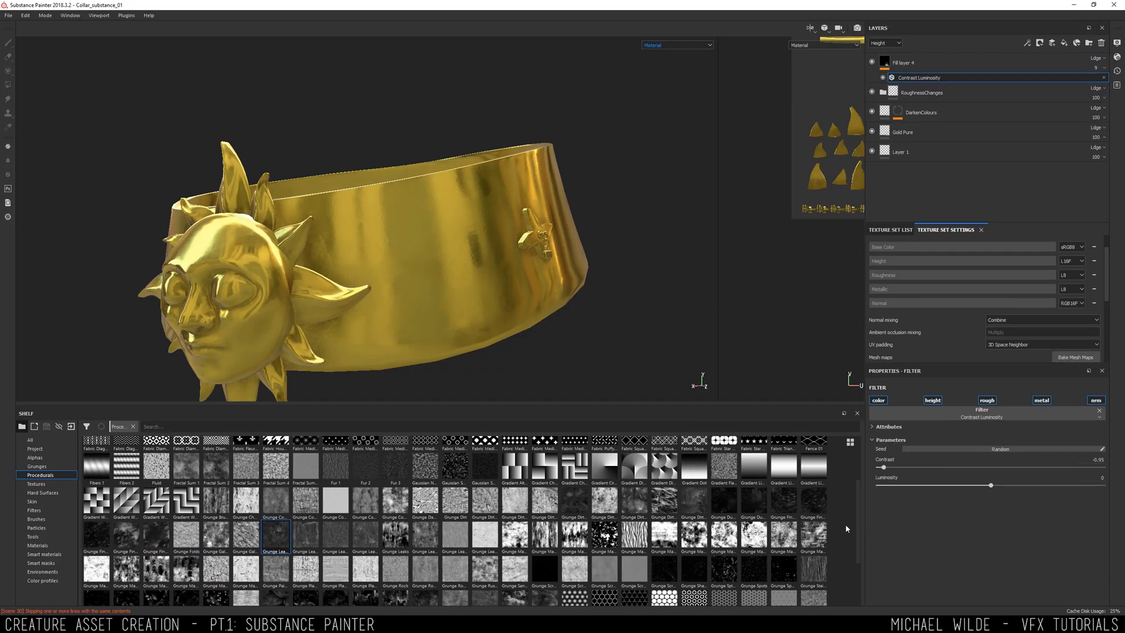
click(904, 62)
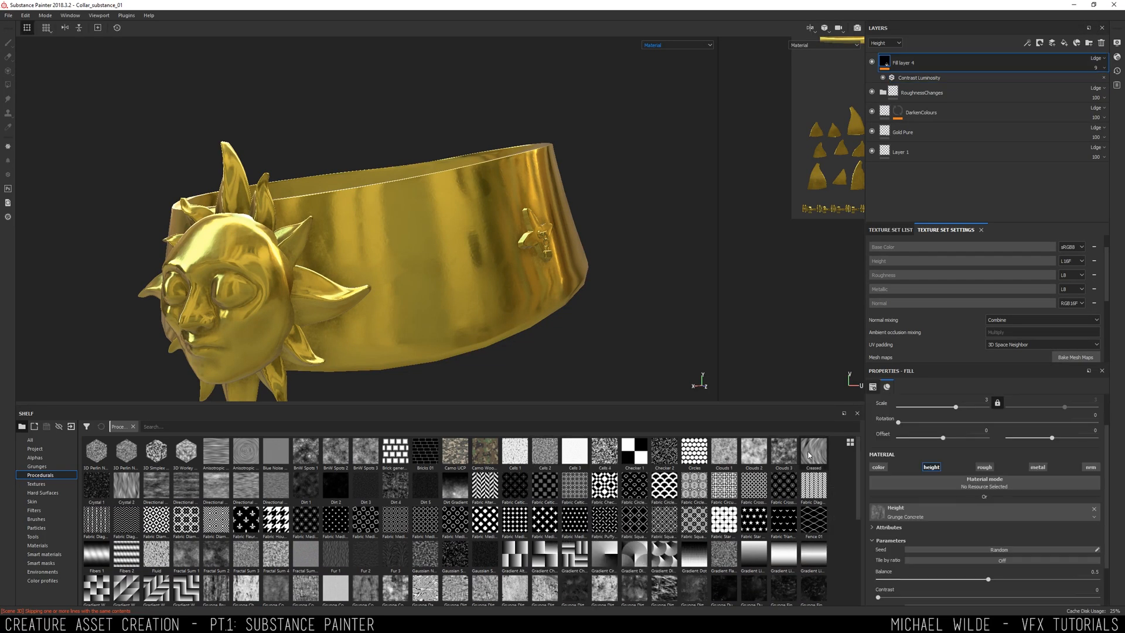
click(783, 450)
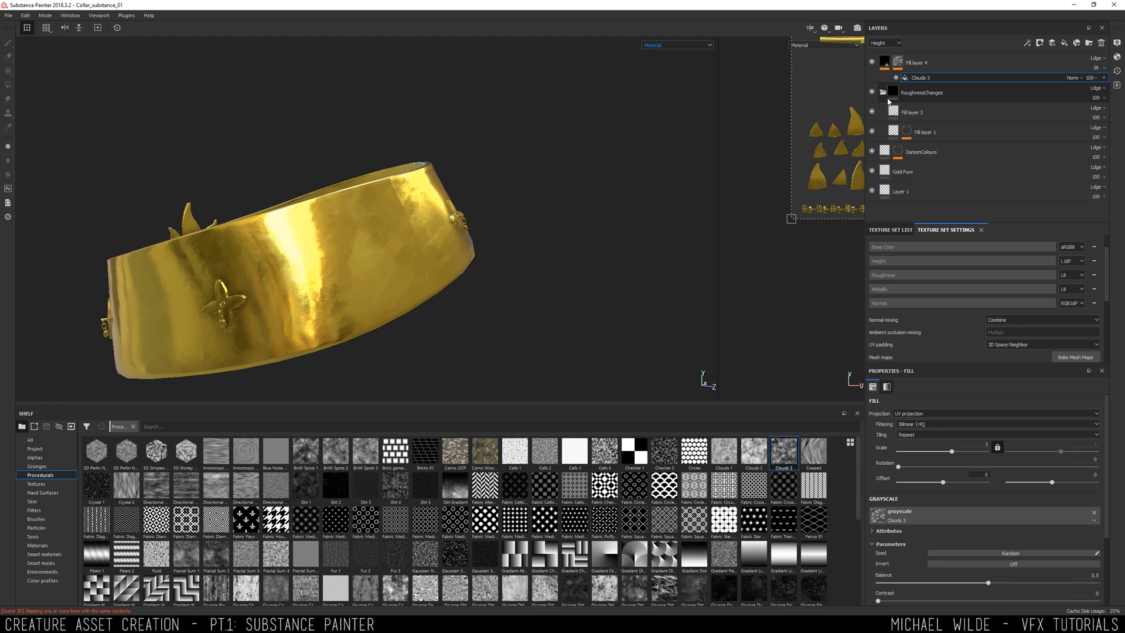
- Mask the bump layer with Clouds 2, rename it AdditionalBump and show the 2D/3D split view
click(913, 112)
text(AdditionalBump)
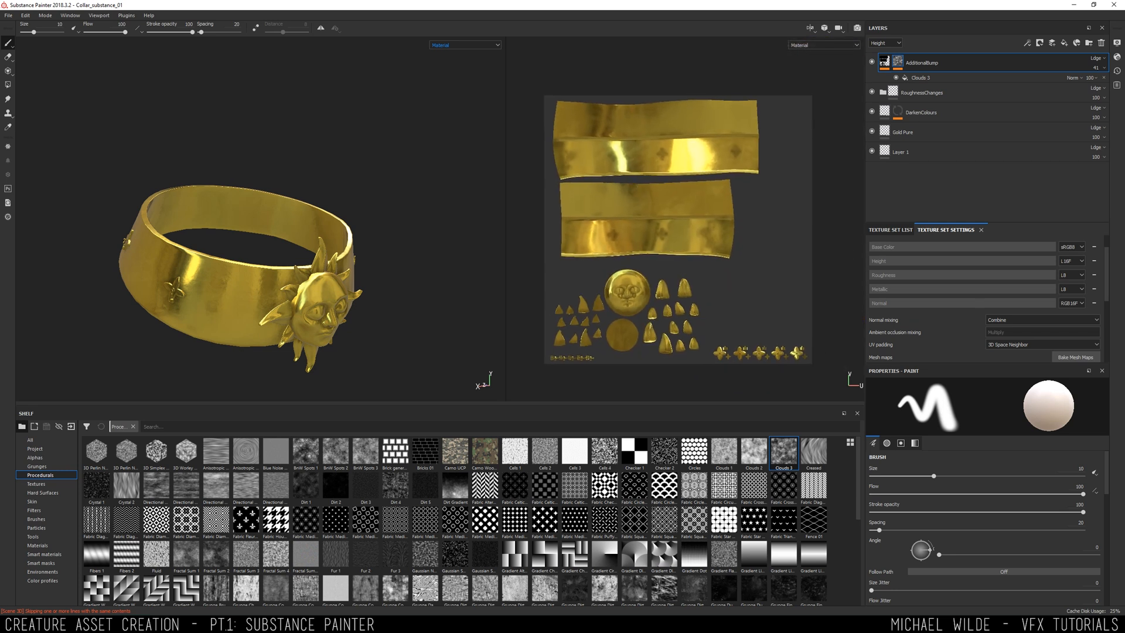
- Add a GoldStuds fill layer above Gold Pure, polygon-fill its mask over the star studs and make it fully metallic
click(919, 131)
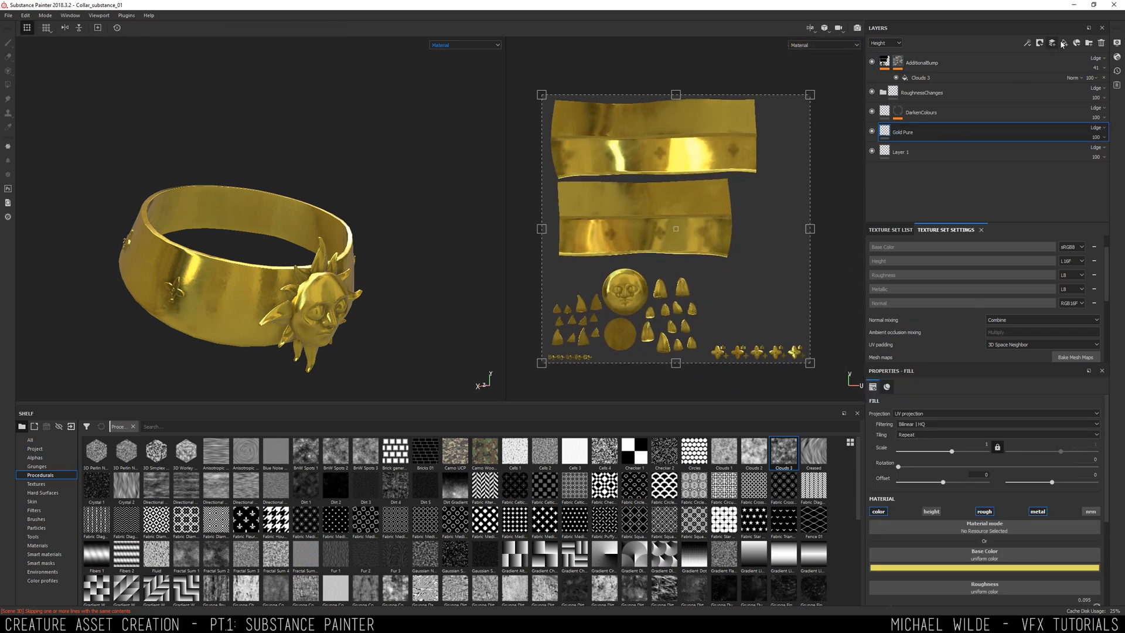
click(1065, 43)
text(GoldStuds)
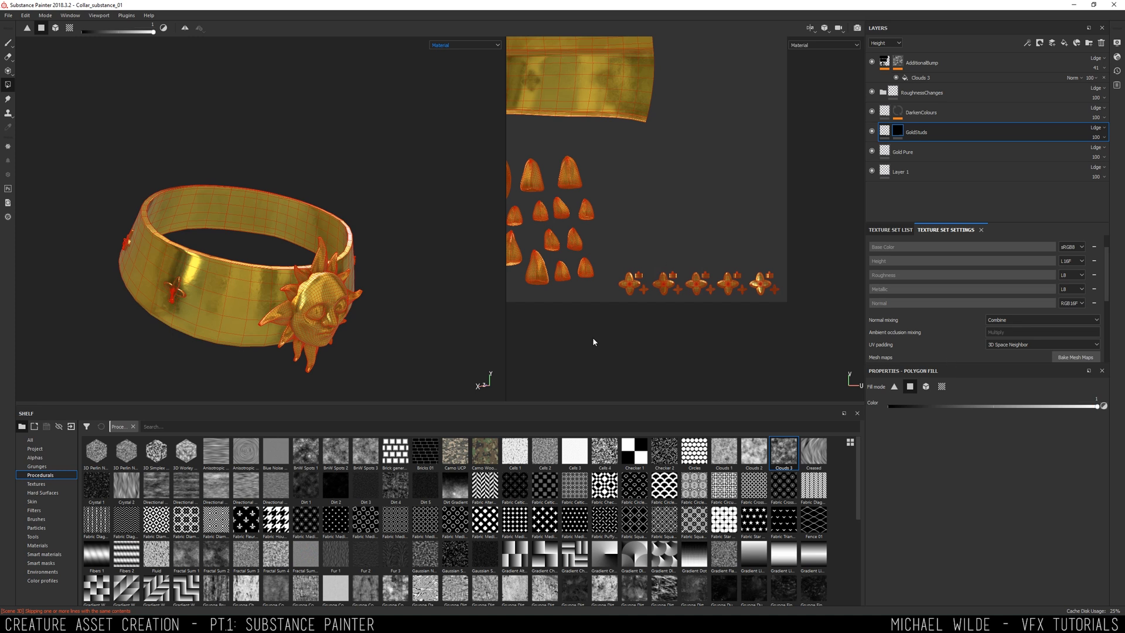
click(464, 45)
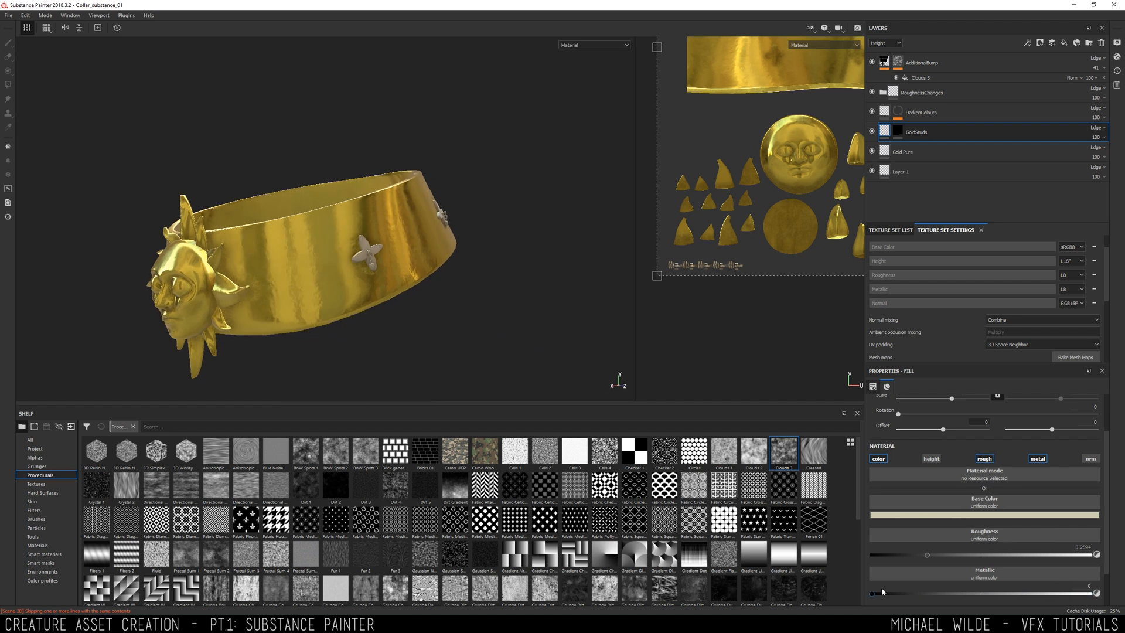
click(984, 513)
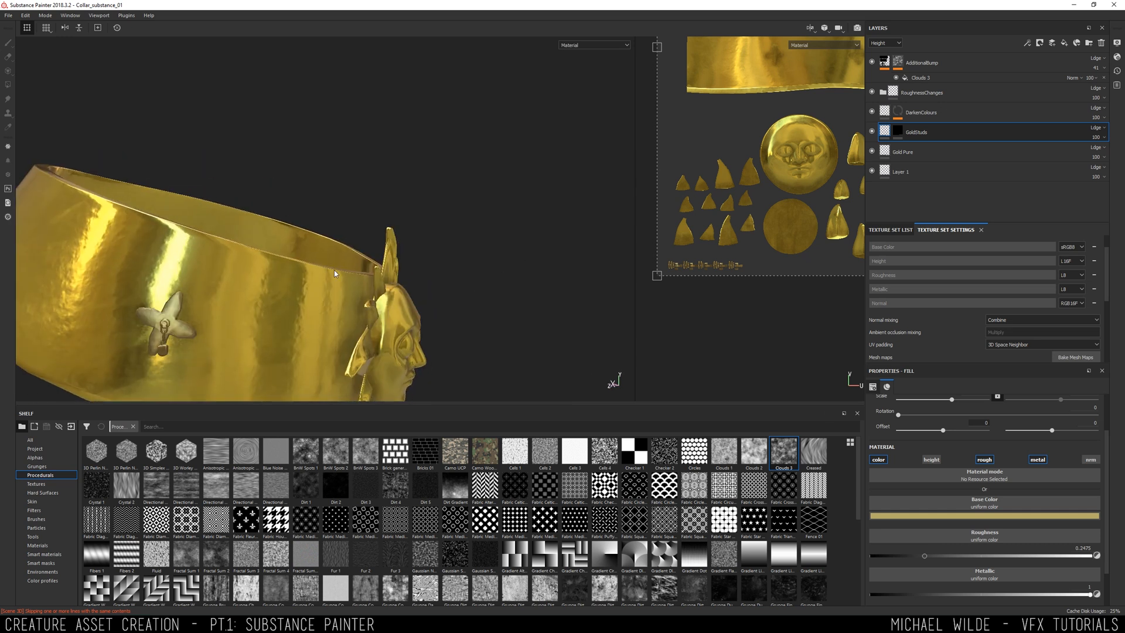
- Fine-tune the GoldStuds base colour and roughness and bring up the Materials shelf
drag(334, 273, 423, 199)
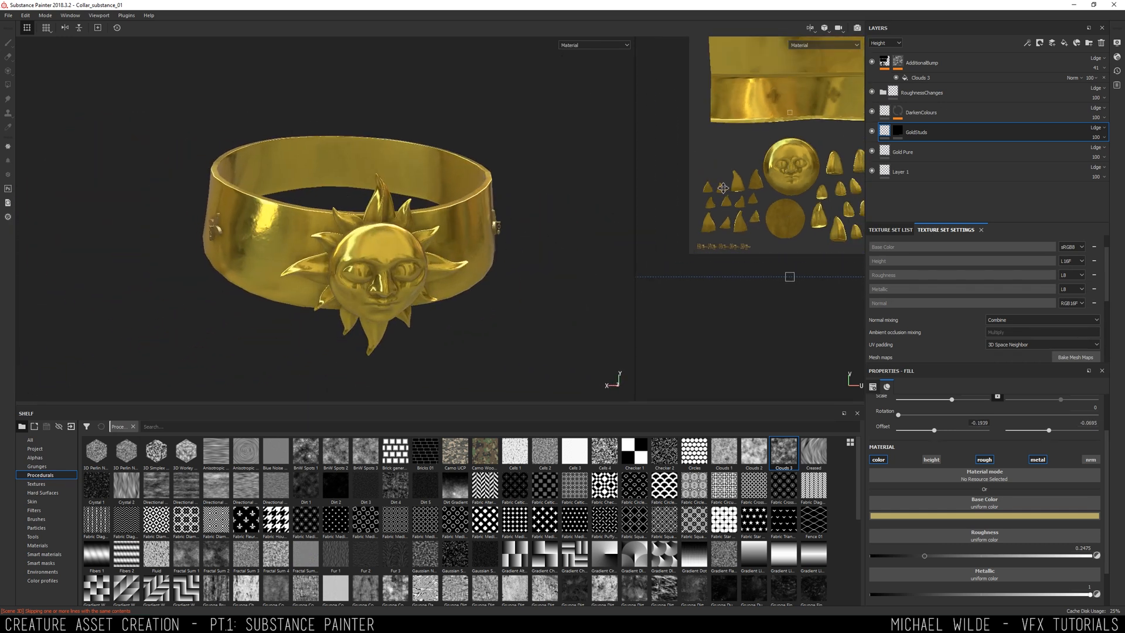
click(8, 41)
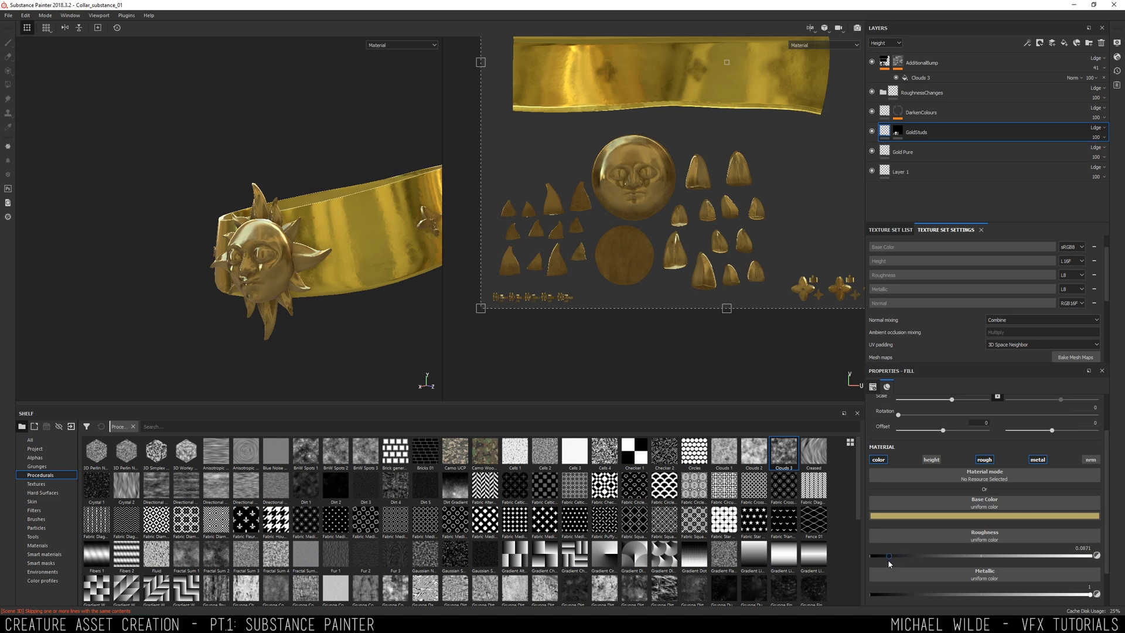
click(983, 515)
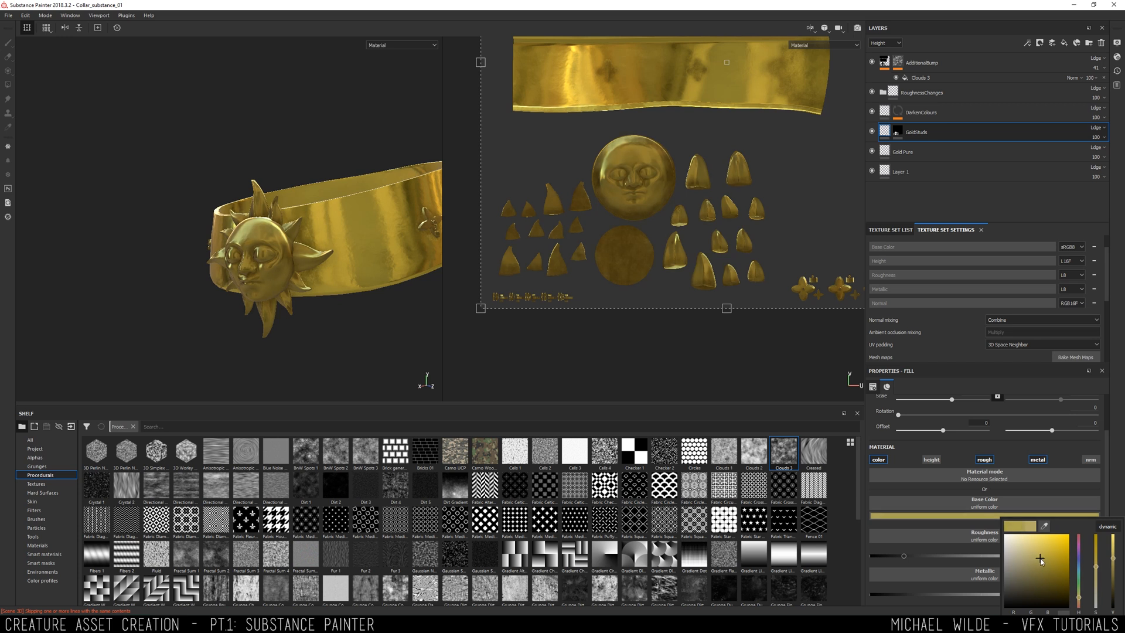
click(36, 545)
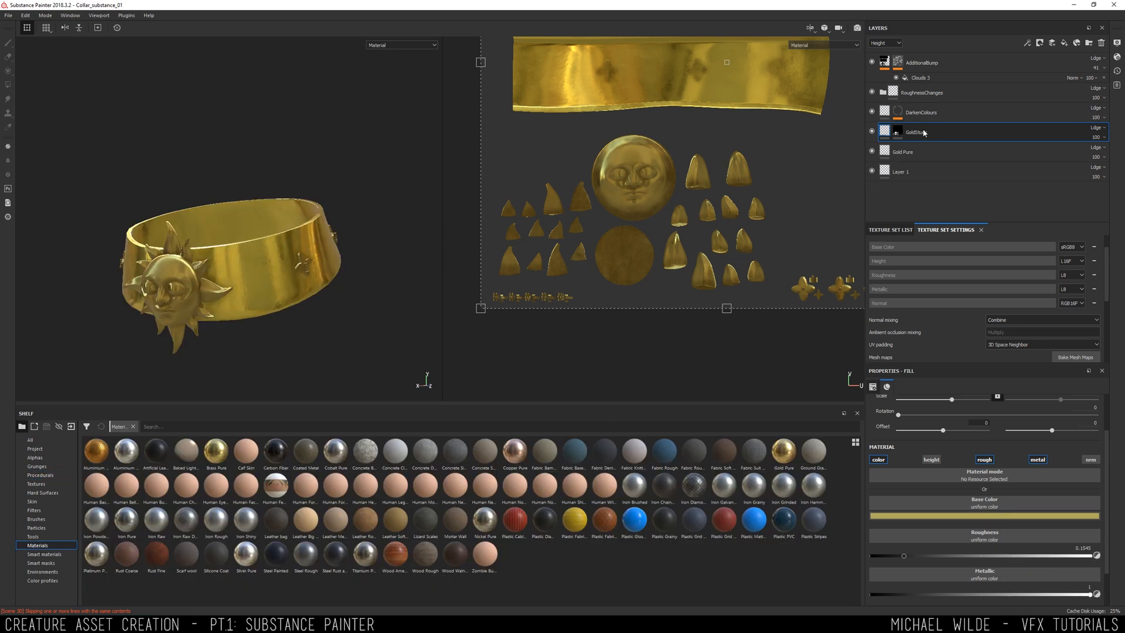
- Add a Rust Fine layer over the gold and choose its rust colour
double_click(156, 552)
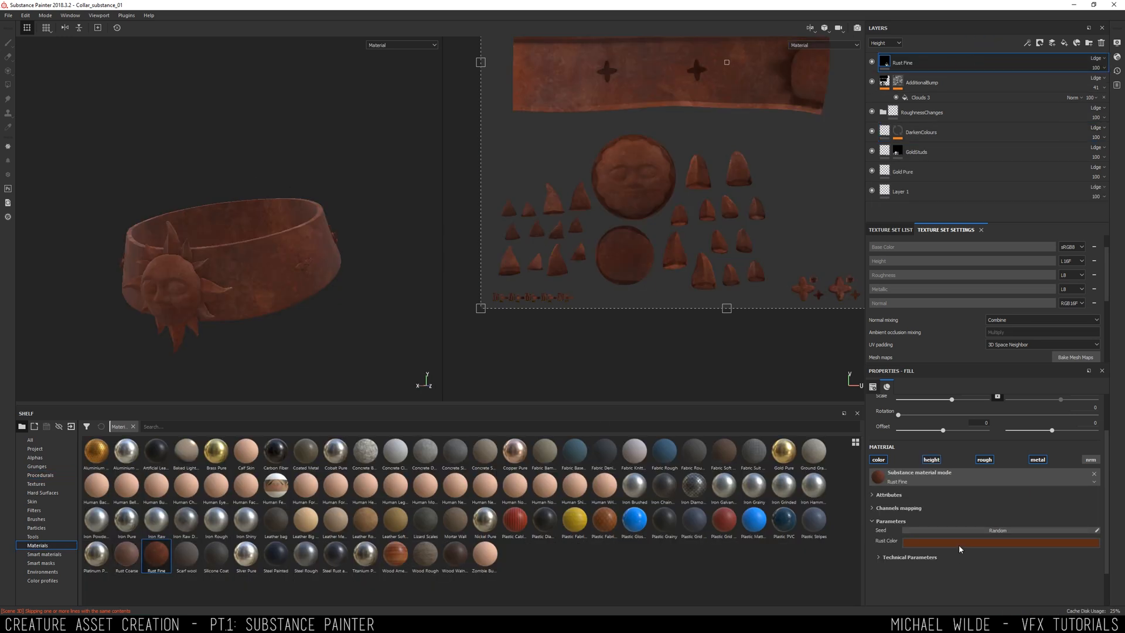
click(998, 541)
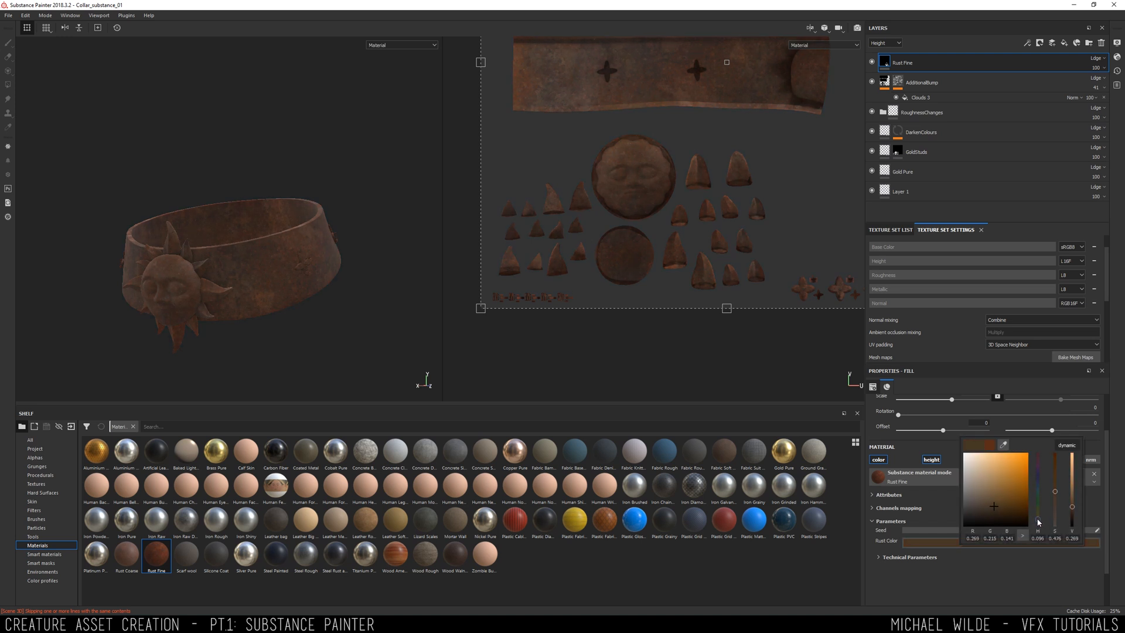
click(41, 562)
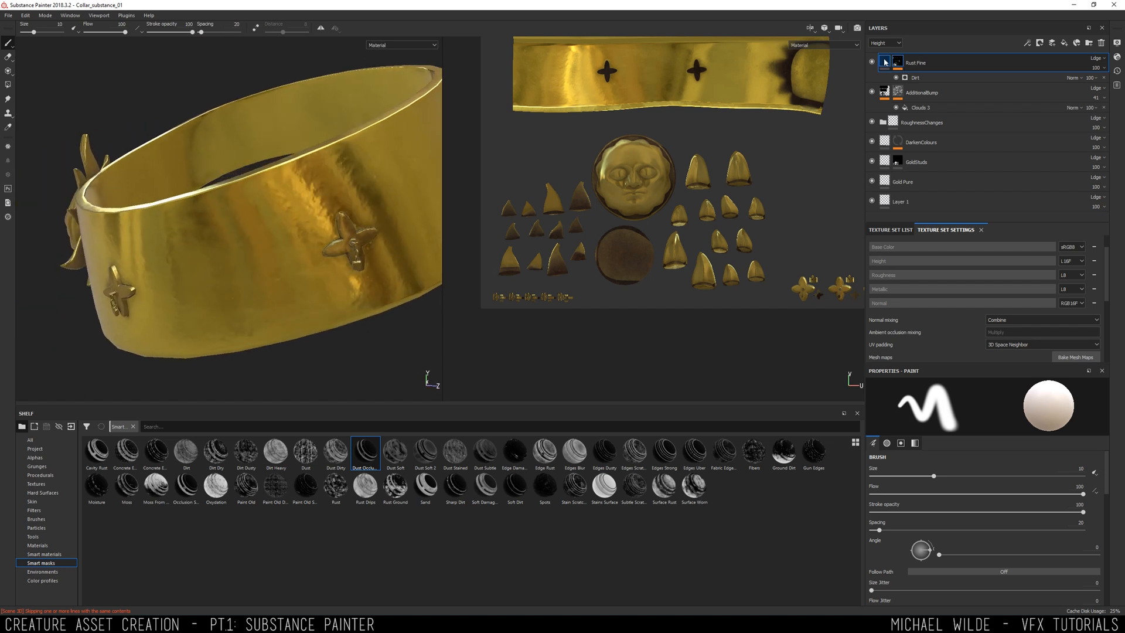
- Mask the rust with Dirt and Mask Builder generators, tuning curvature and scratches so rust sits in crevices
click(933, 62)
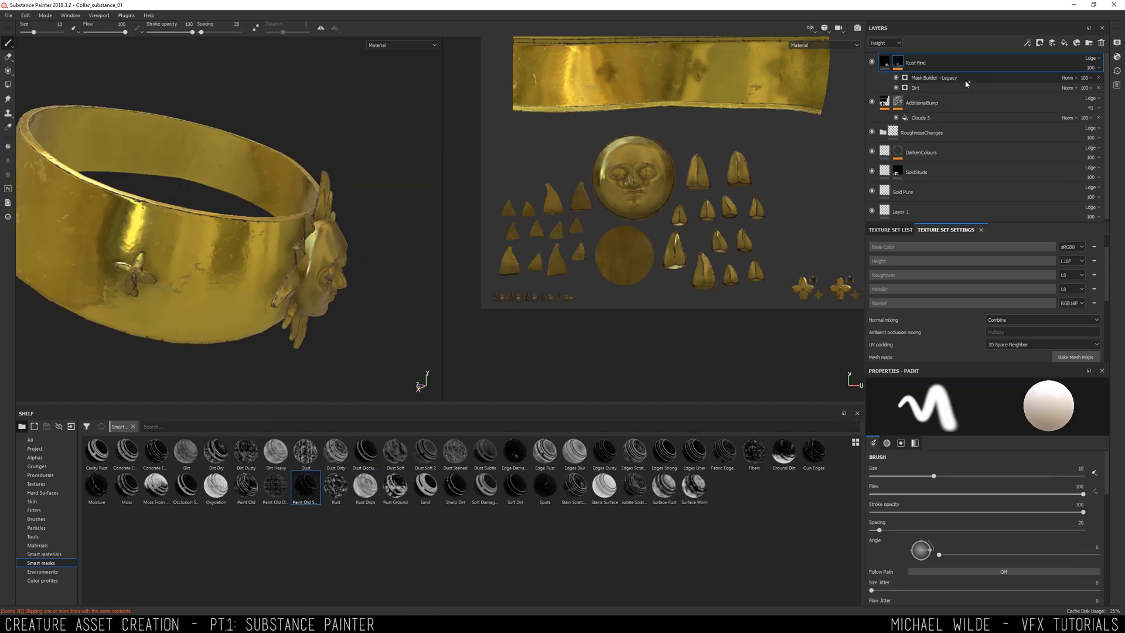
click(933, 77)
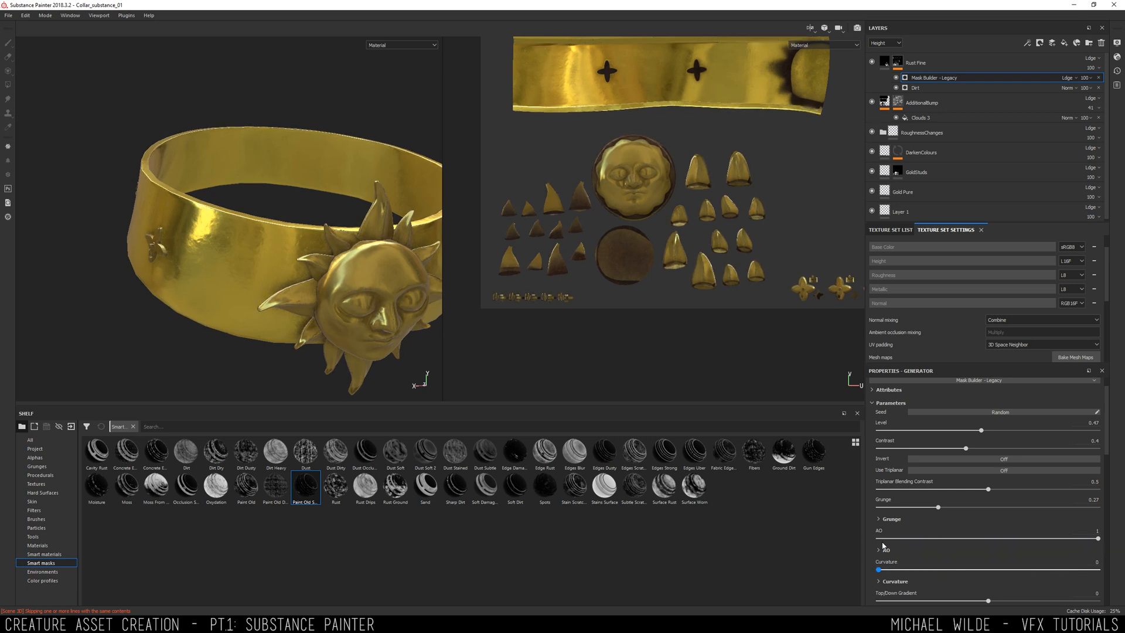
scroll(down, 3)
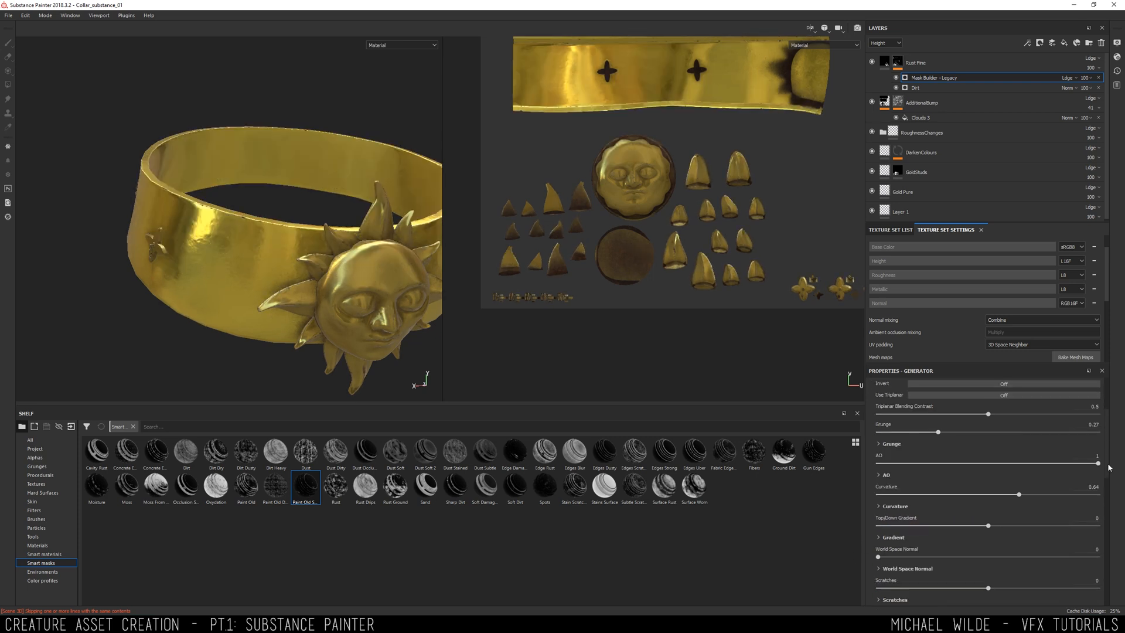
scroll(down, 3)
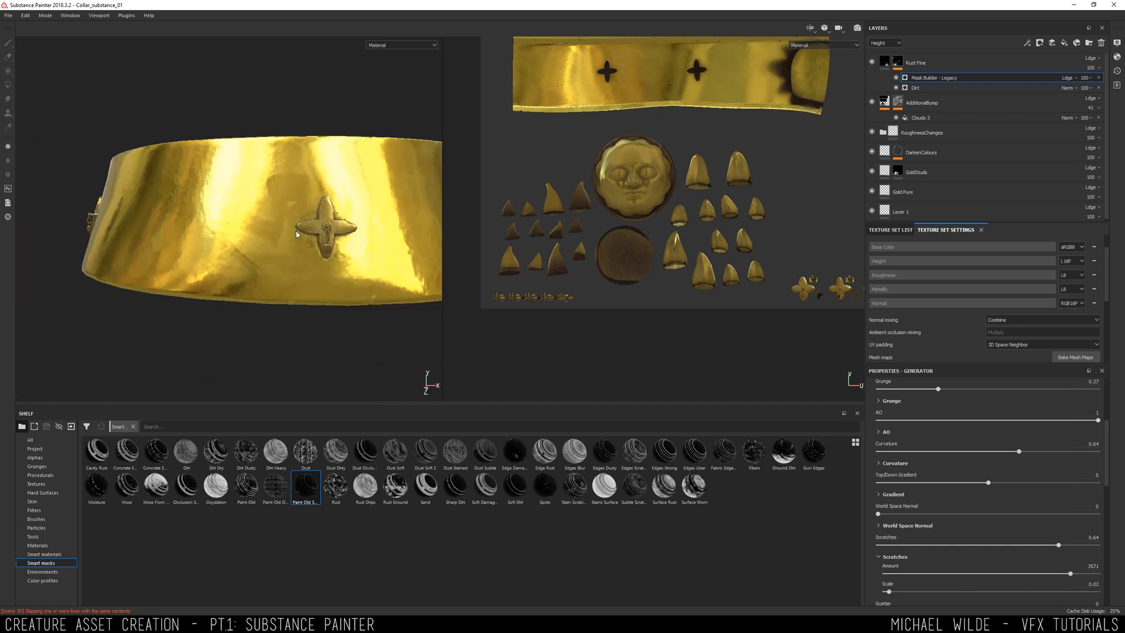
drag(295, 233, 139, 203)
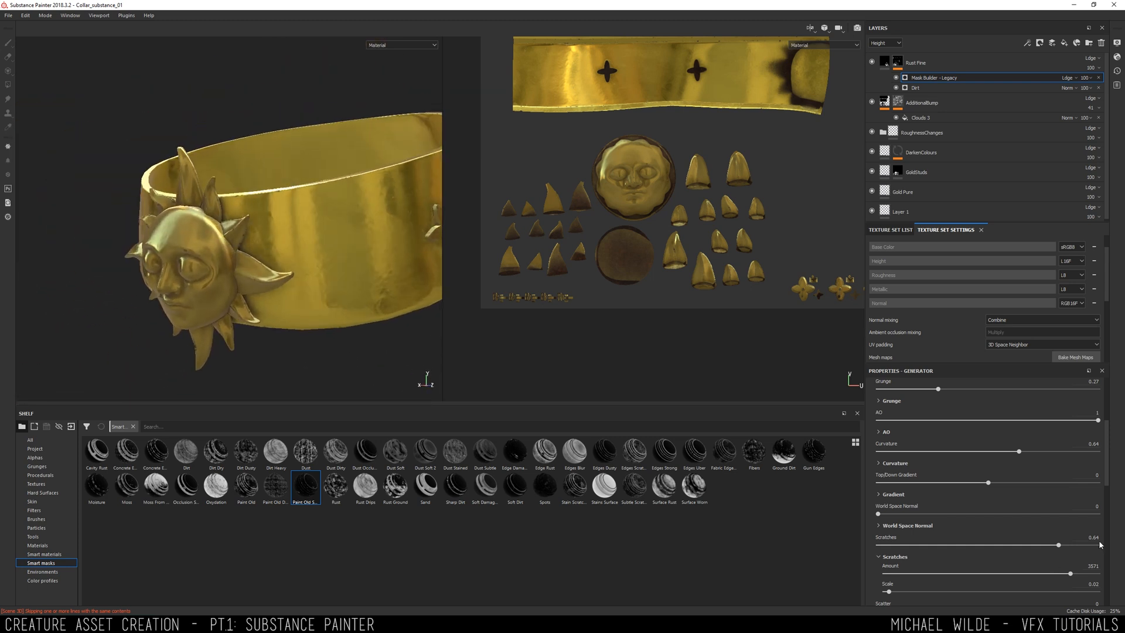
scroll(down, 3)
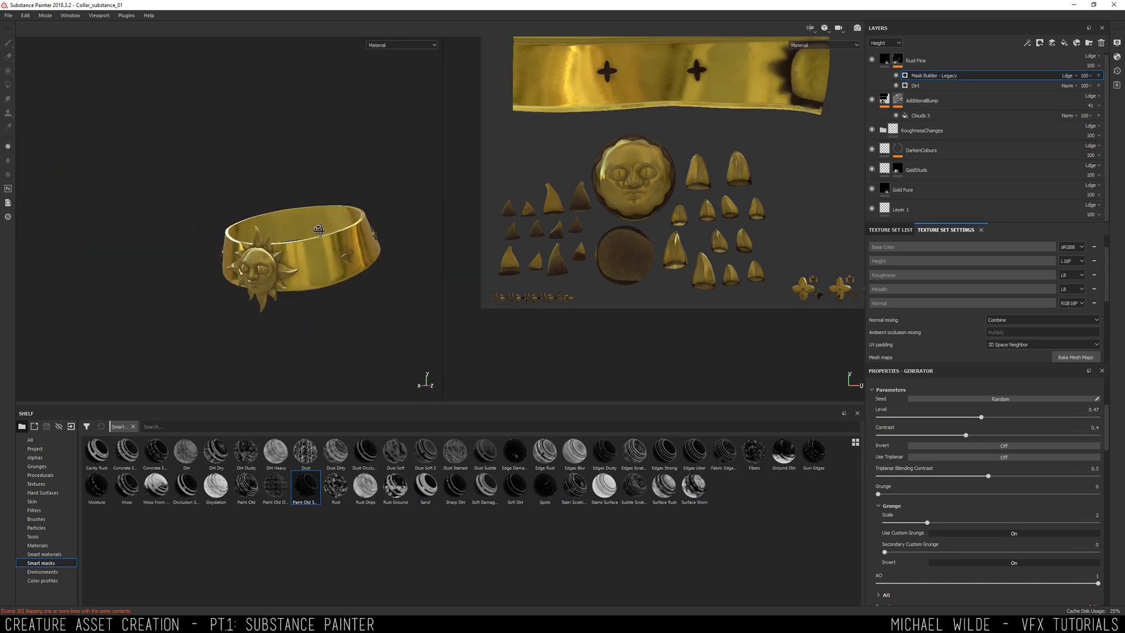
- Add a Clouds 2 colourBreakup fill layer in Overlay at 50 opacity above GoldStuds
click(917, 169)
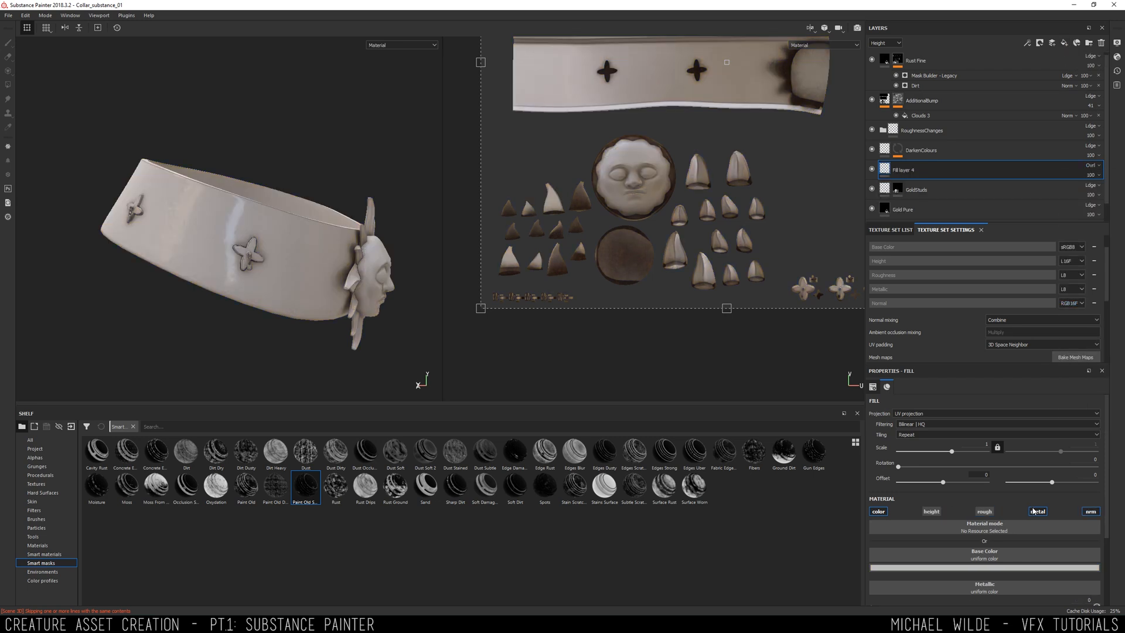
click(40, 474)
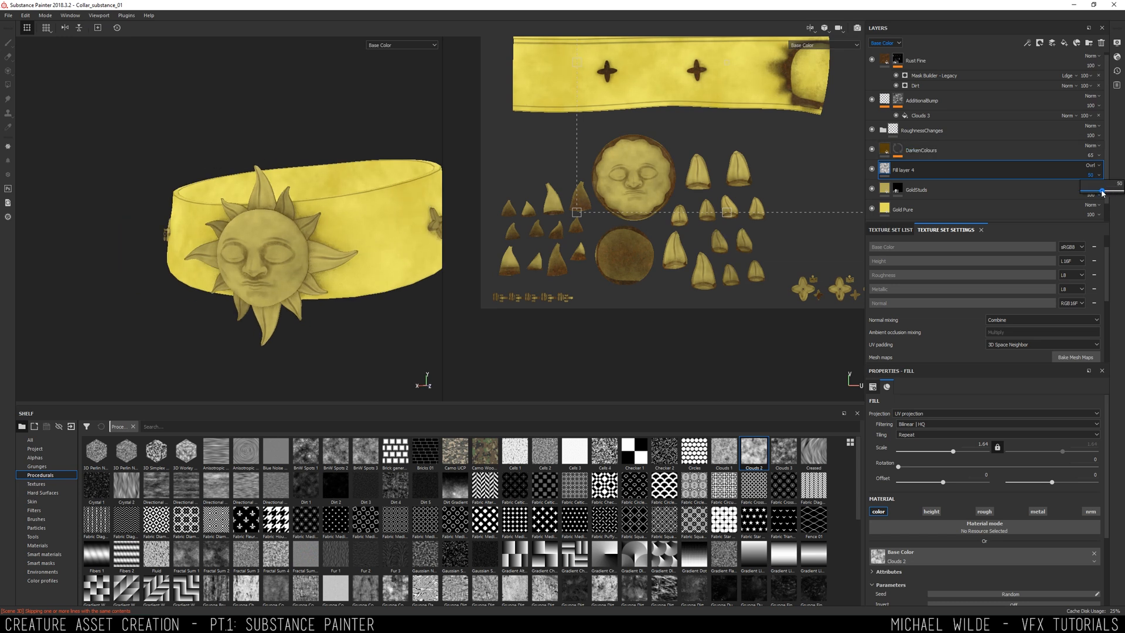
click(401, 45)
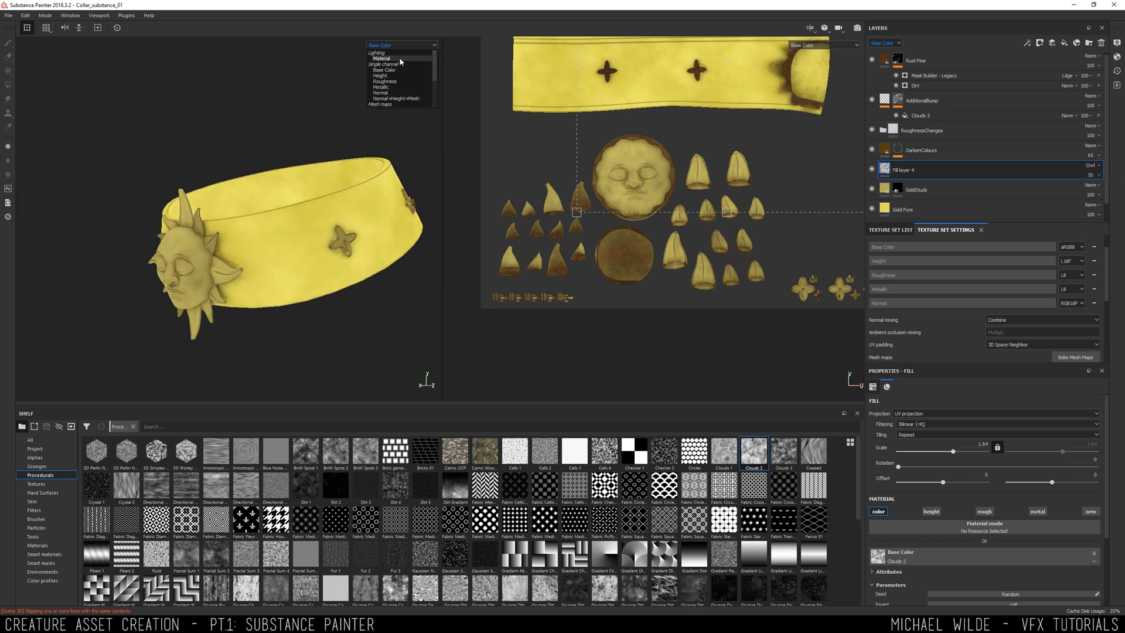
click(382, 59)
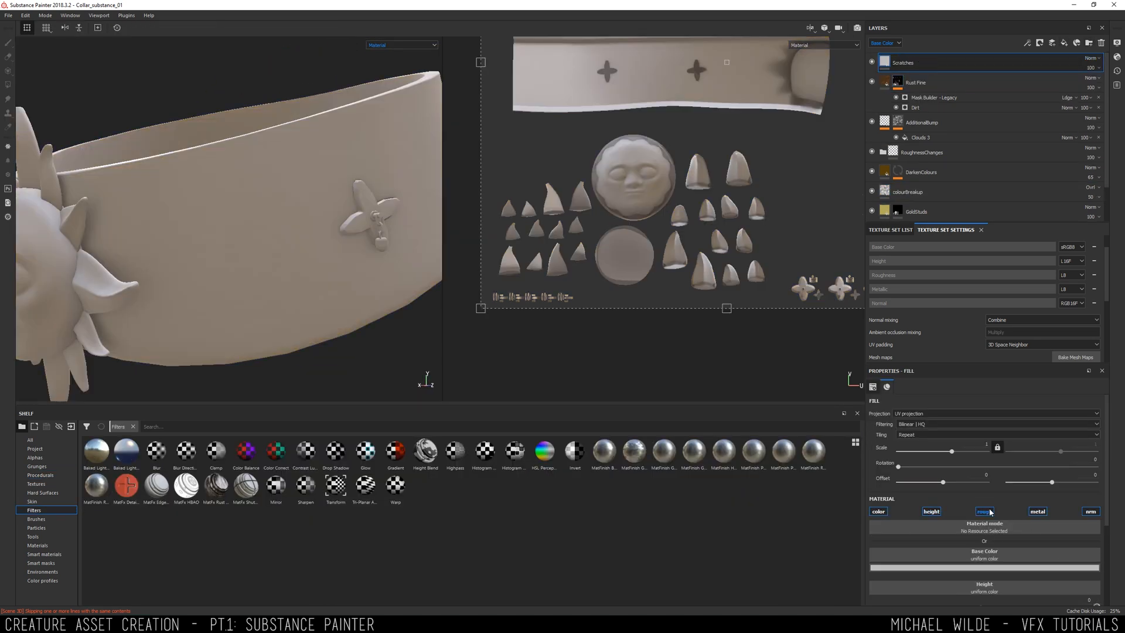
- Add a height-only fill layer named Scratches and return the shelf to procedural textures
click(931, 512)
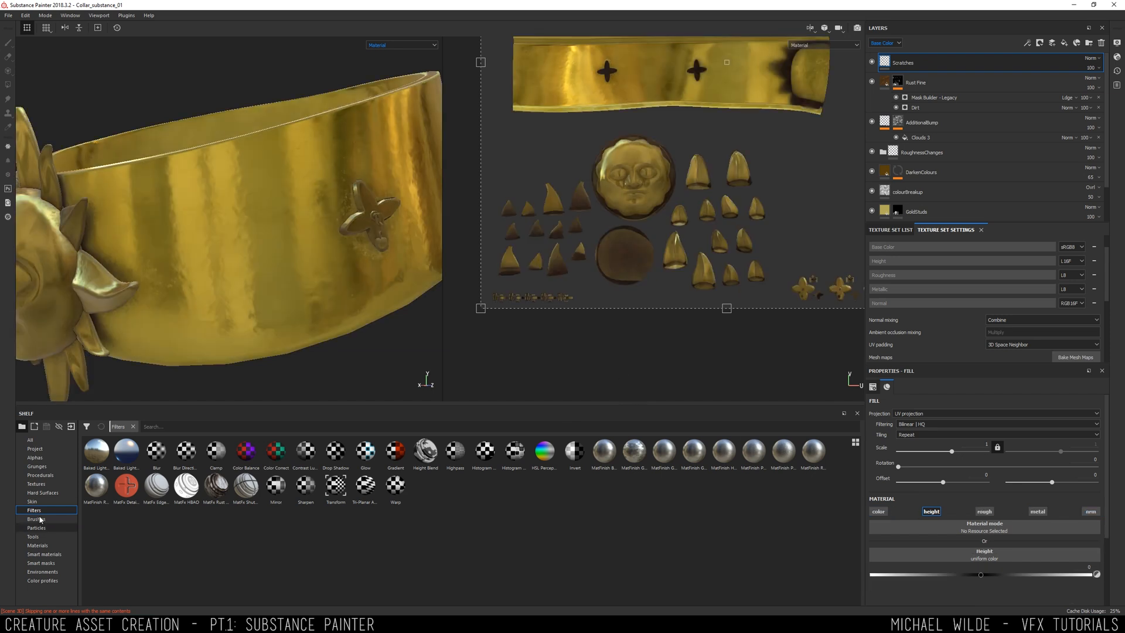
click(40, 475)
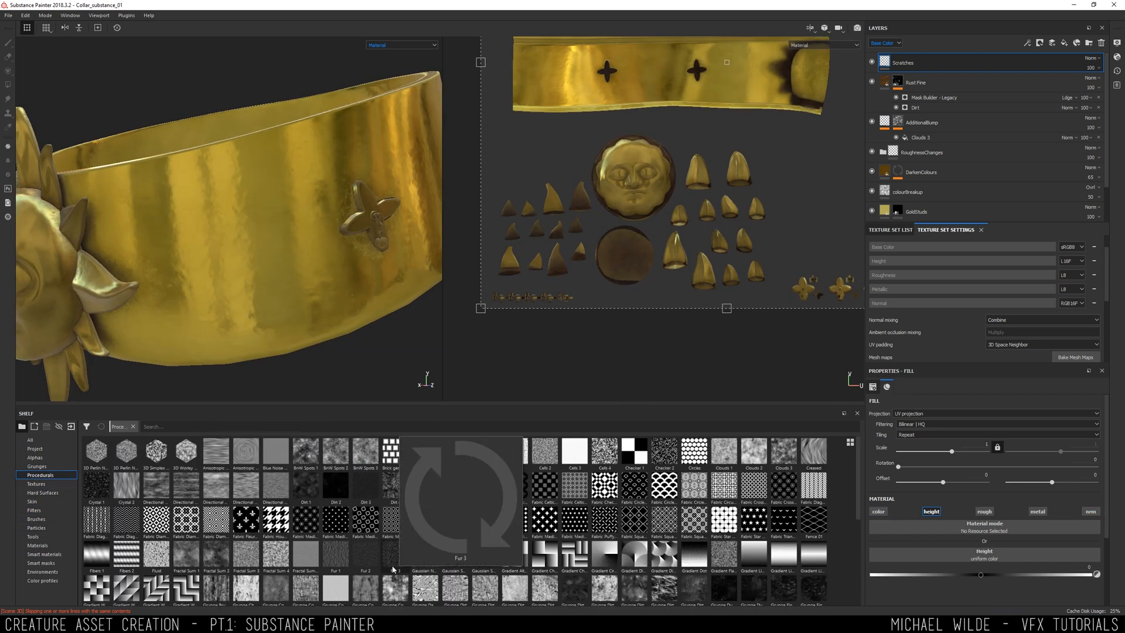
click(33, 537)
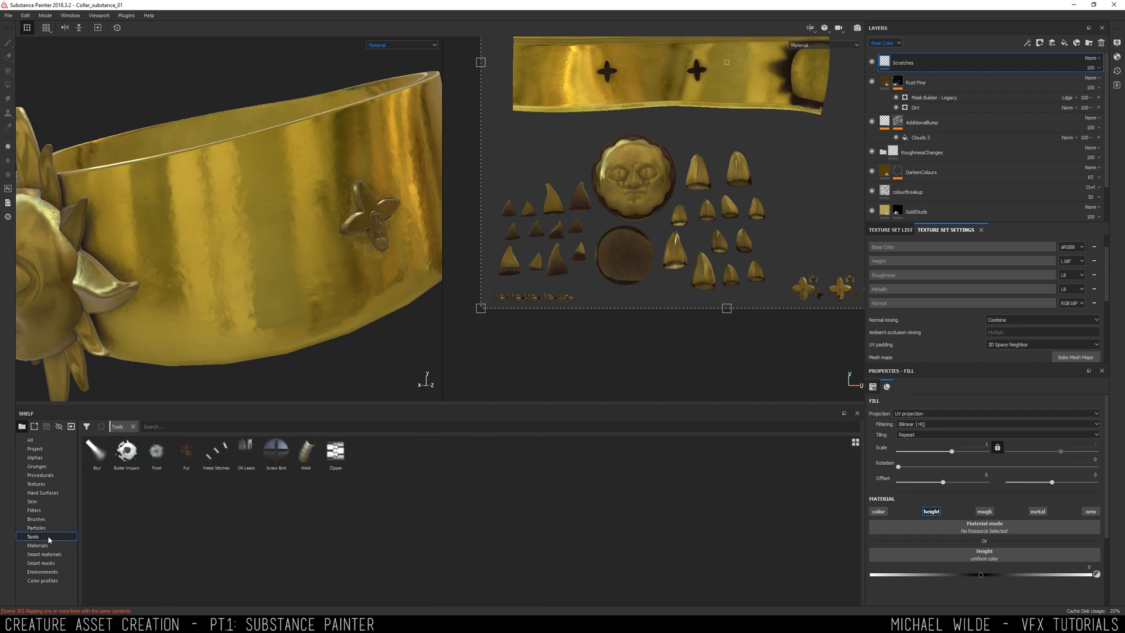
click(40, 475)
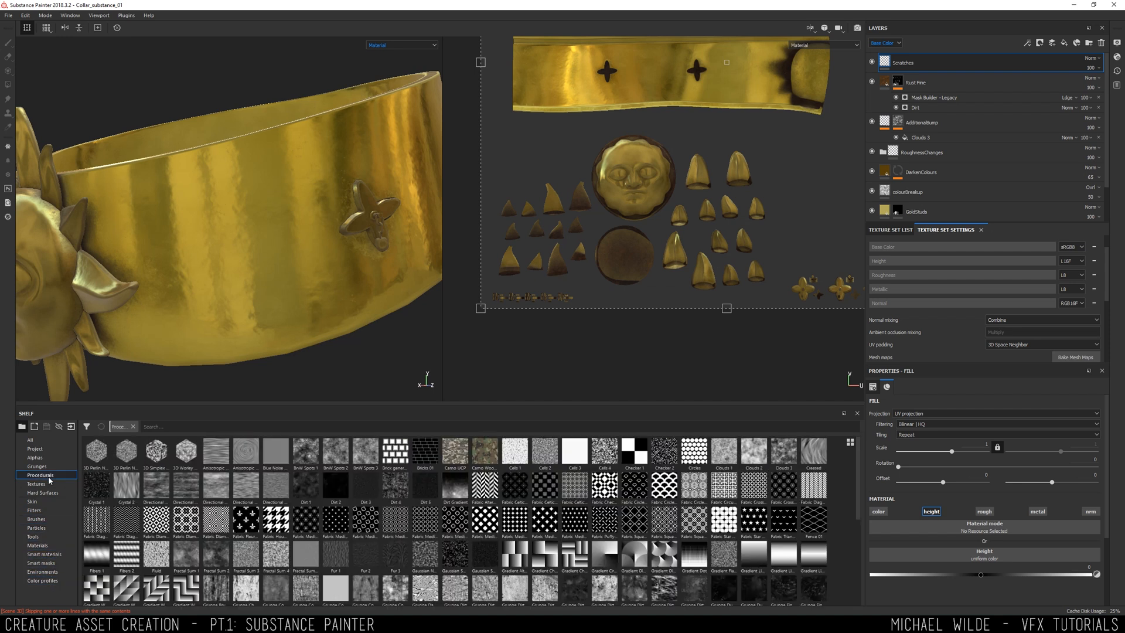
mouse_move(364, 522)
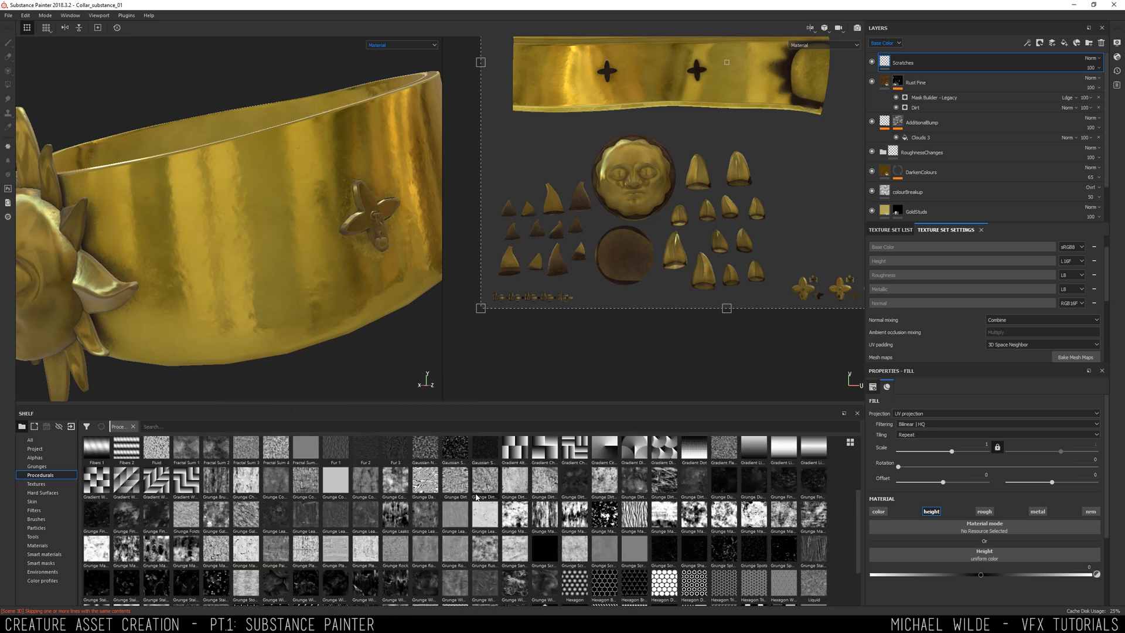
mouse_move(662, 550)
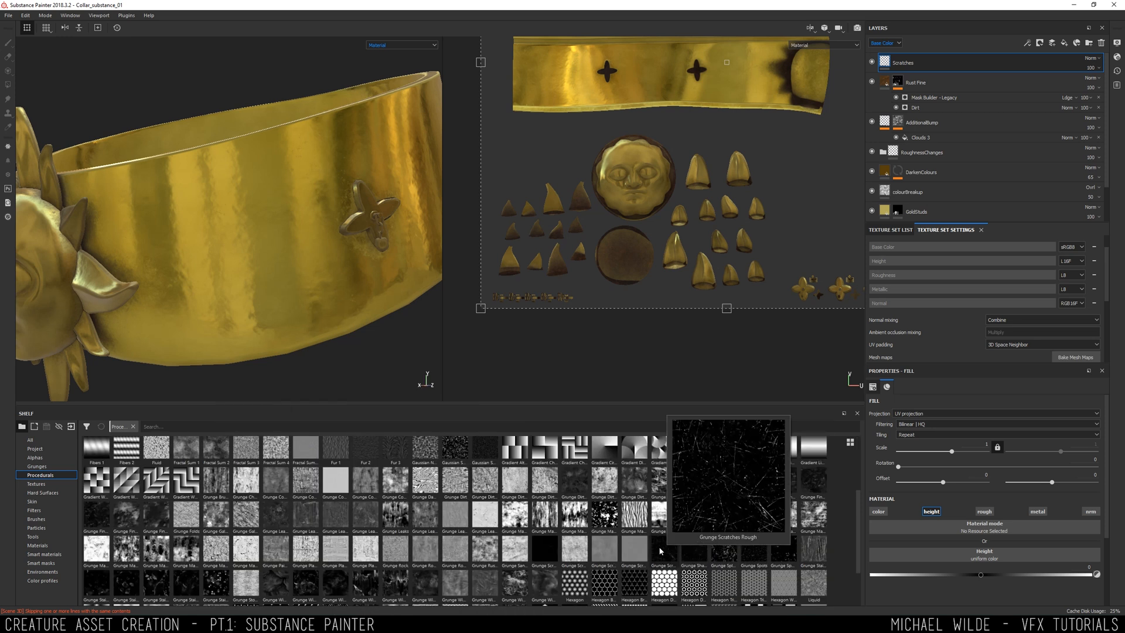
- Use Grunge Scratches Rough as the Scratches height and set its height blending mode
double_click(663, 551)
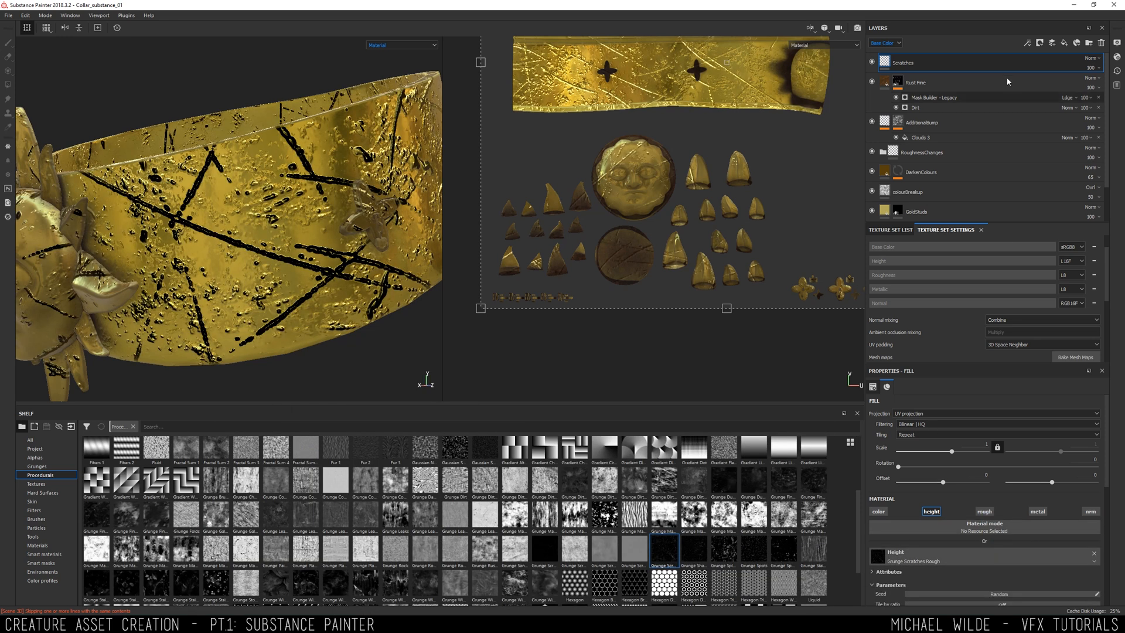
click(1092, 58)
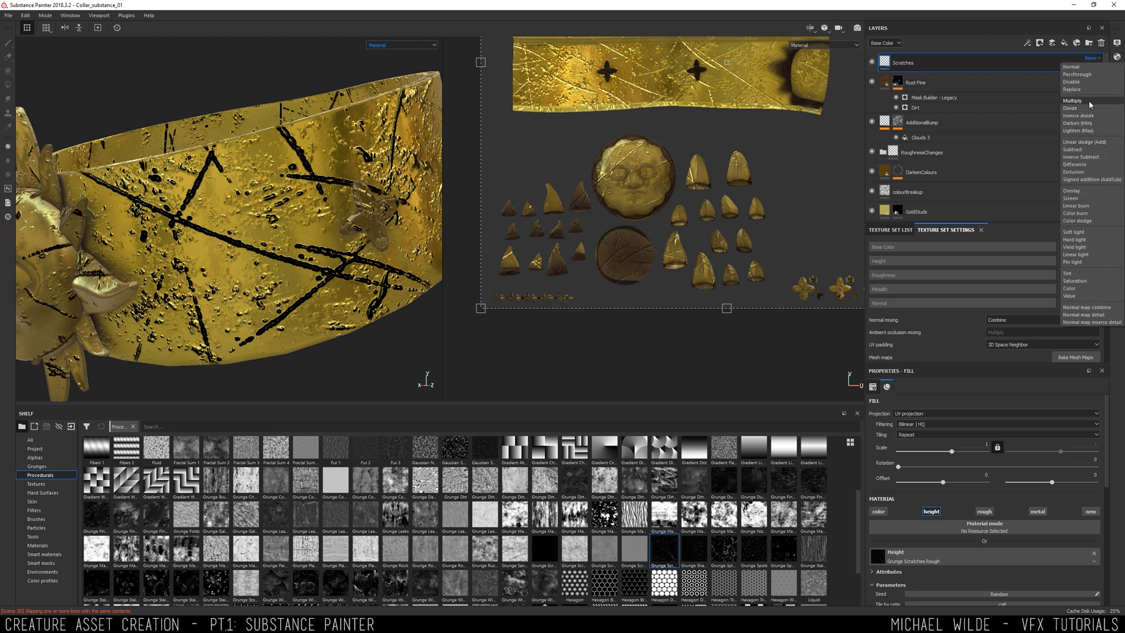
click(1075, 100)
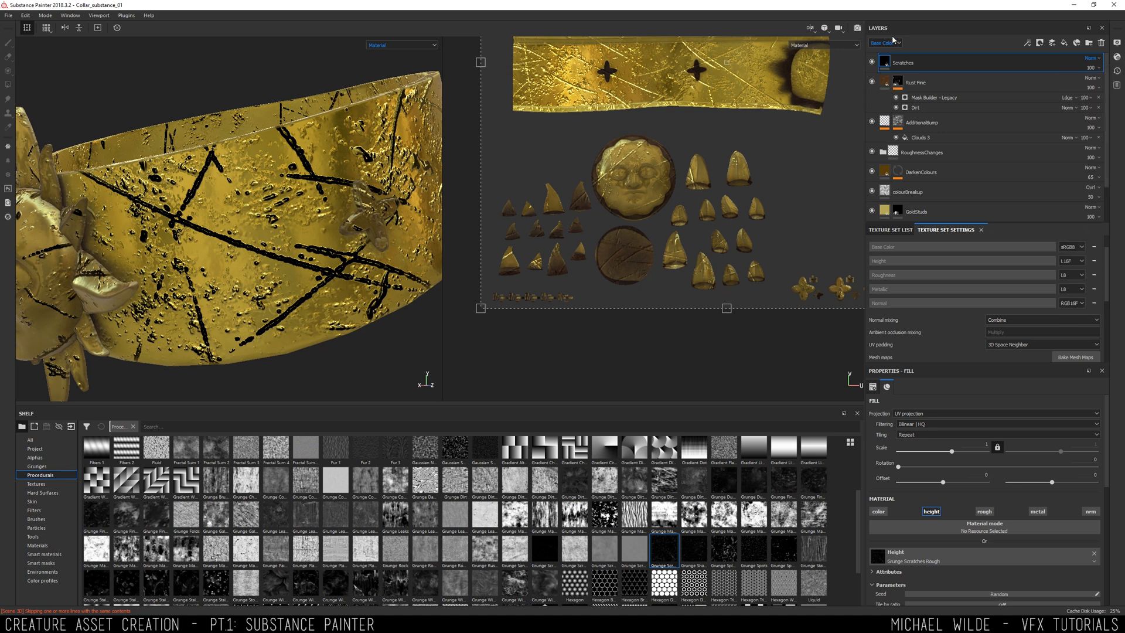
click(1093, 59)
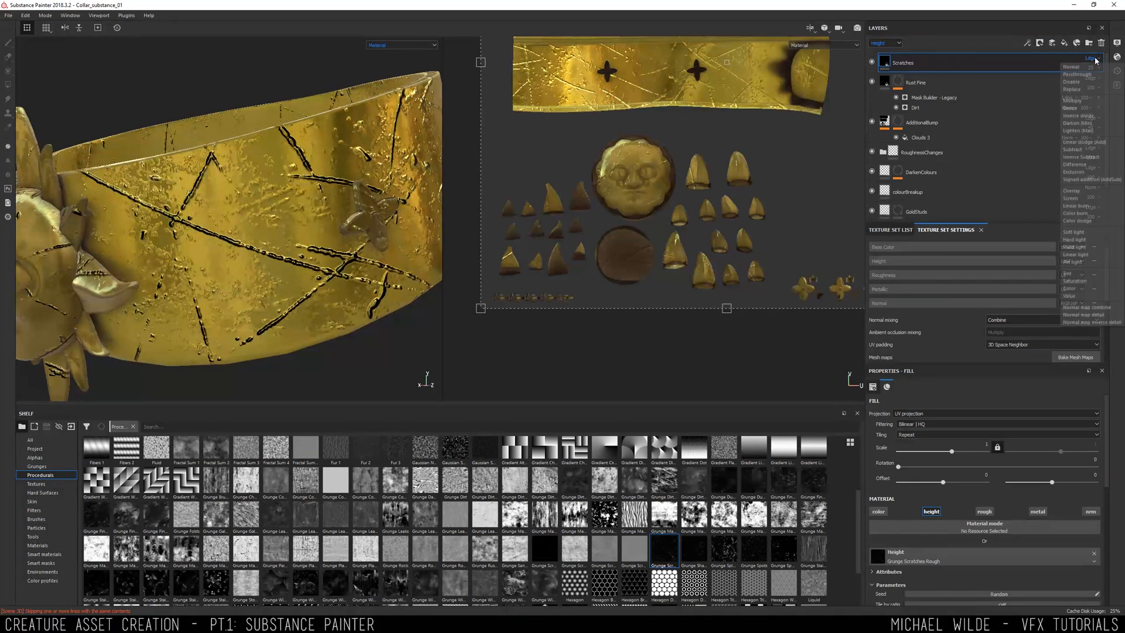
click(1071, 99)
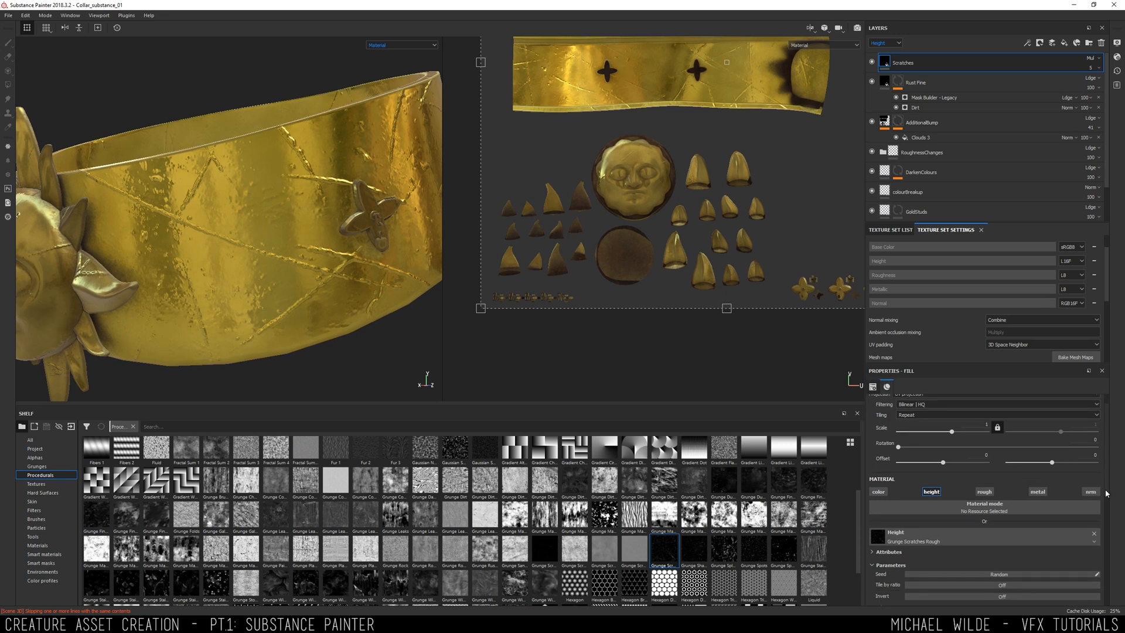
scroll(down, 3)
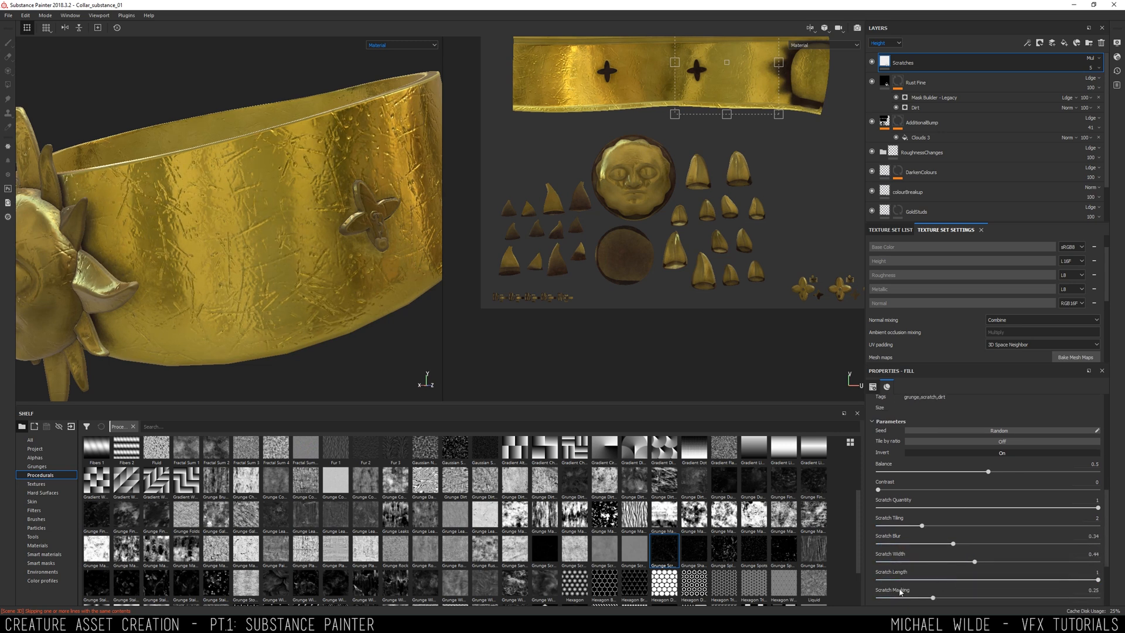
- Raise the texture set resolution to 4096 and tune the scratch map's quantity, tiling, blur and width
click(926, 245)
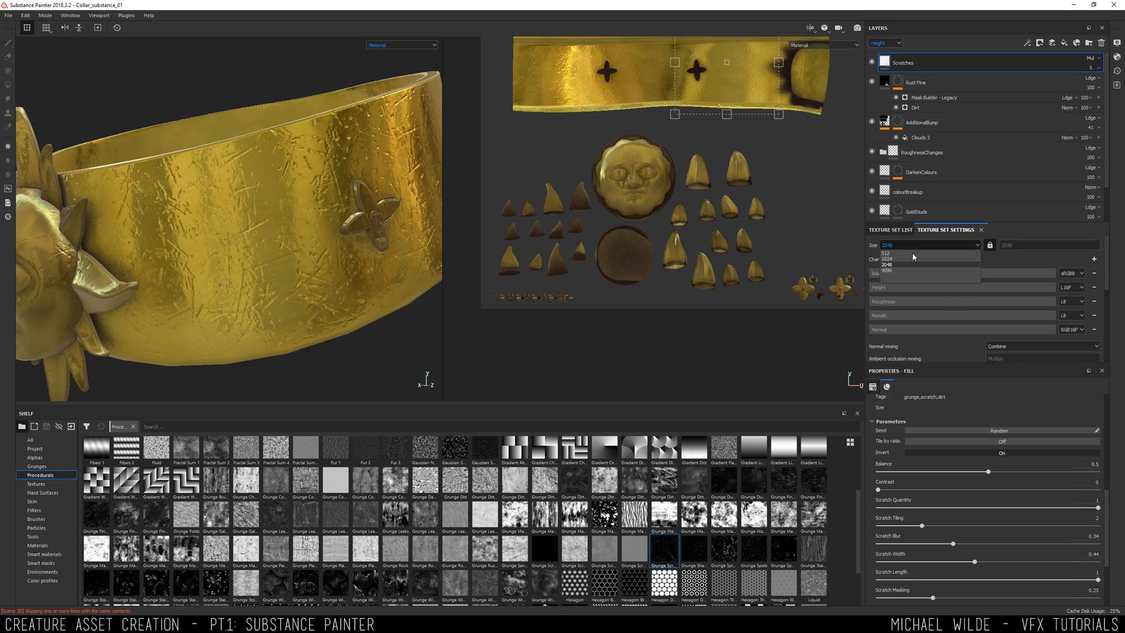
click(895, 271)
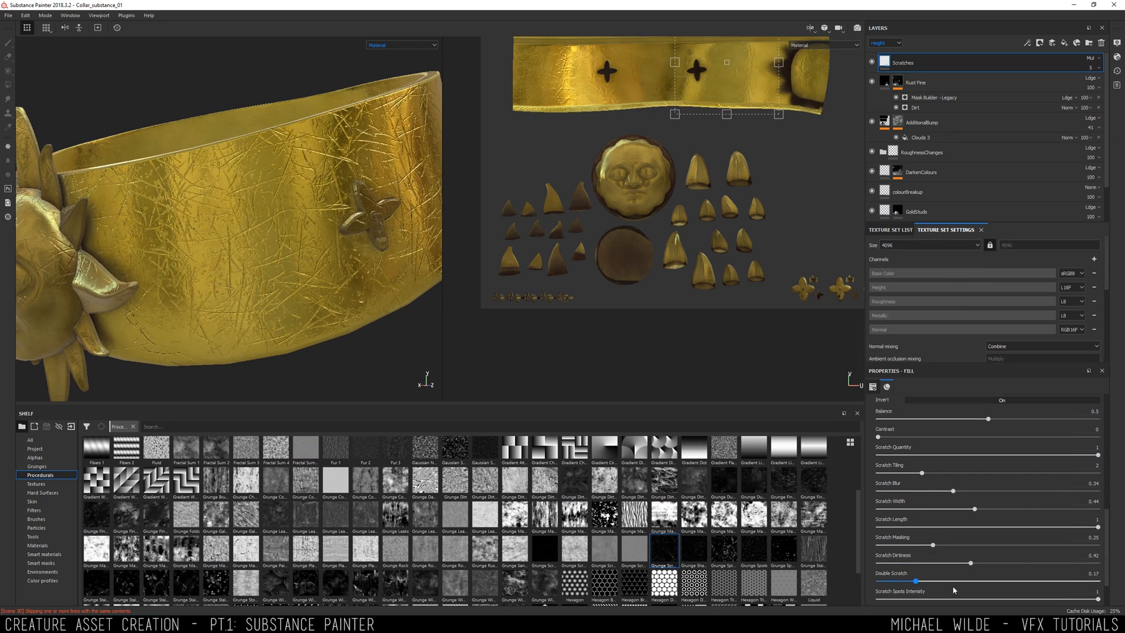
scroll(down, 3)
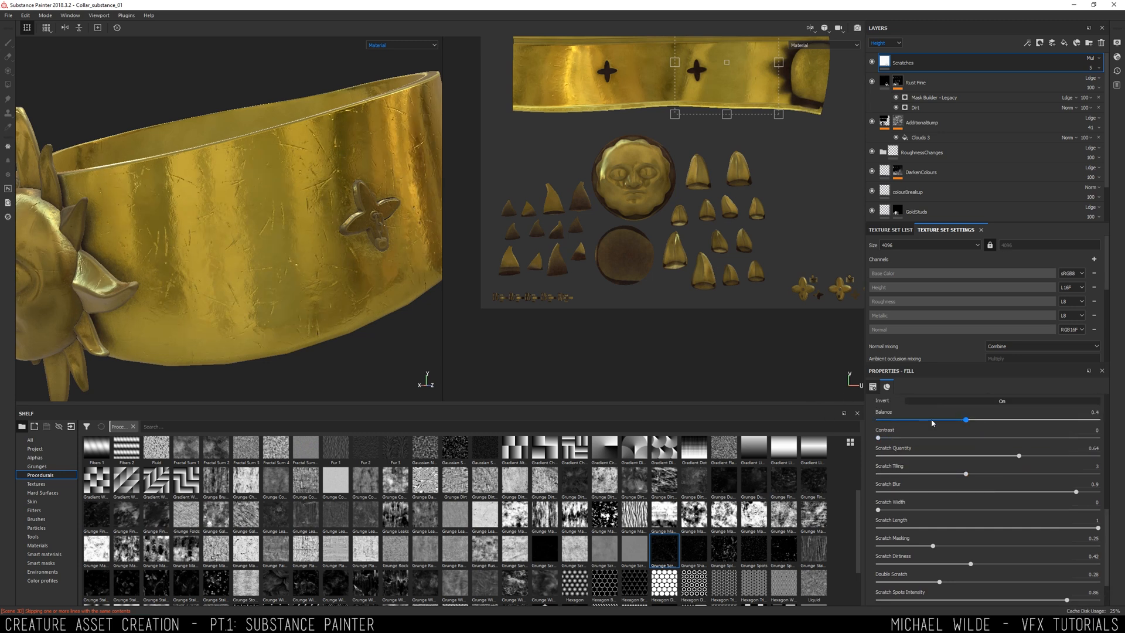
scroll(down, 3)
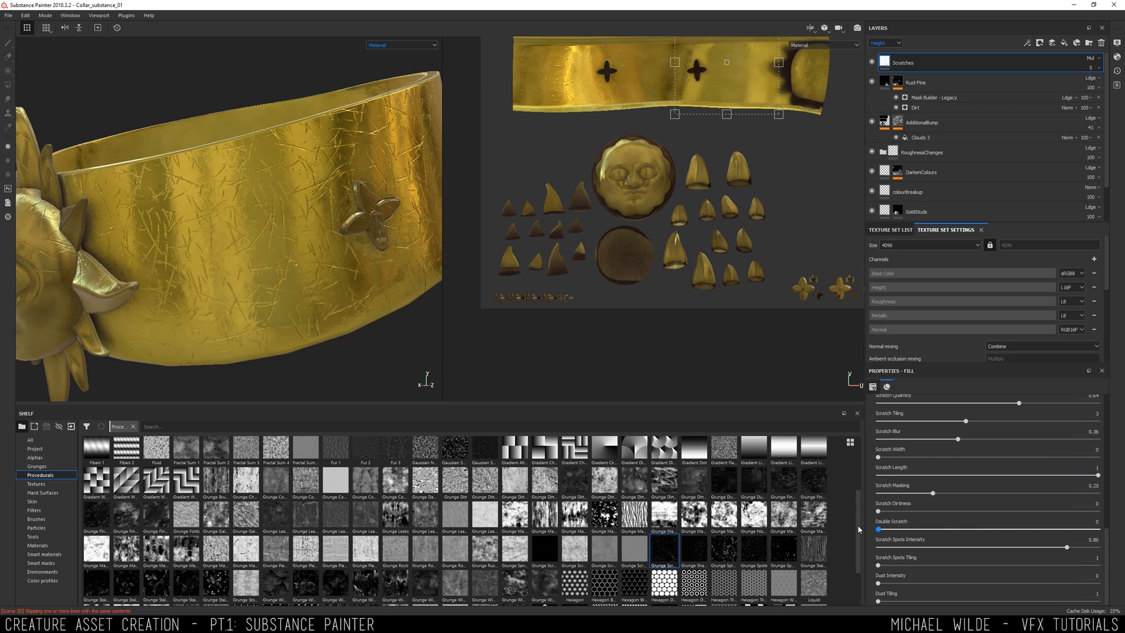
- Give the Scratches layer a black mask driven by a Mask Editor wear generator
right_click(926, 62)
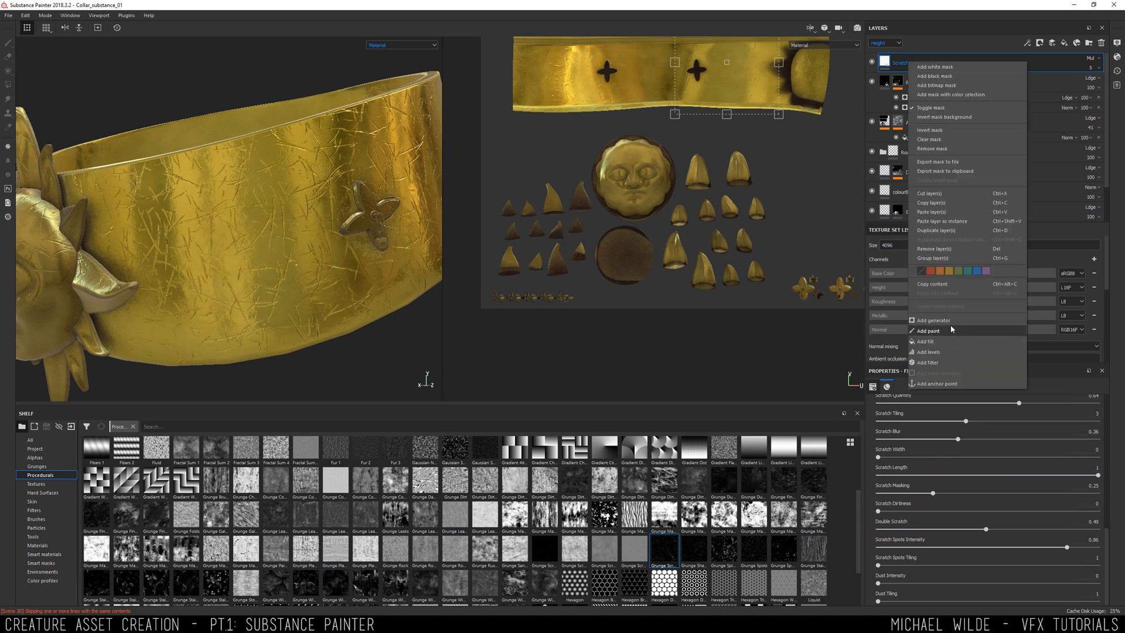
click(41, 564)
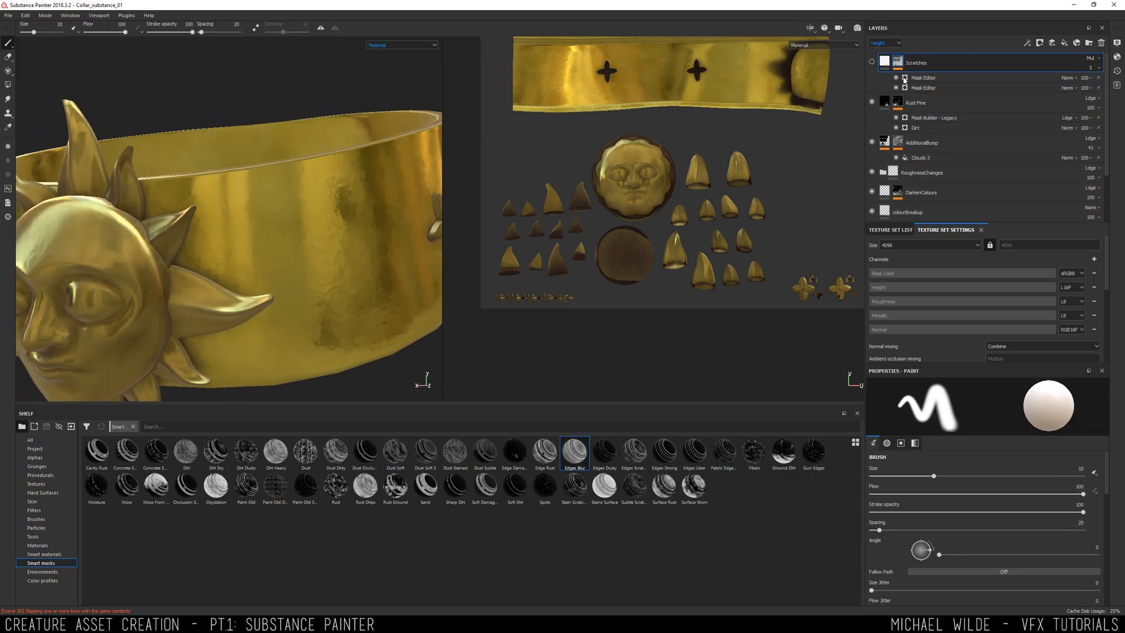
click(925, 77)
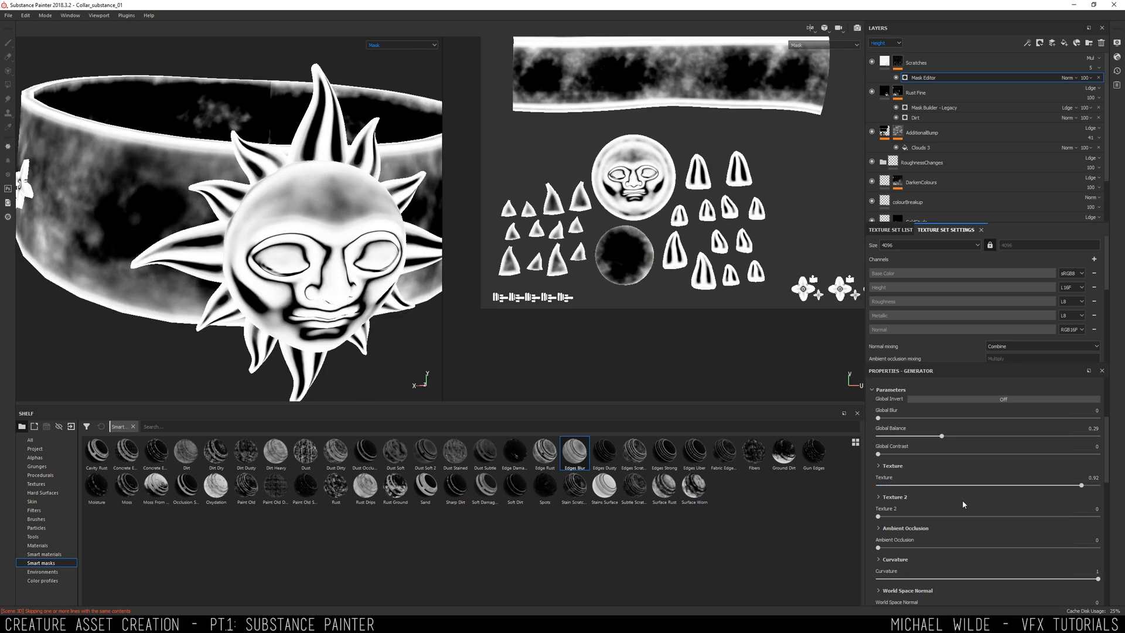
scroll(down, 3)
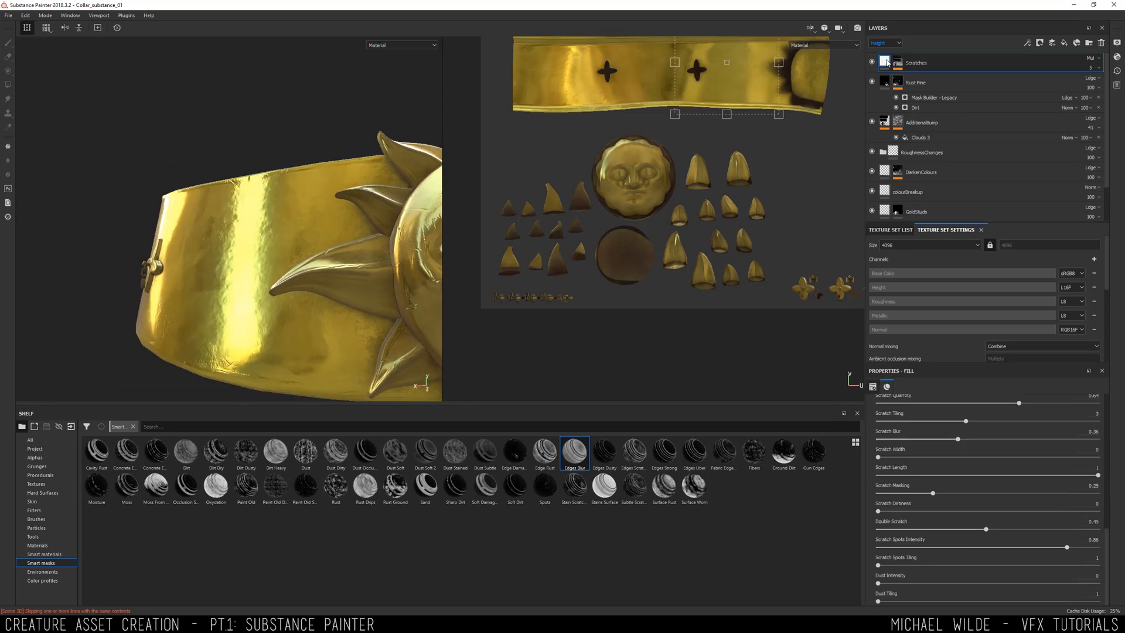
- View the height channel and raise the mask generator's global balance with additive curvature
click(403, 44)
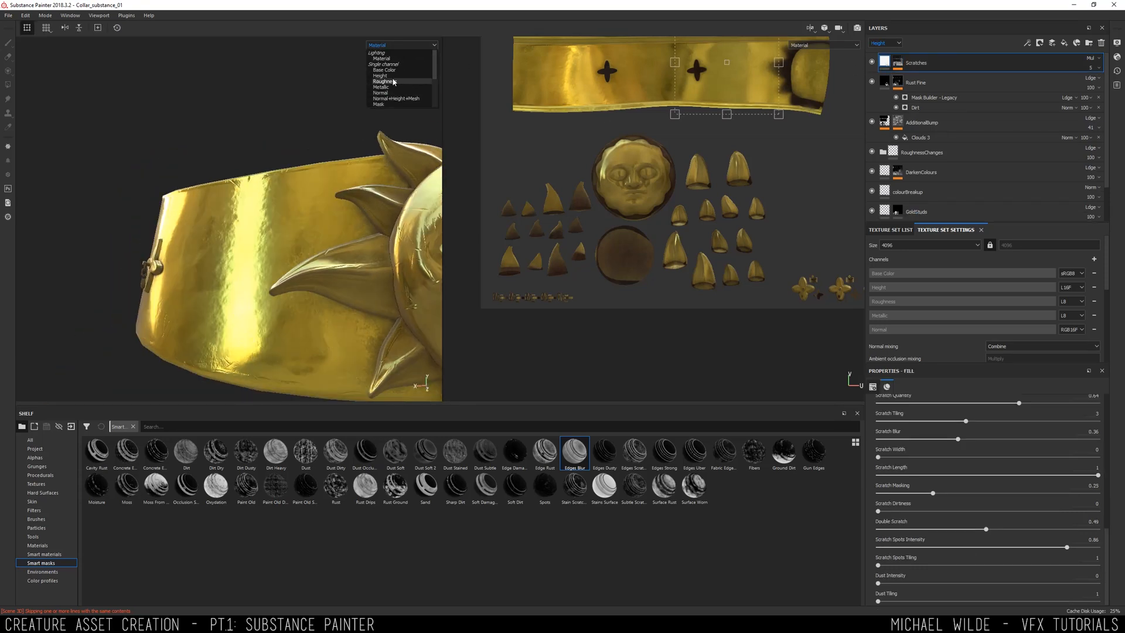
click(379, 75)
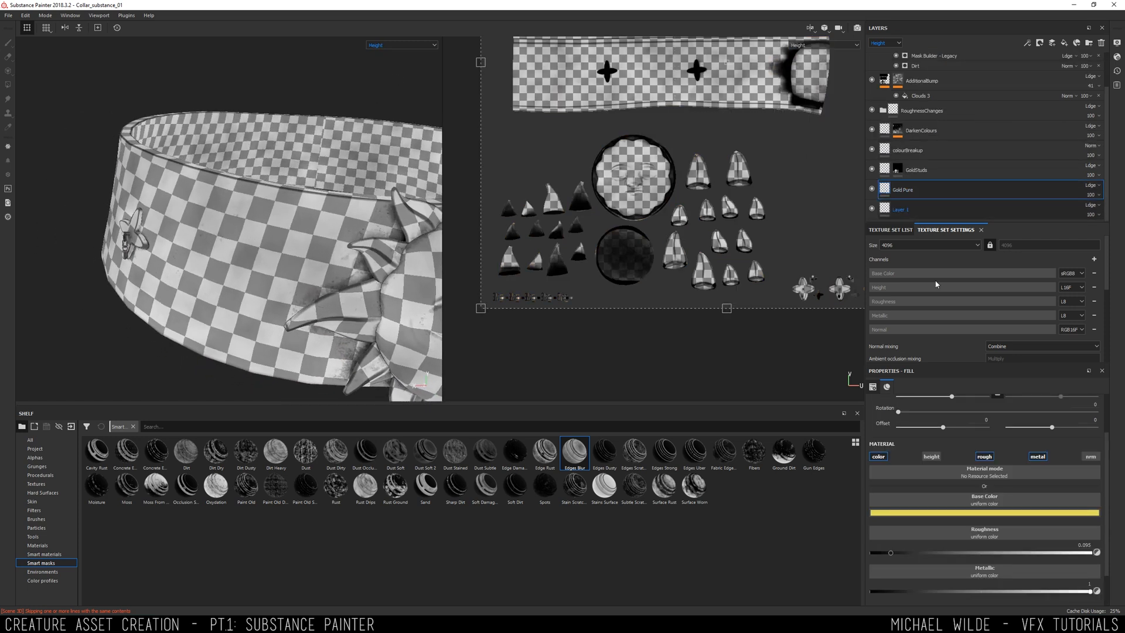
click(932, 456)
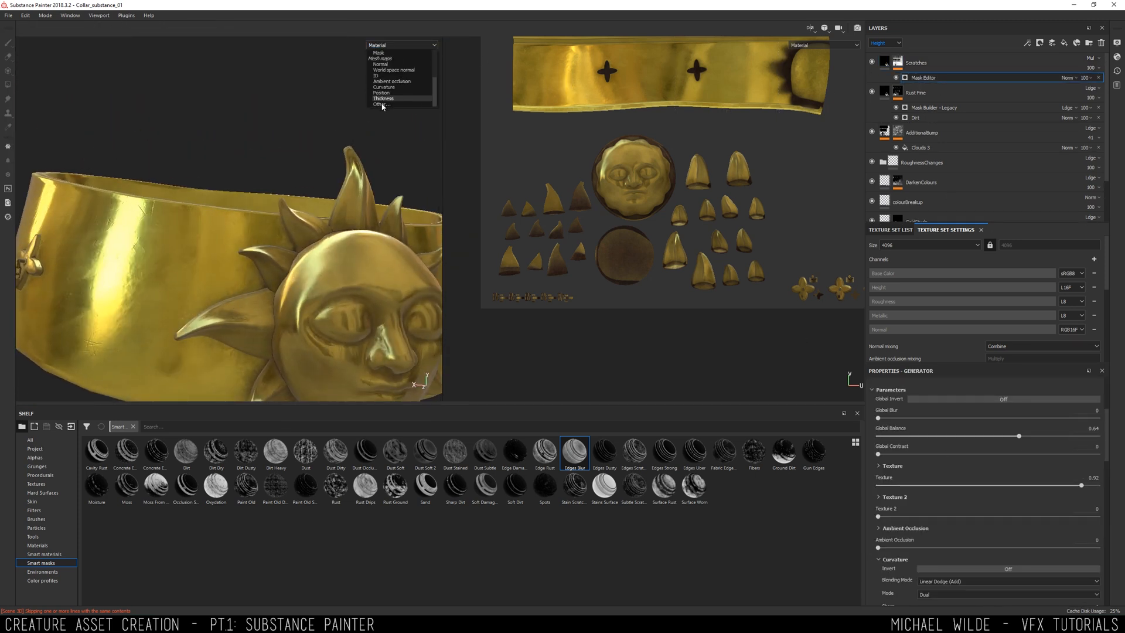
- Lower the generator balance and multiply Clouds fills into the Scratches mask for patchy scratches
click(377, 52)
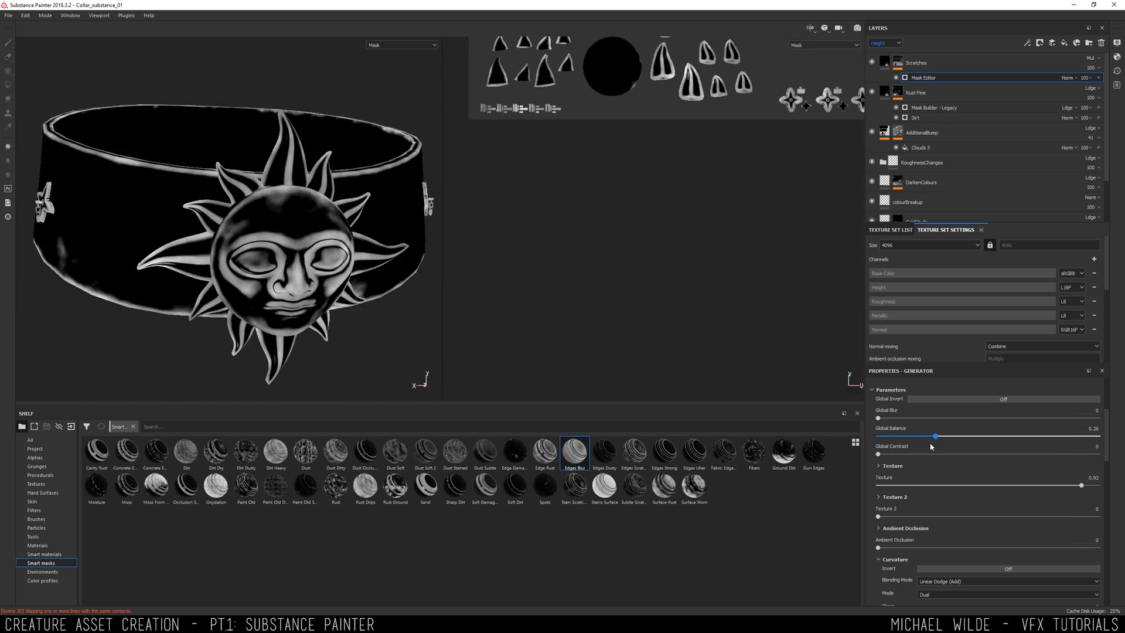
click(40, 475)
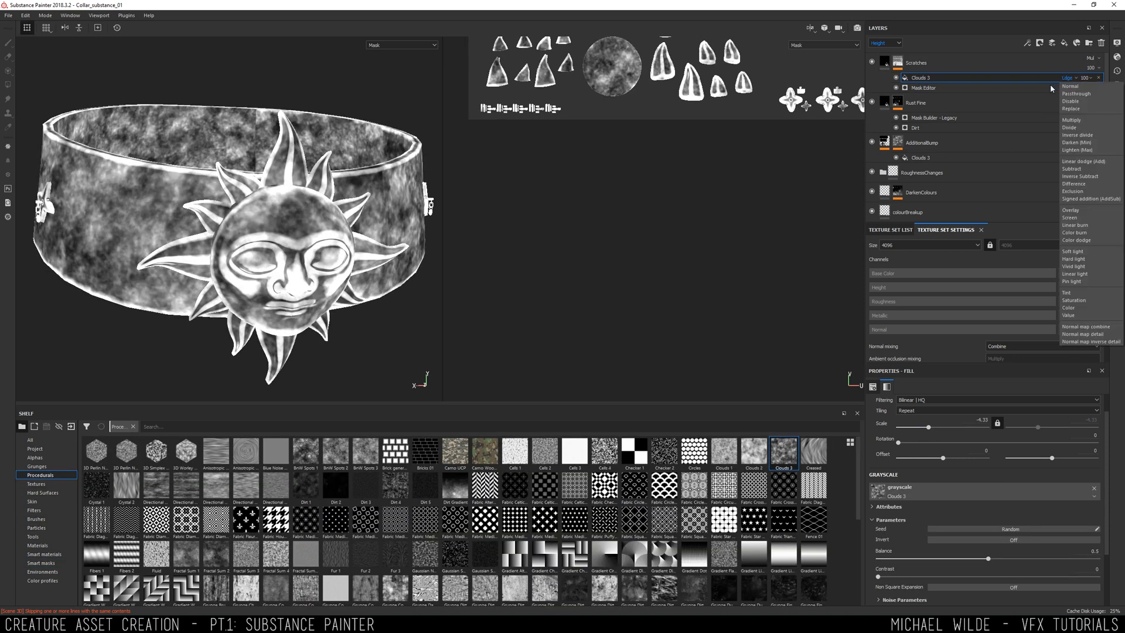
click(1078, 93)
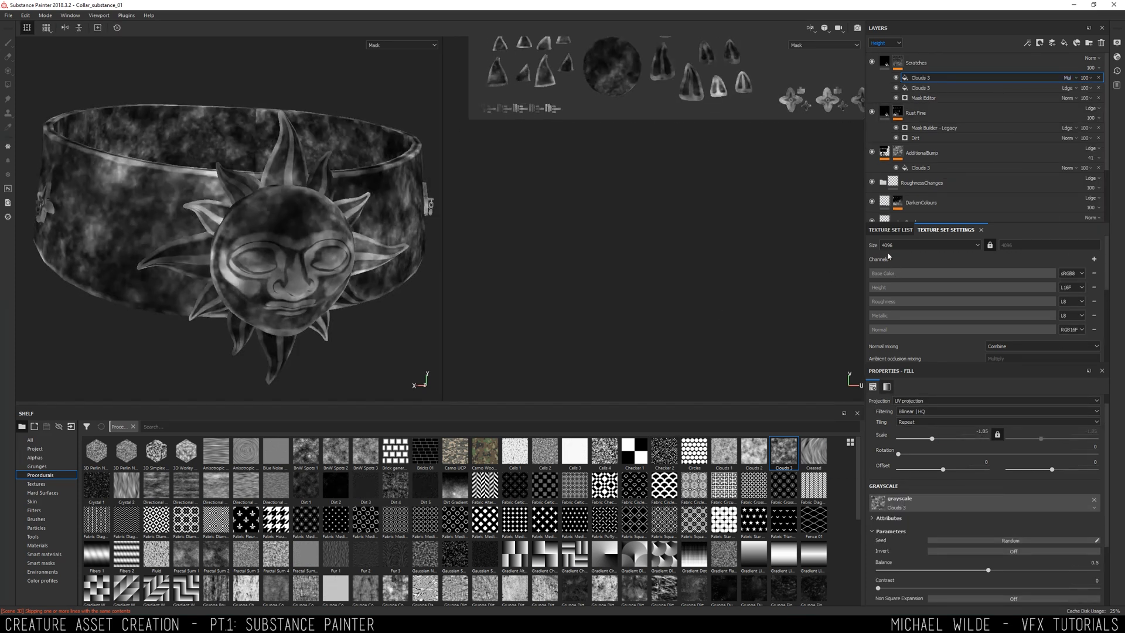
click(402, 44)
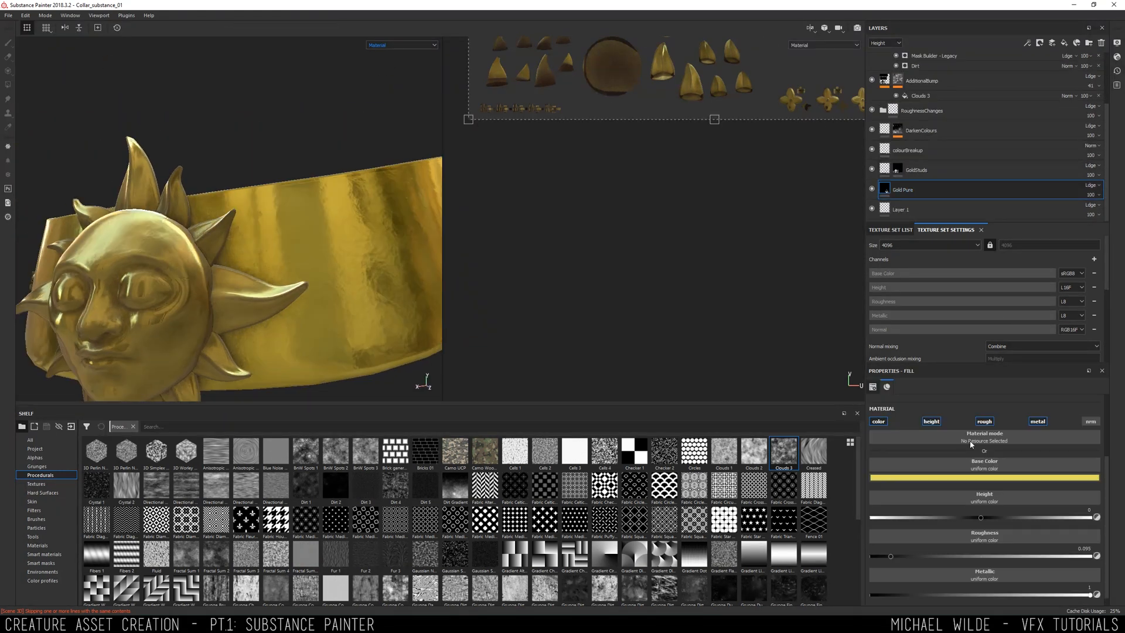
click(1091, 59)
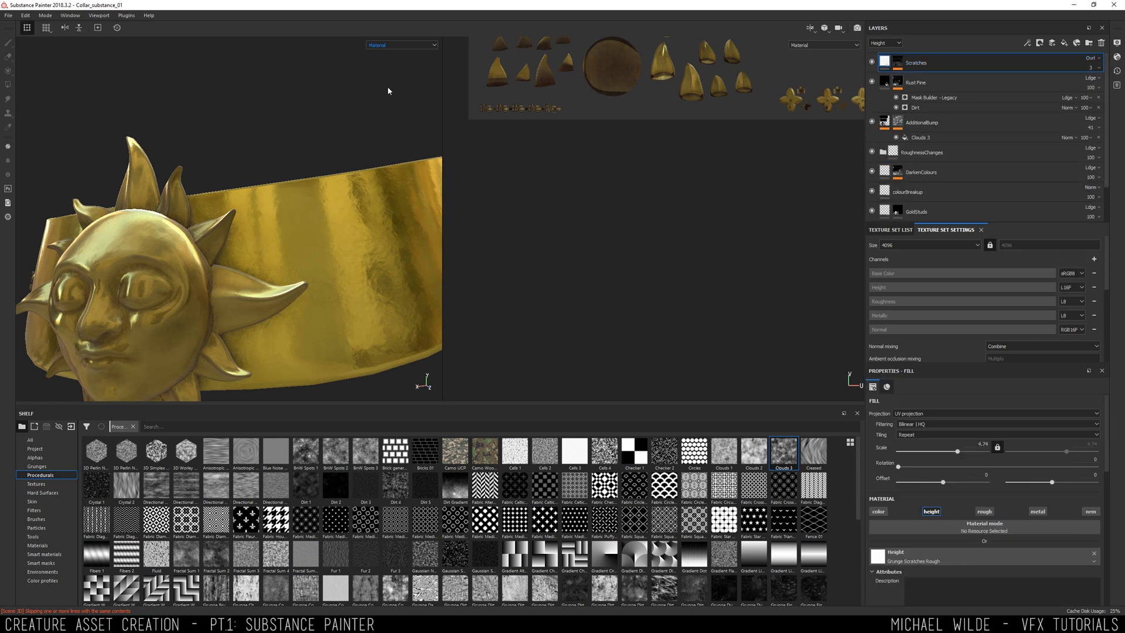
- Add another fill to the Scratches mask and tweak the mask editor balance
click(402, 45)
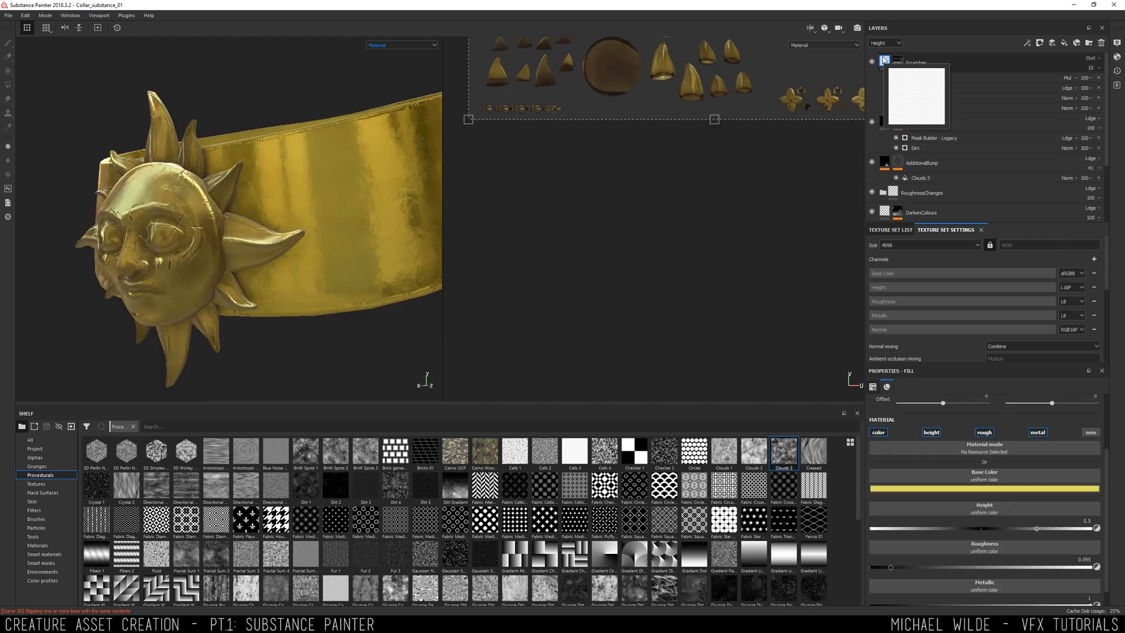
right_click(919, 62)
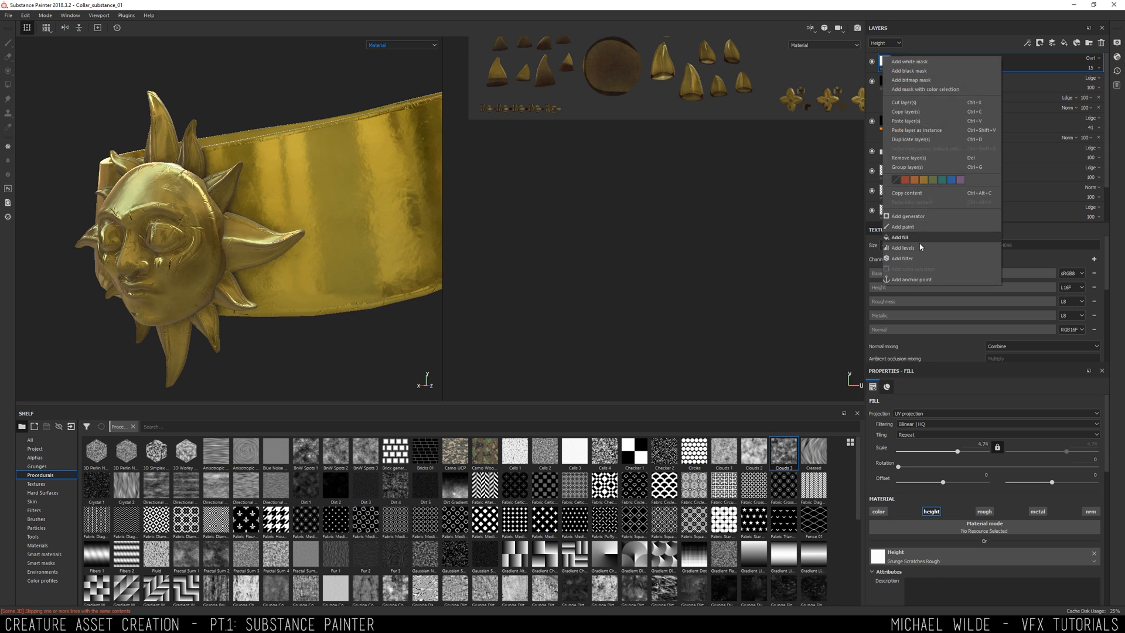
click(903, 247)
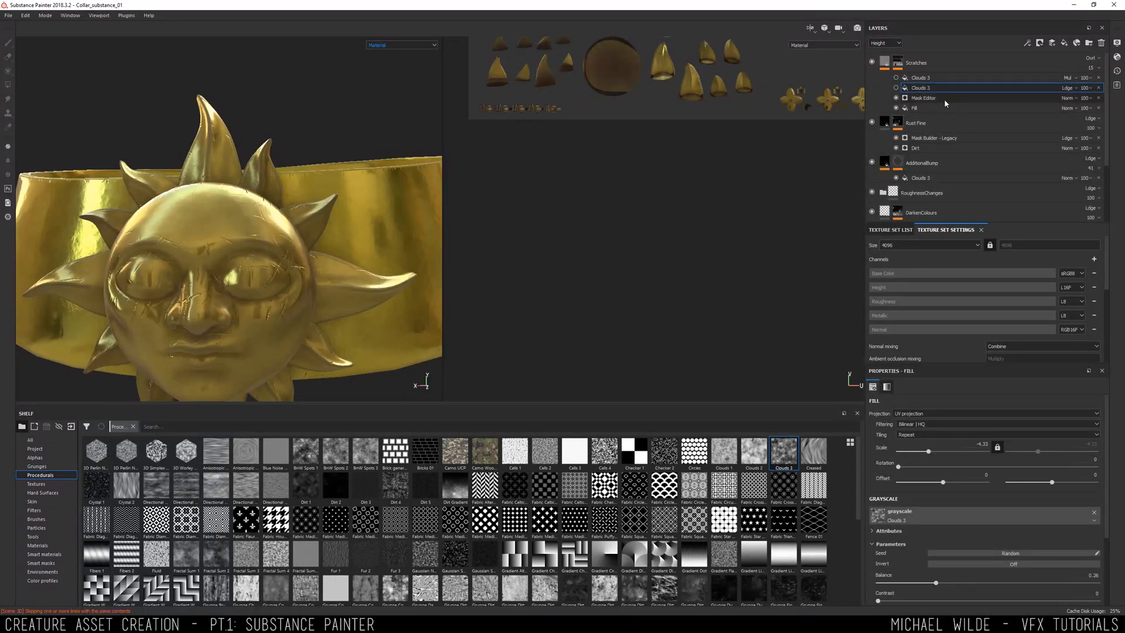
click(925, 78)
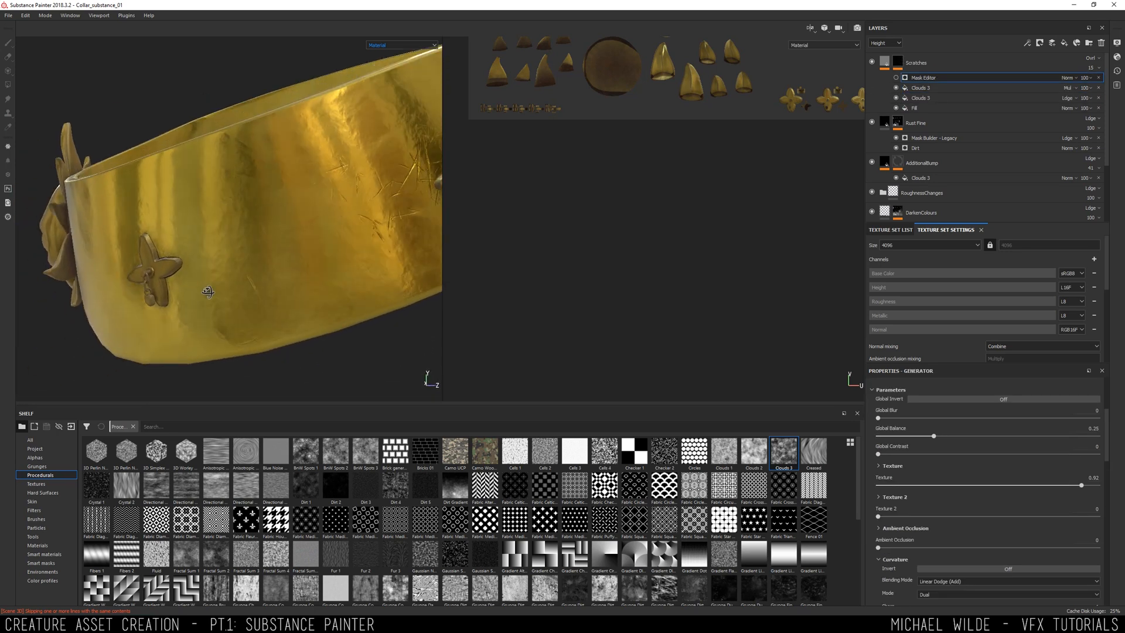
- Switch the colourBreakup layer's Clouds fill to triplanar projection
click(921, 88)
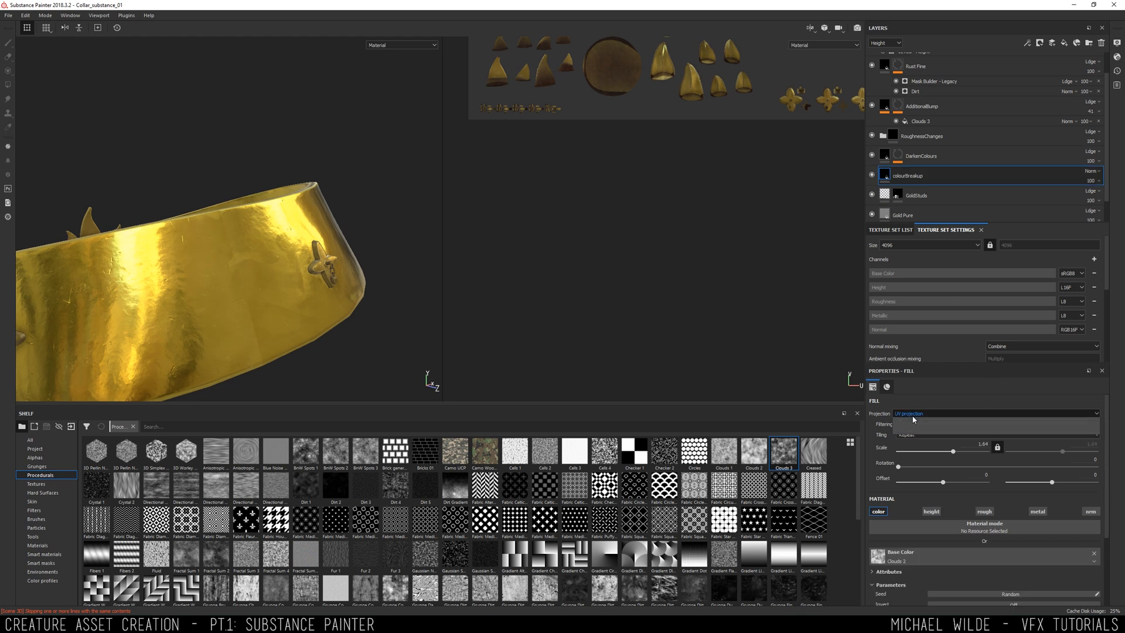
click(994, 414)
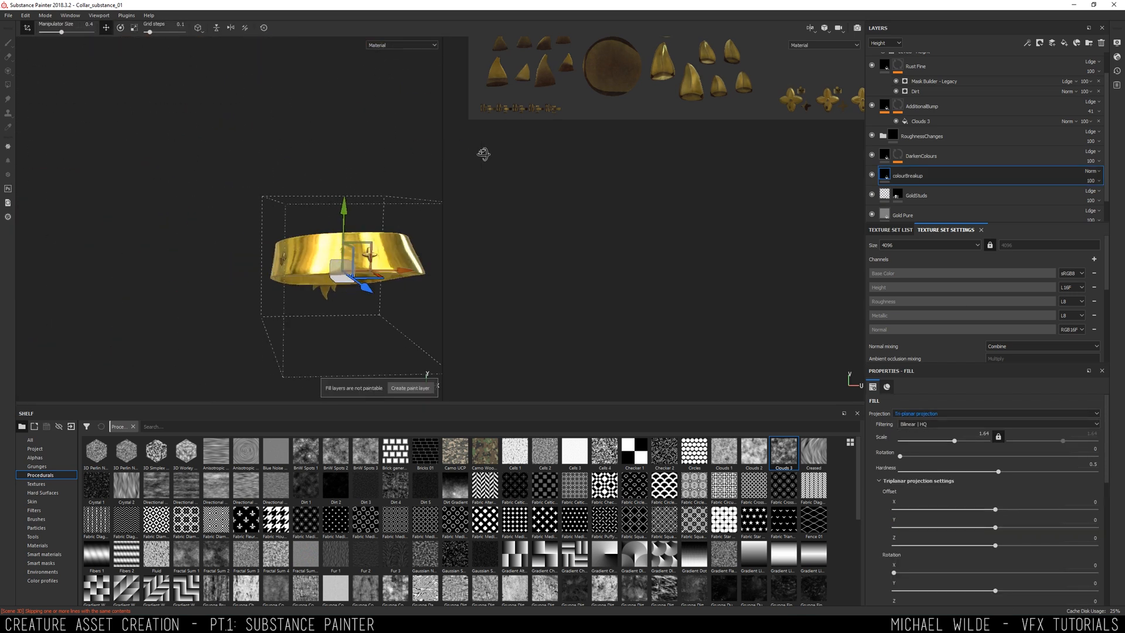
- Render the gold collar with Iray in the street environment, then leave the preview
click(958, 27)
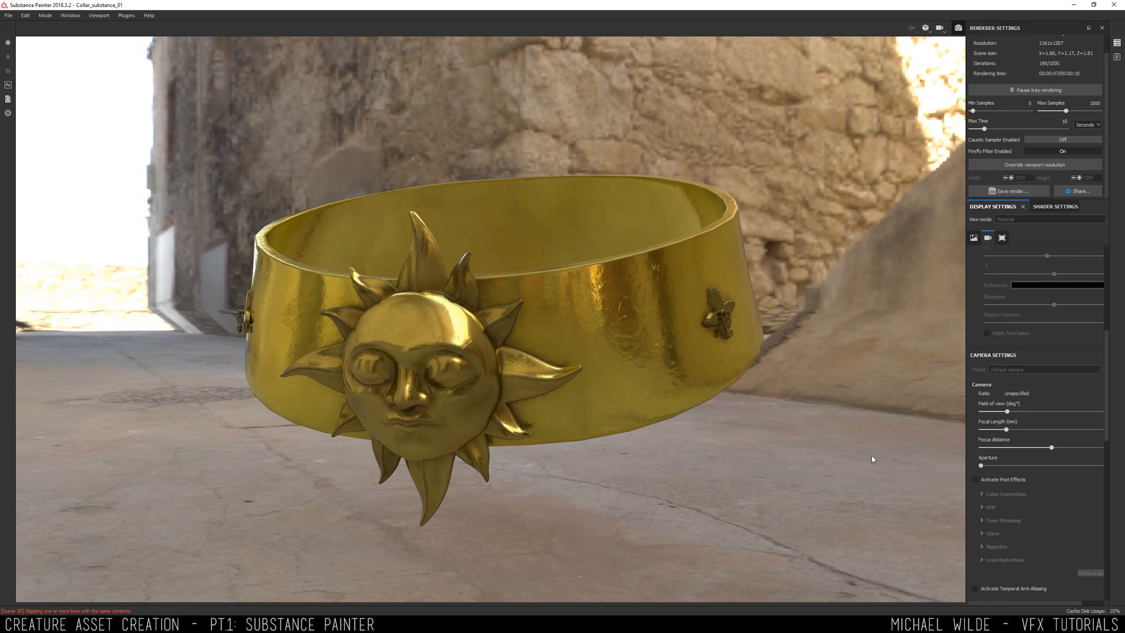
mouse_move(827, 73)
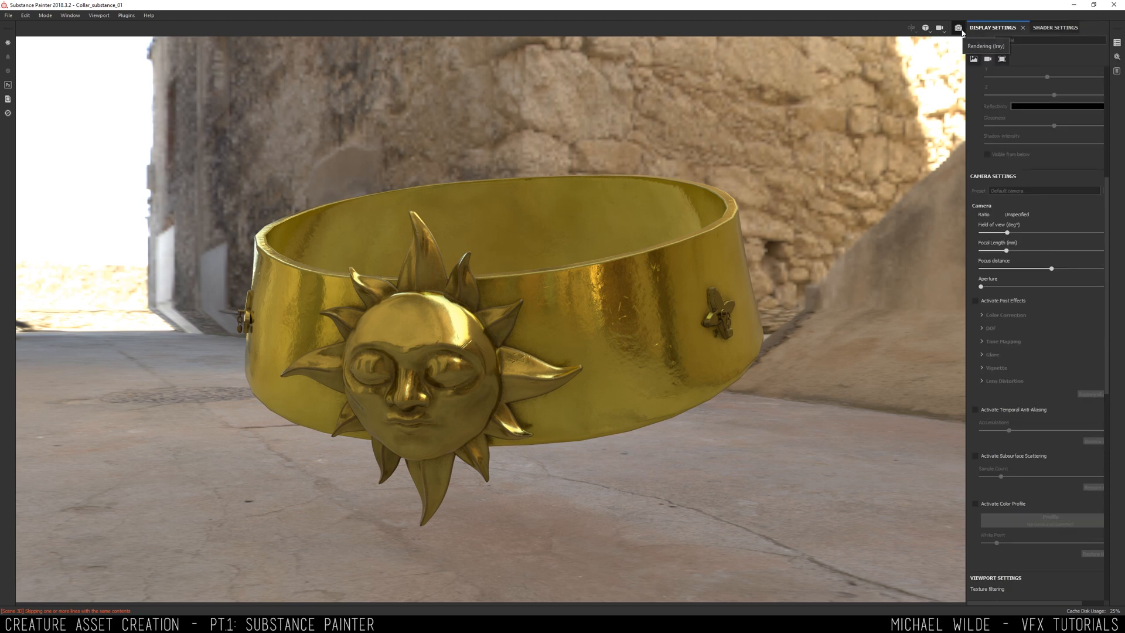
click(9, 15)
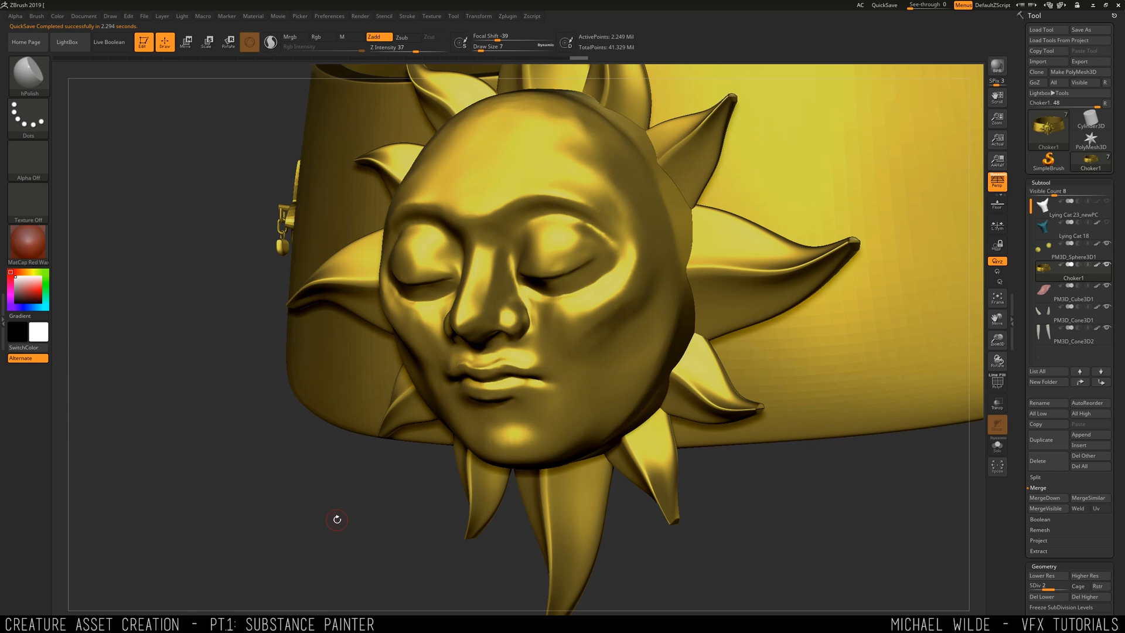
- Export the high-poly sun collar from ZBrush as OBJ, reusing the existing file
click(1089, 63)
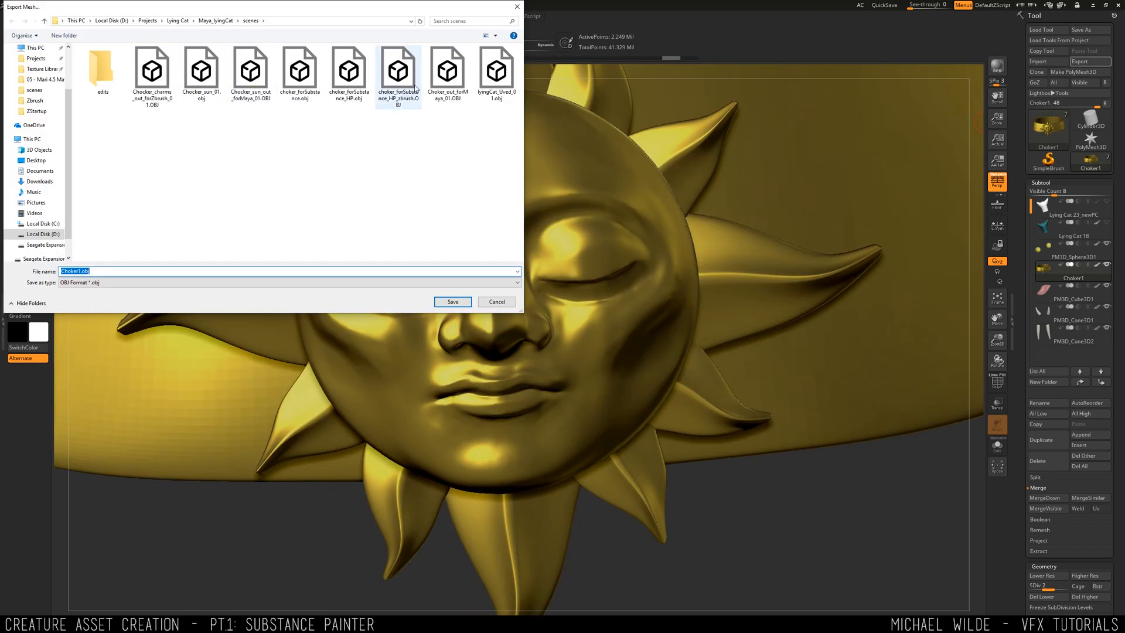
mouse_move(414, 101)
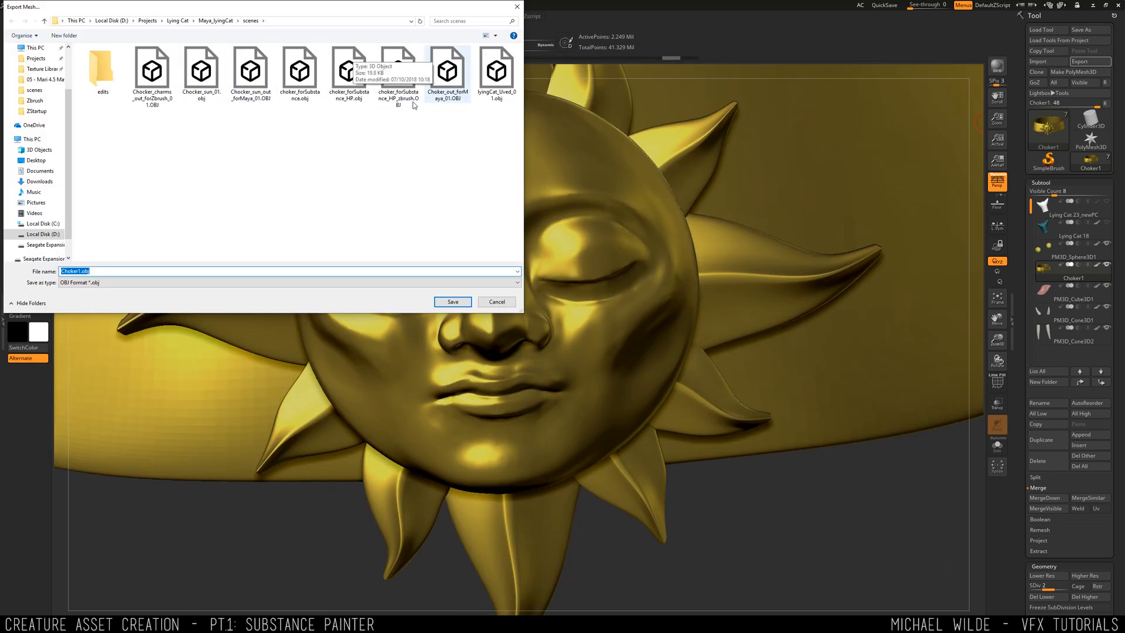
click(453, 301)
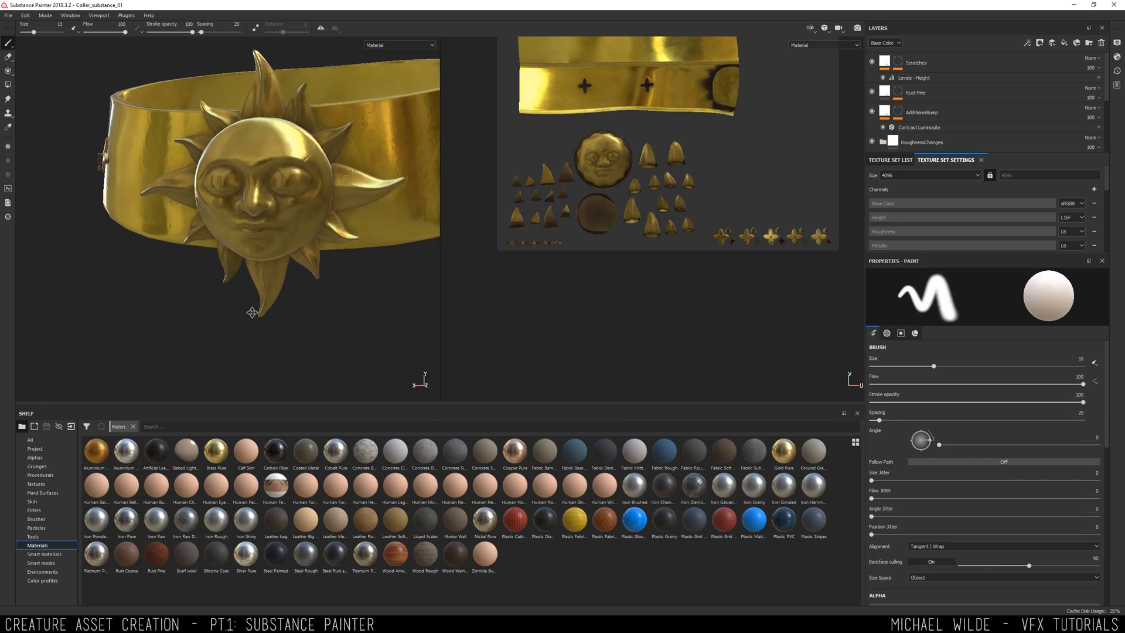
- Bake mesh maps from the exported high-poly OBJ with unneeded map types unticked
click(1075, 235)
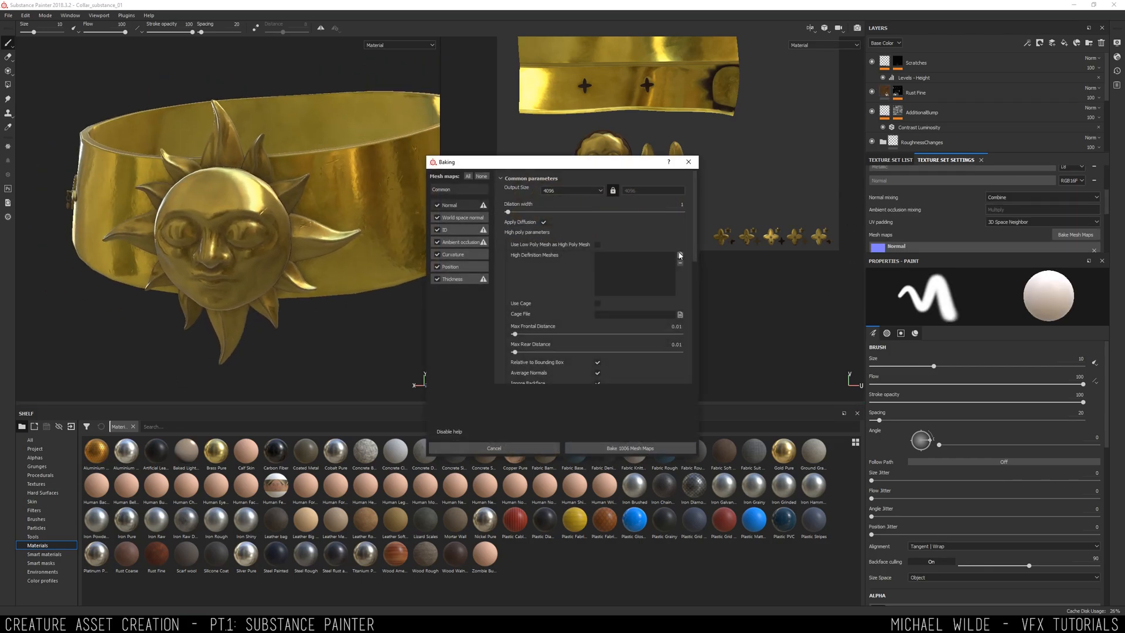
click(679, 255)
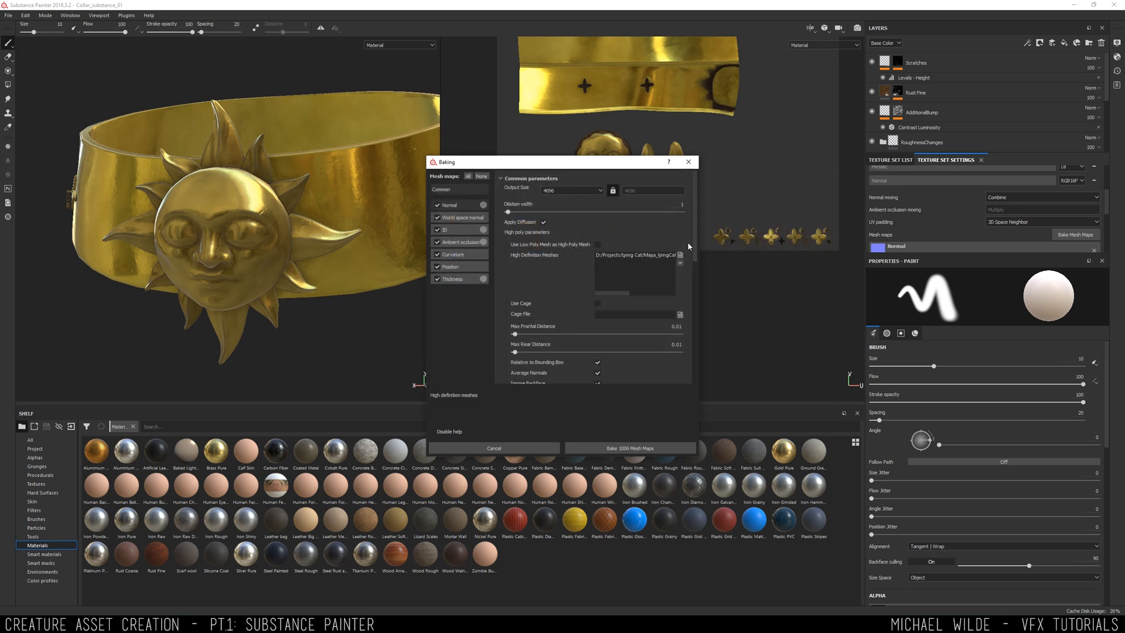
mouse_move(453, 254)
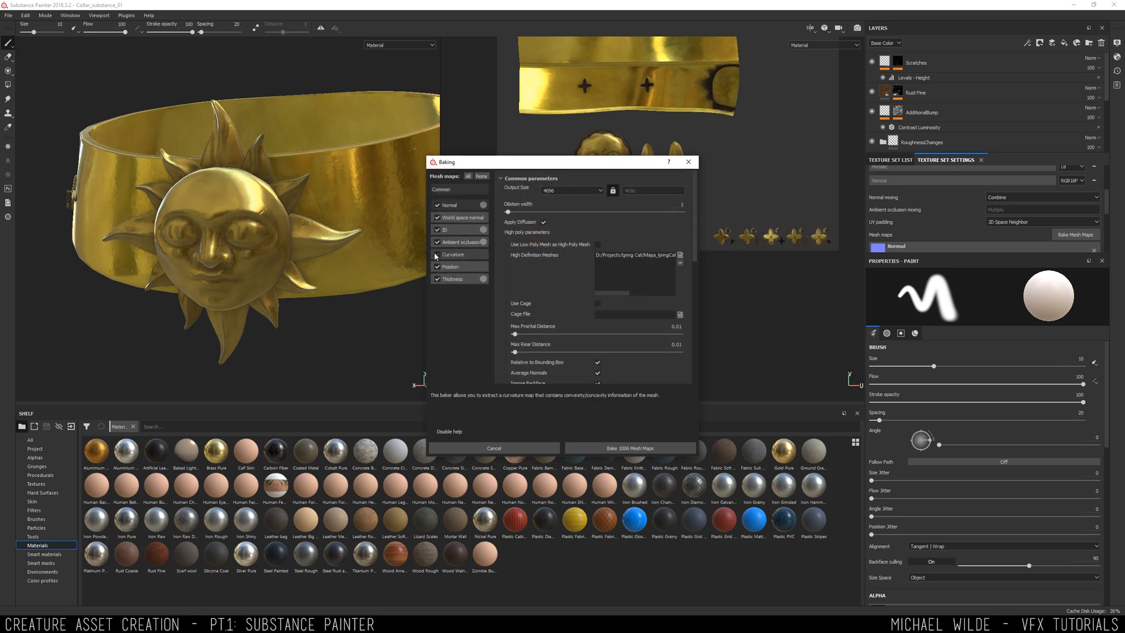
click(438, 254)
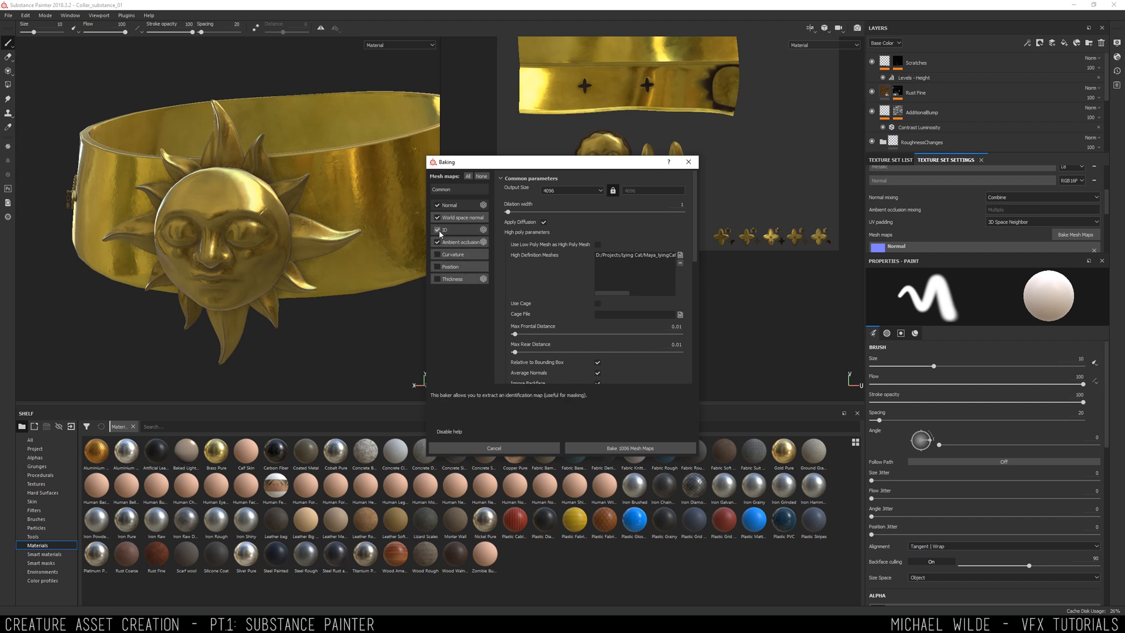
mouse_move(437, 254)
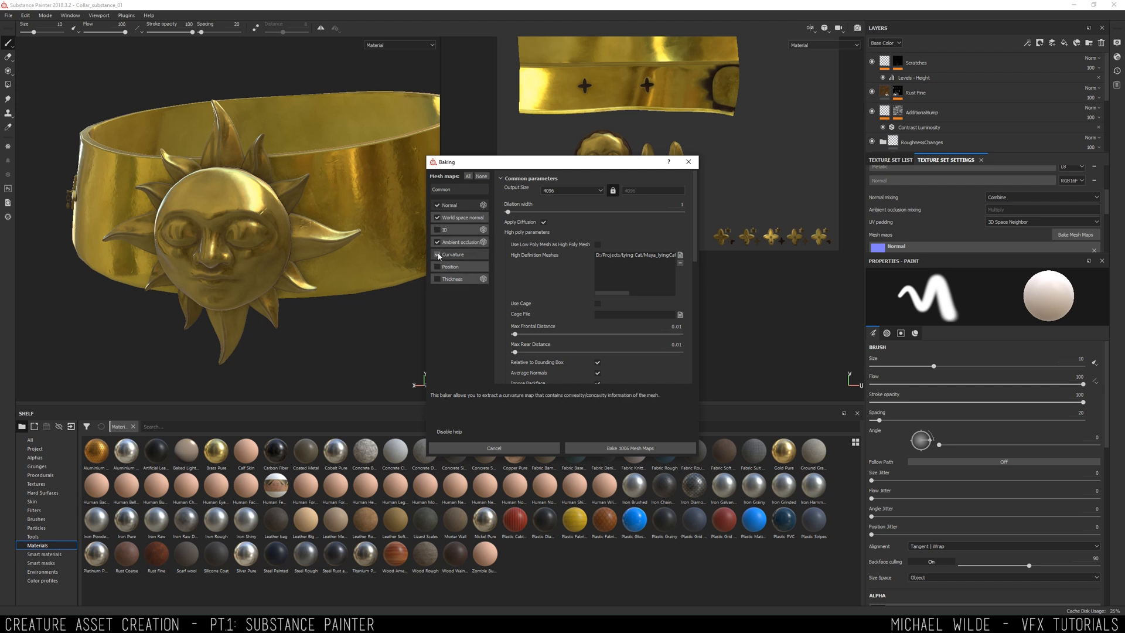
click(630, 448)
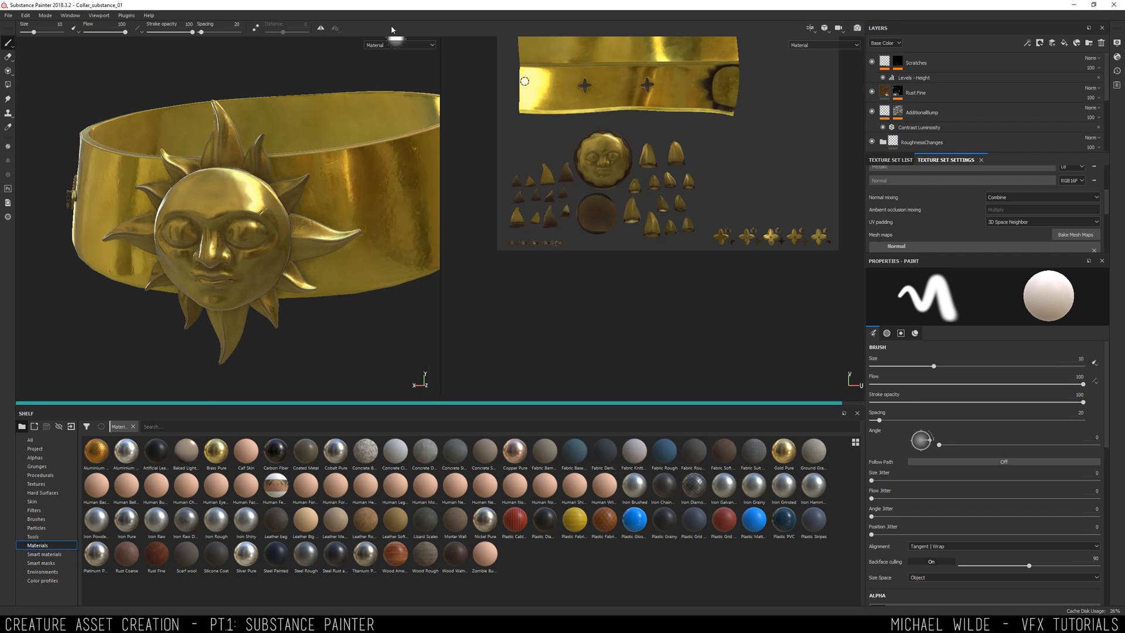
click(400, 45)
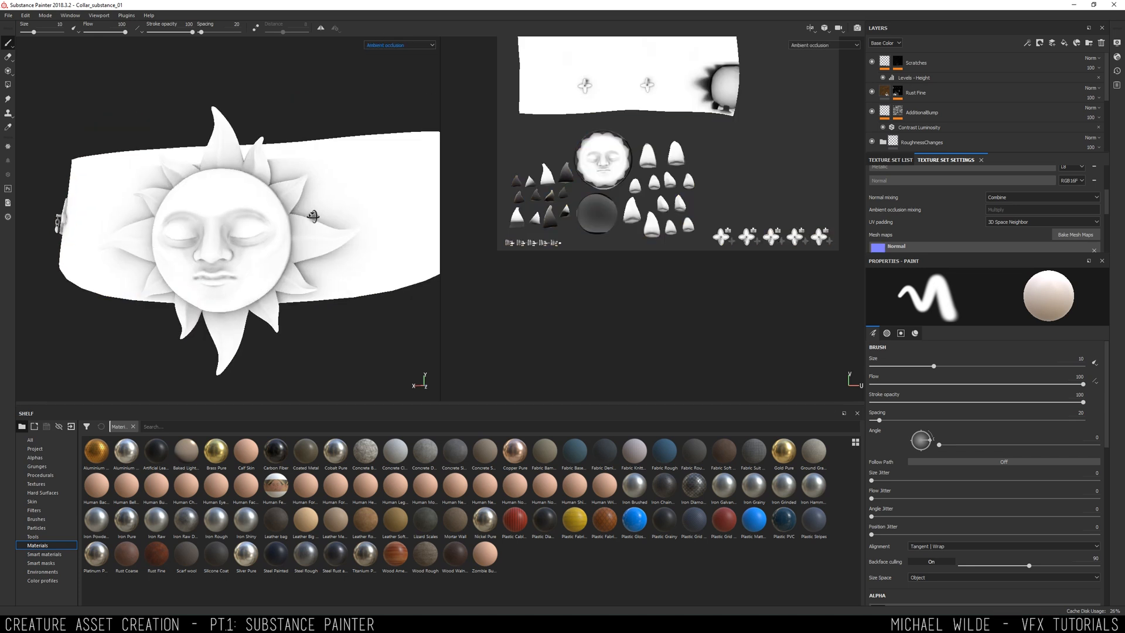
drag(312, 216, 365, 194)
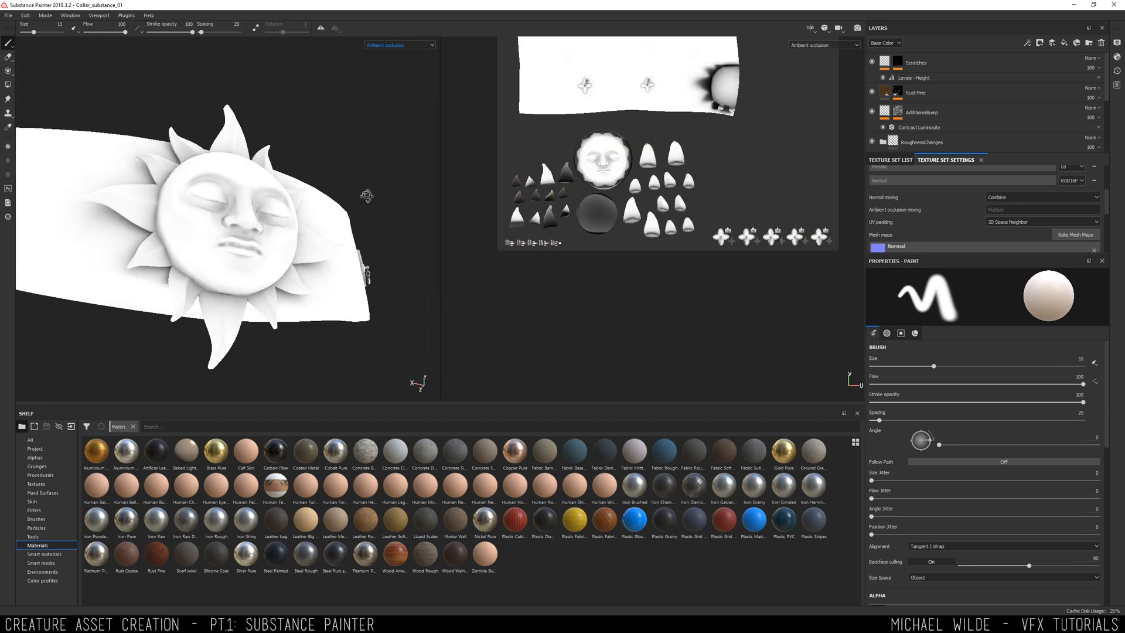
click(399, 45)
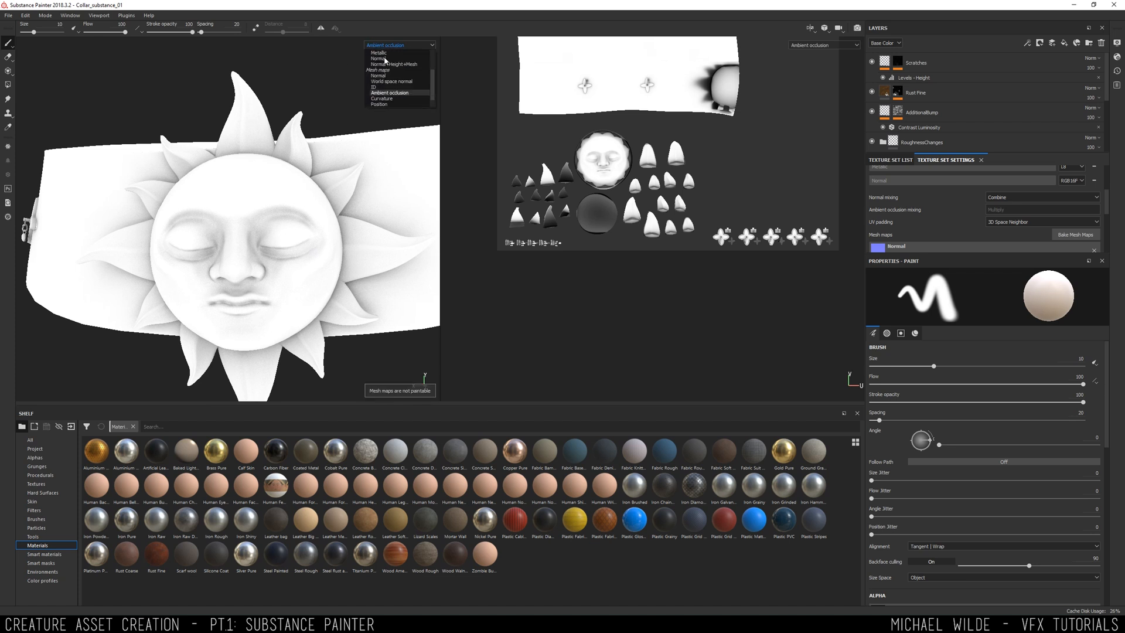
click(378, 59)
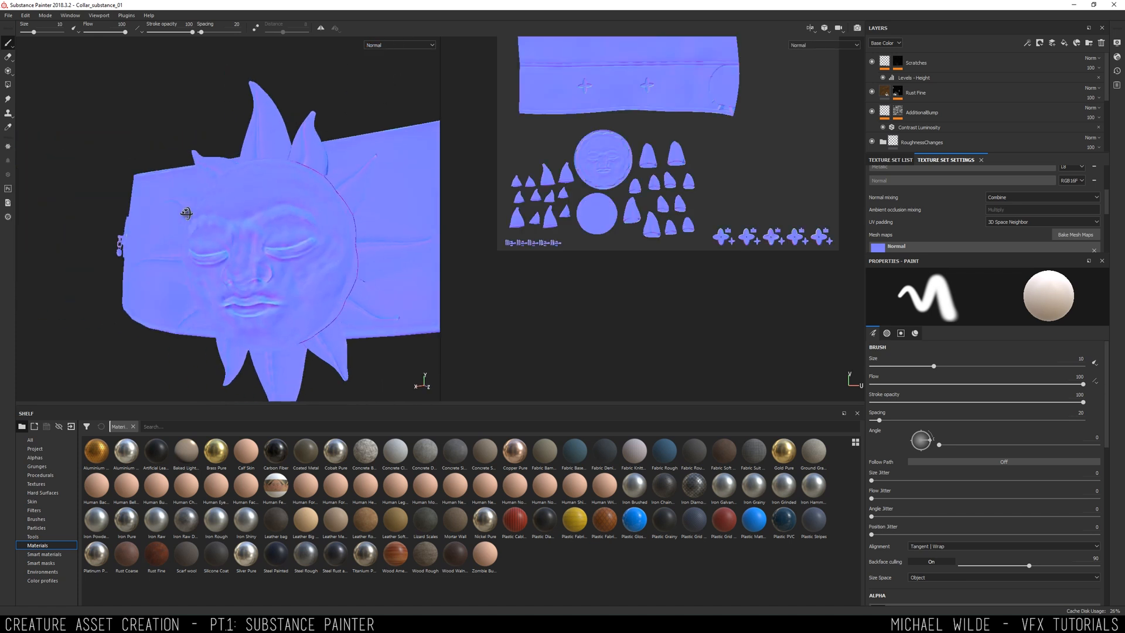
click(399, 45)
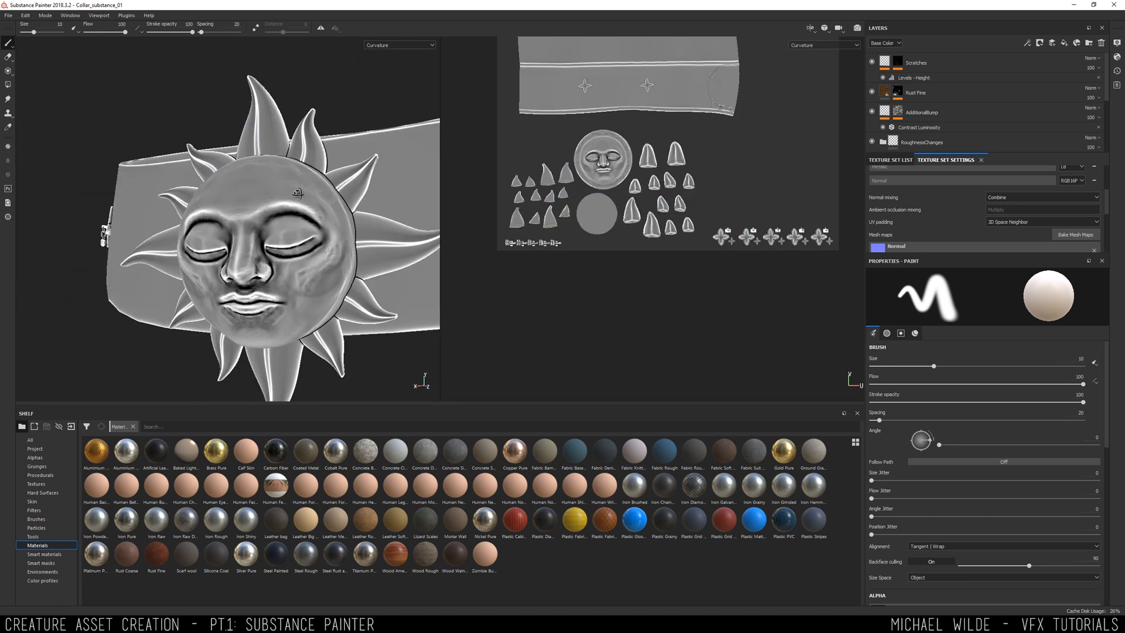
click(399, 44)
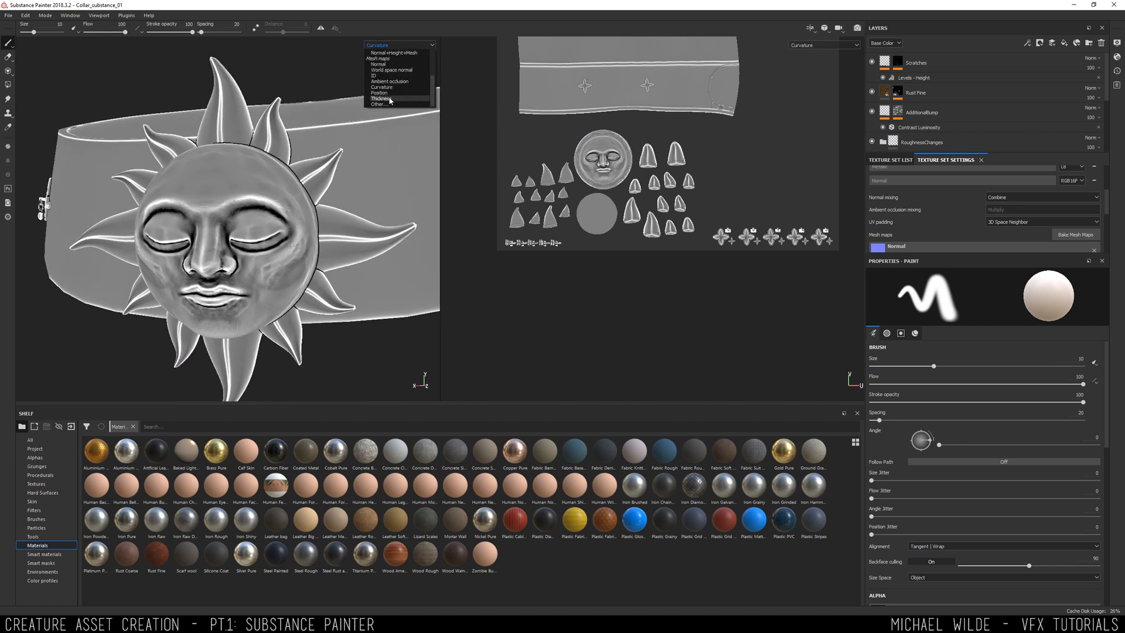
click(381, 98)
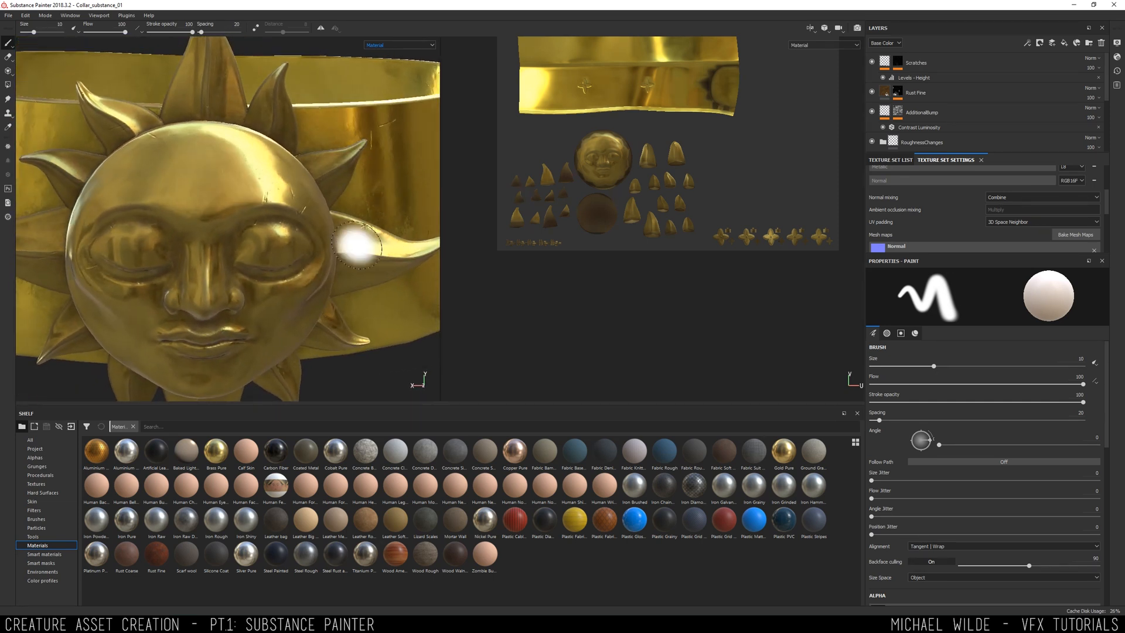
click(398, 45)
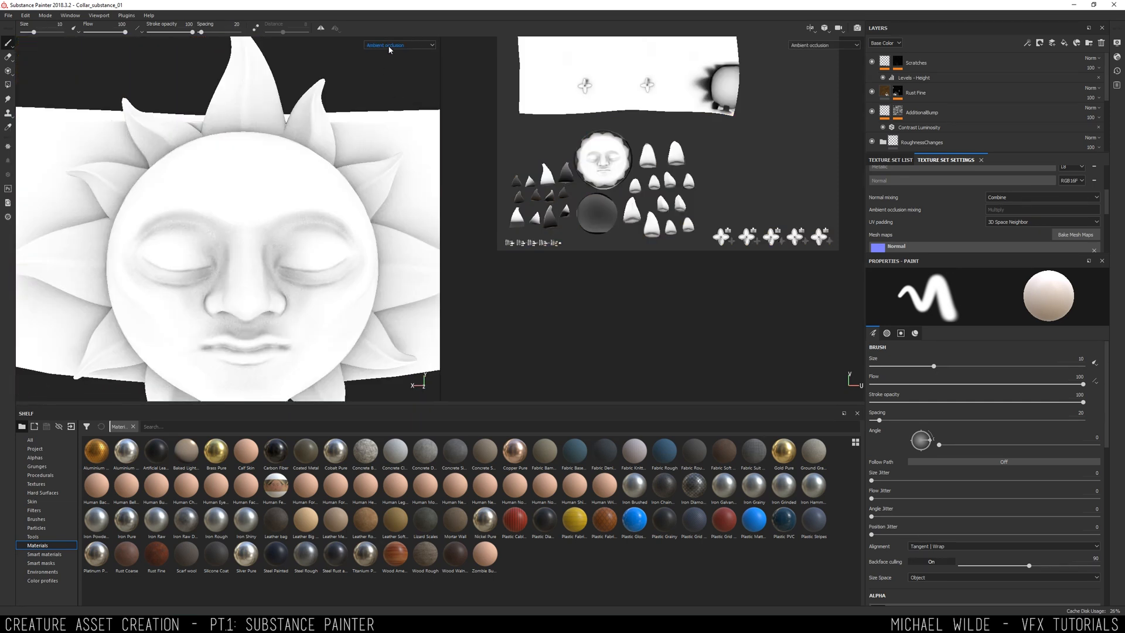
click(398, 44)
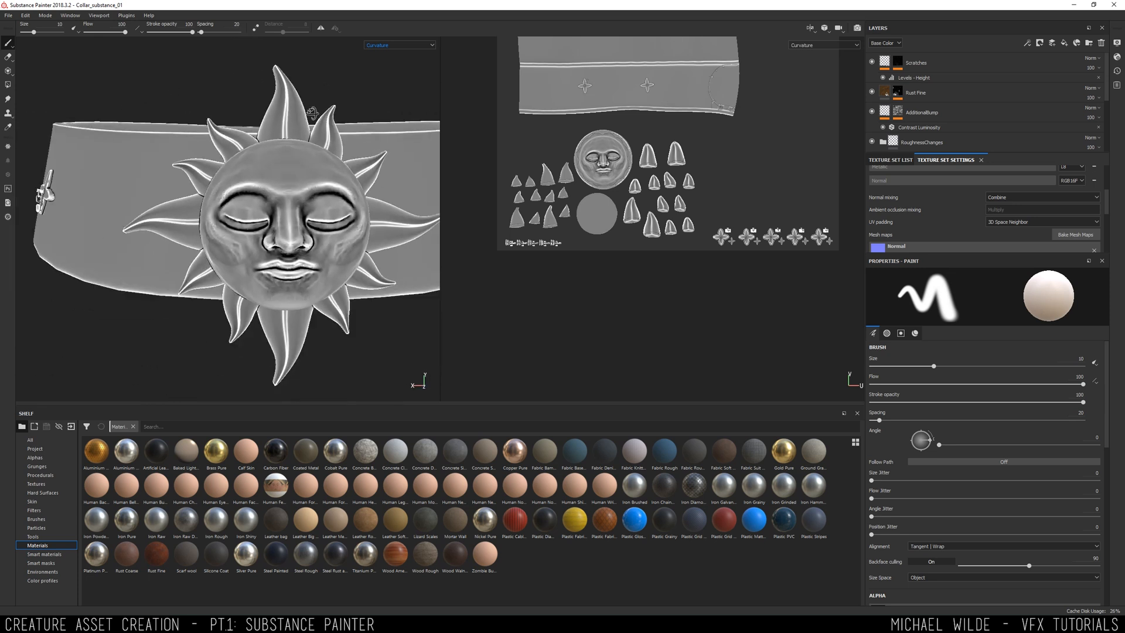
click(399, 44)
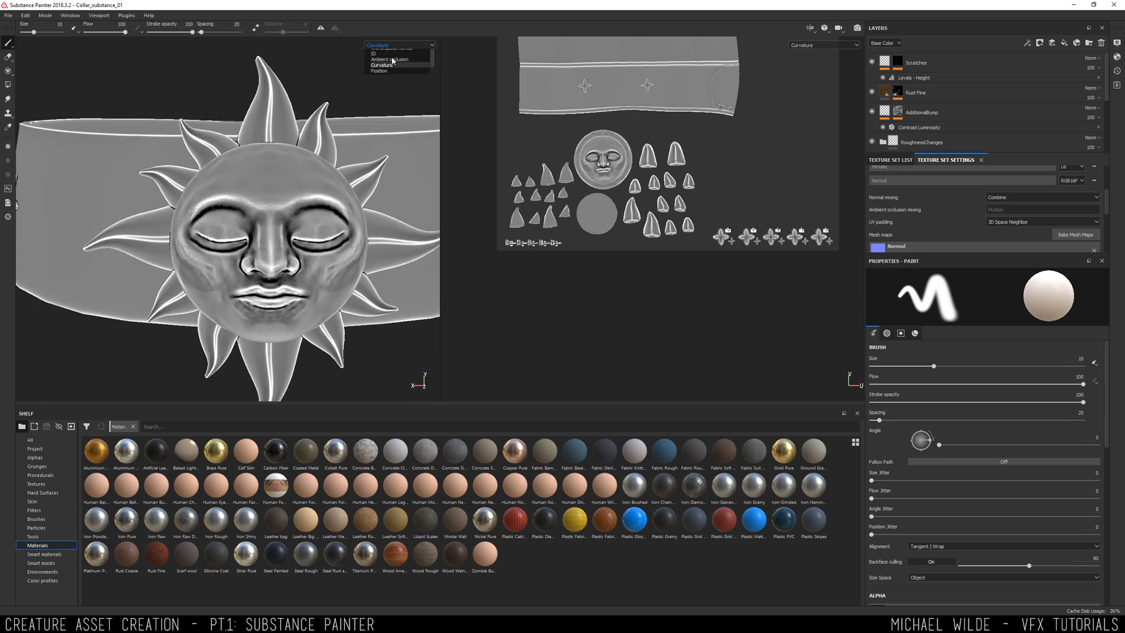
click(380, 45)
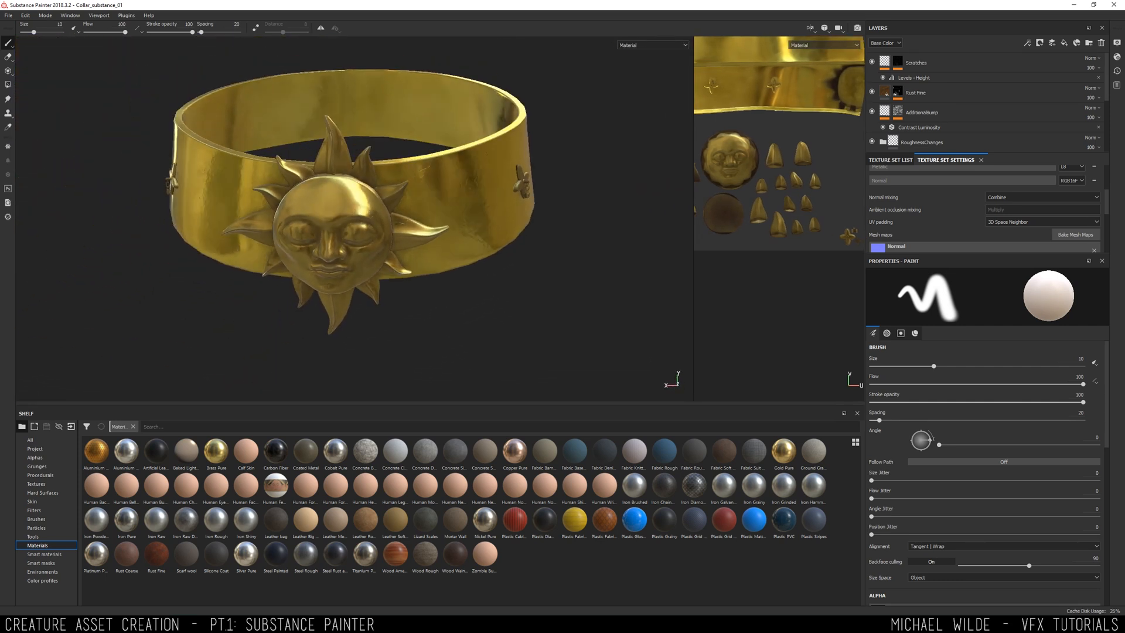
- Display the Roughness channel on the collar, then view it in Iray against the street photo environment
click(653, 44)
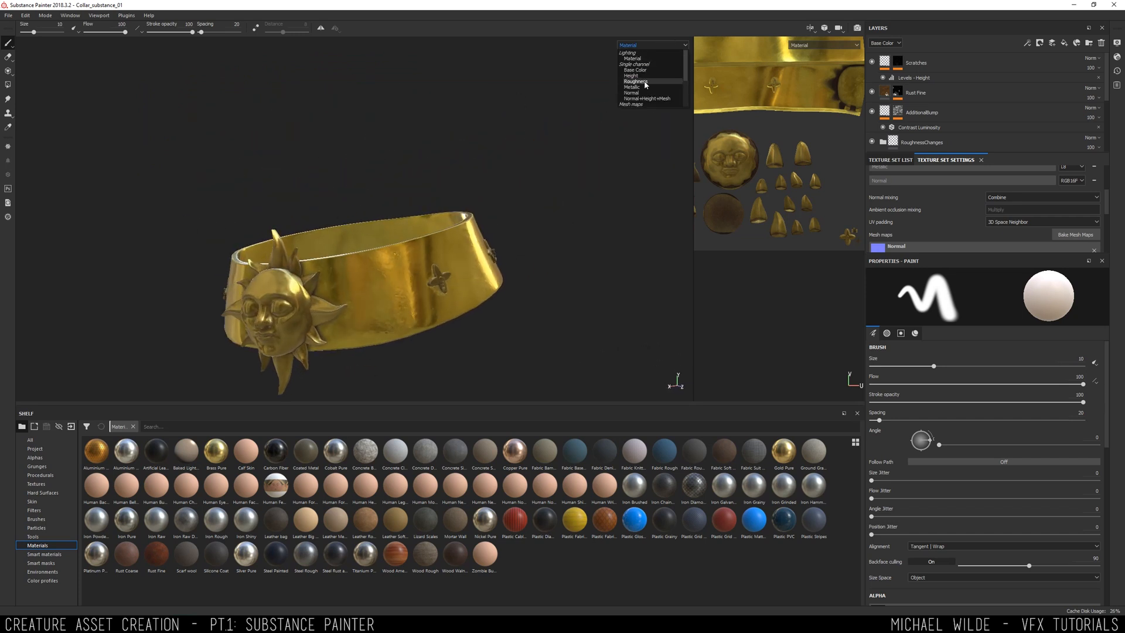
click(636, 81)
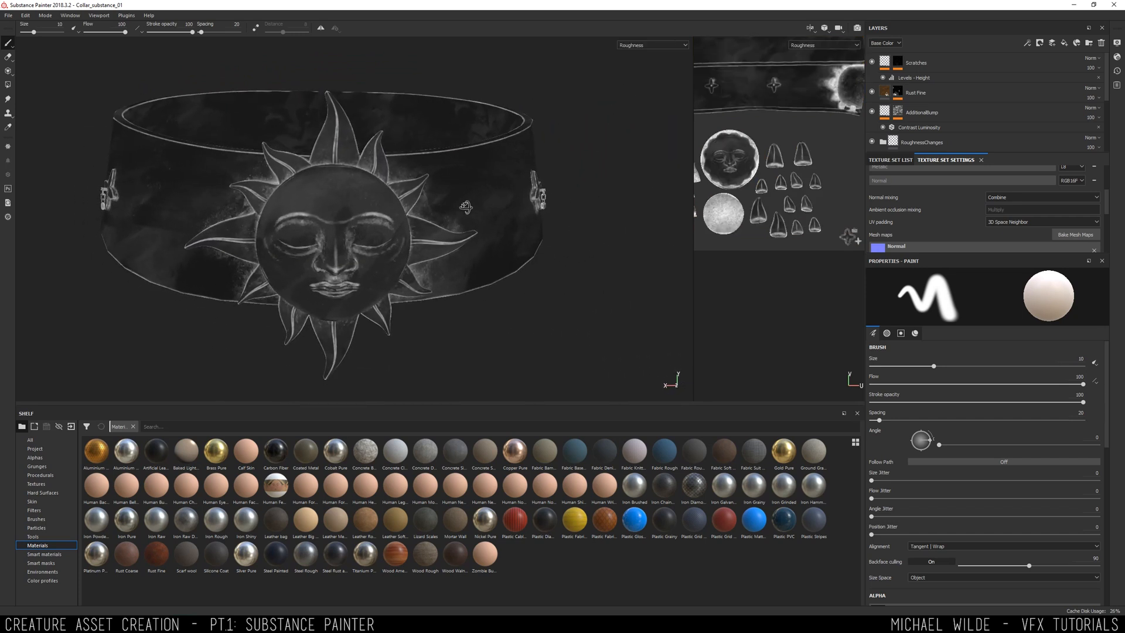
click(959, 27)
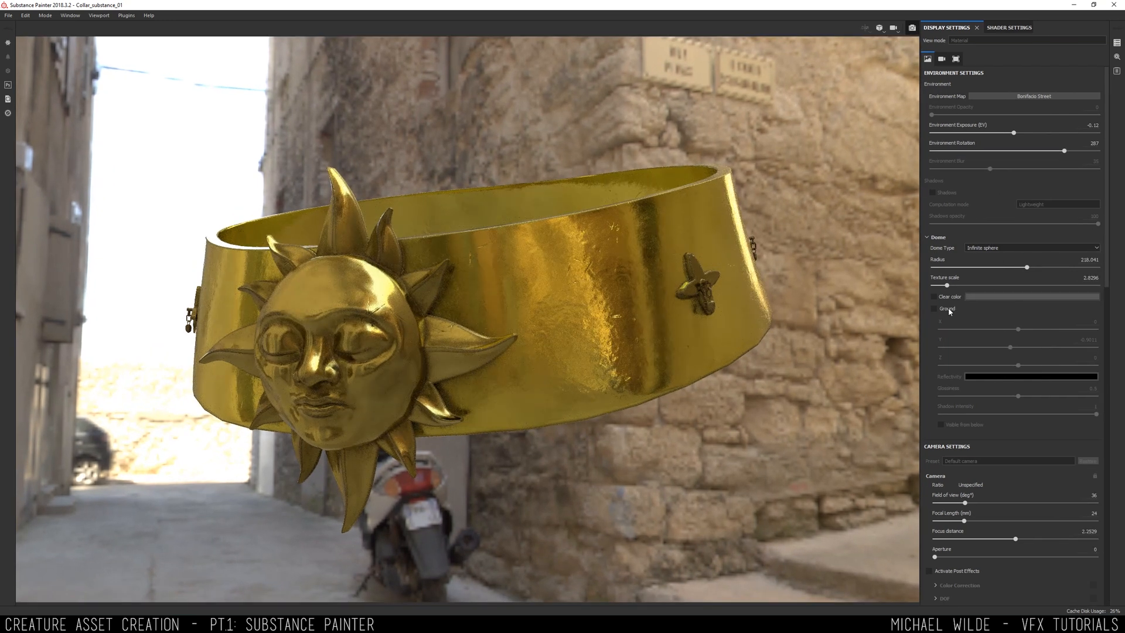
scroll(down, 3)
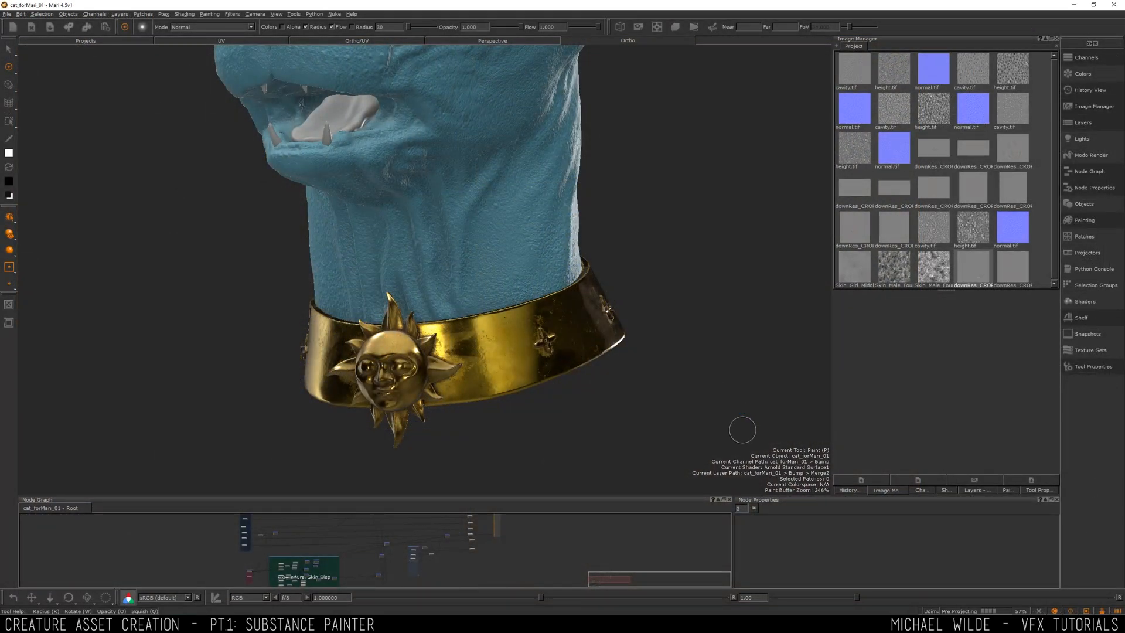
- Orbit the Perspective view around the gold sun collar on the blue cat's neck
drag(430, 288, 416, 251)
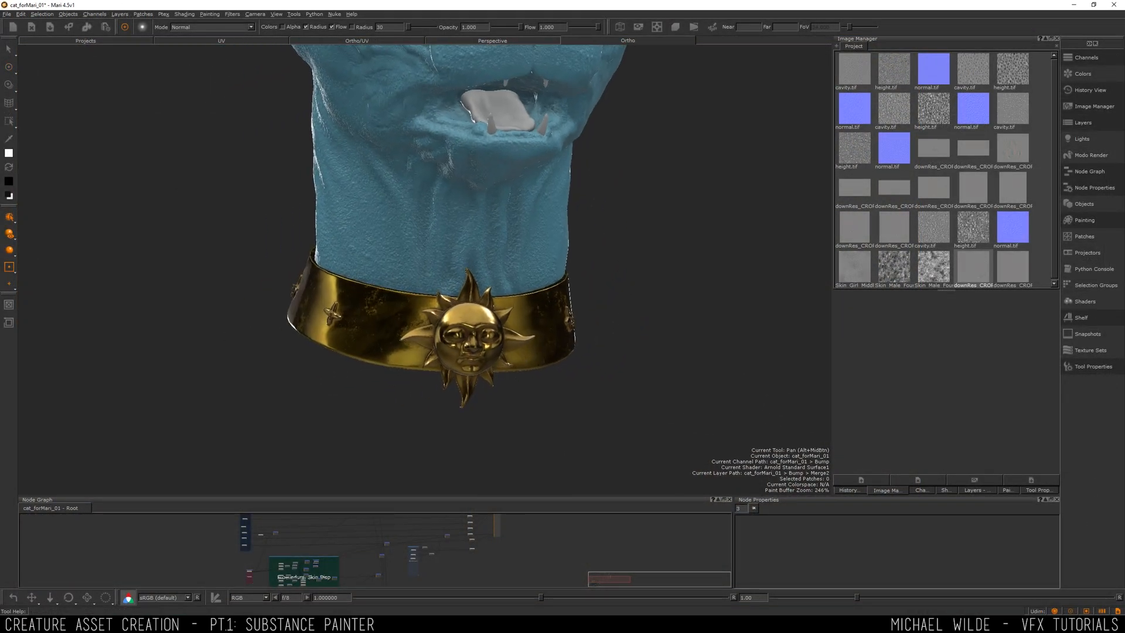